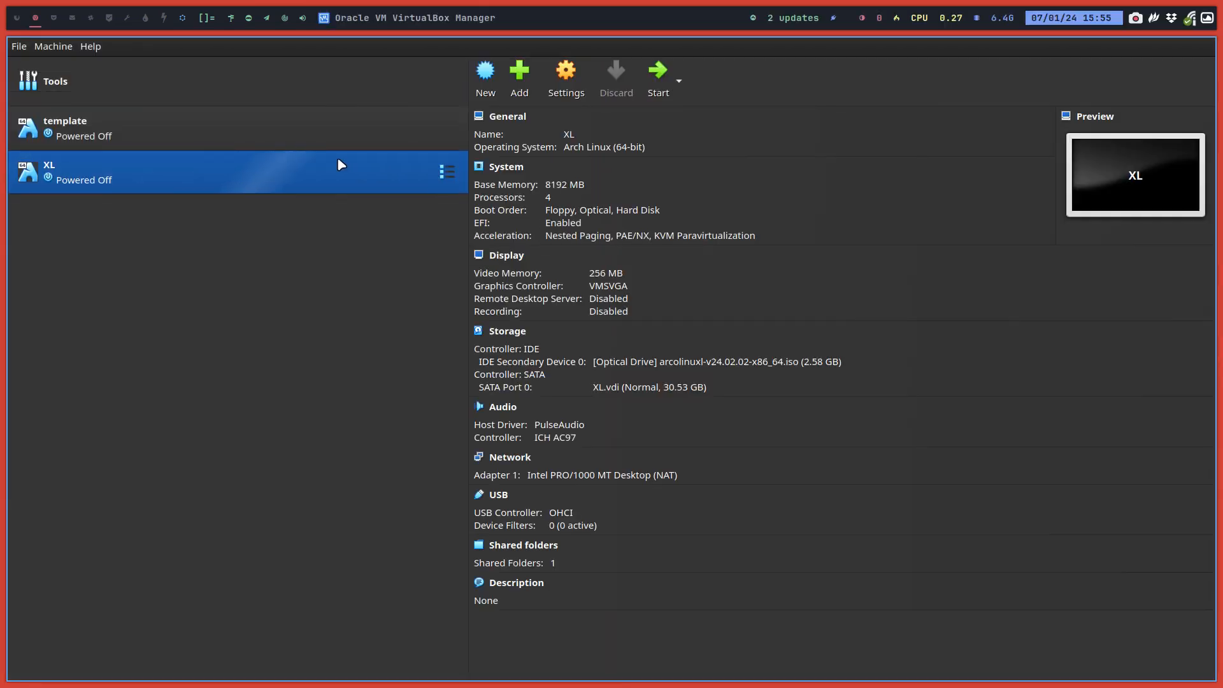
# Step: Clone the template virtual machine under the new name 'arch linux'
pyautogui.rightClick(64, 128)
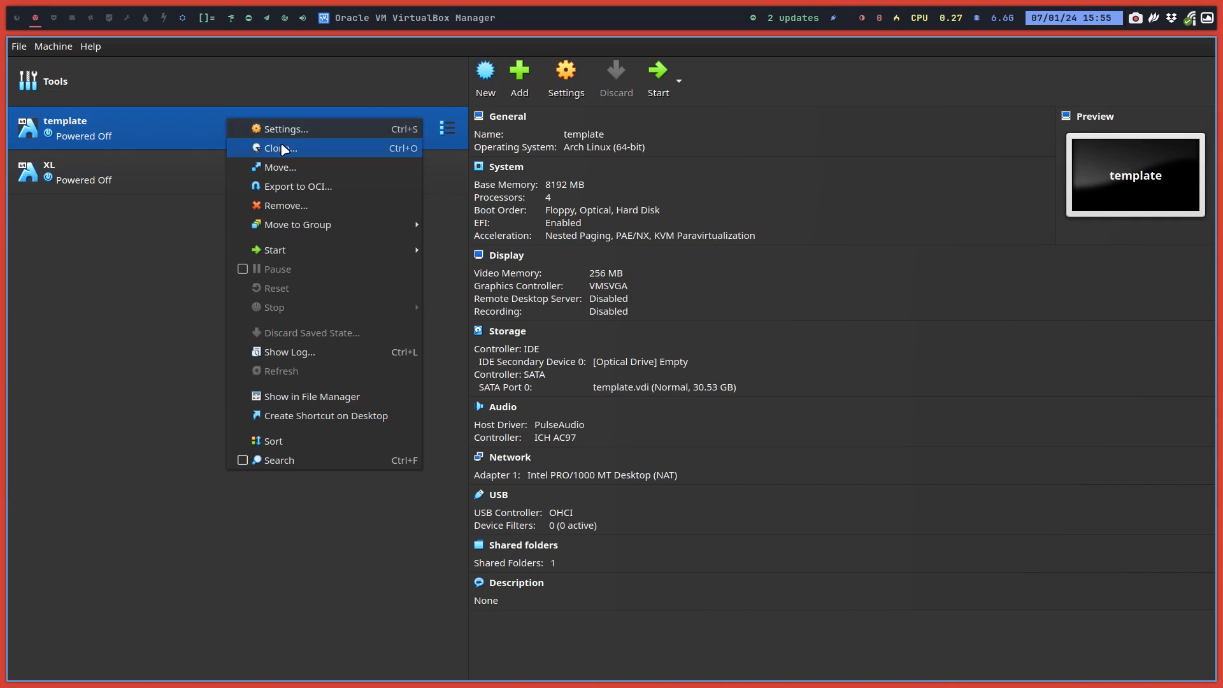
pyautogui.click(280, 148)
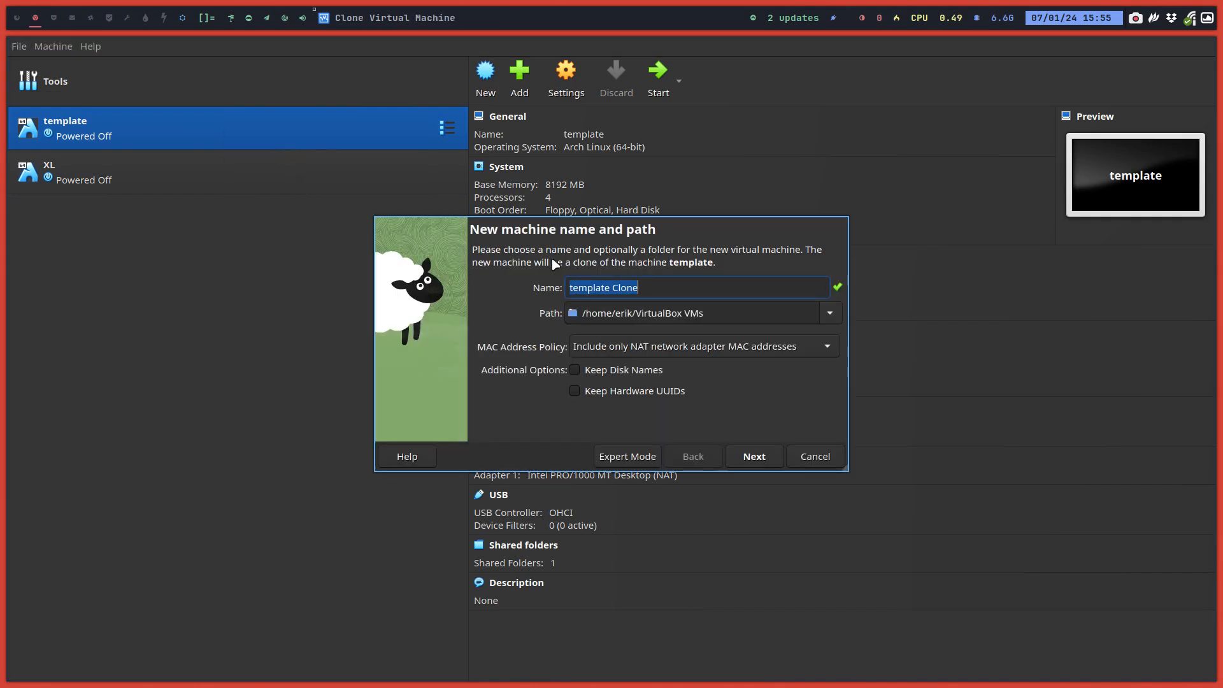
pyautogui.write('arch li')
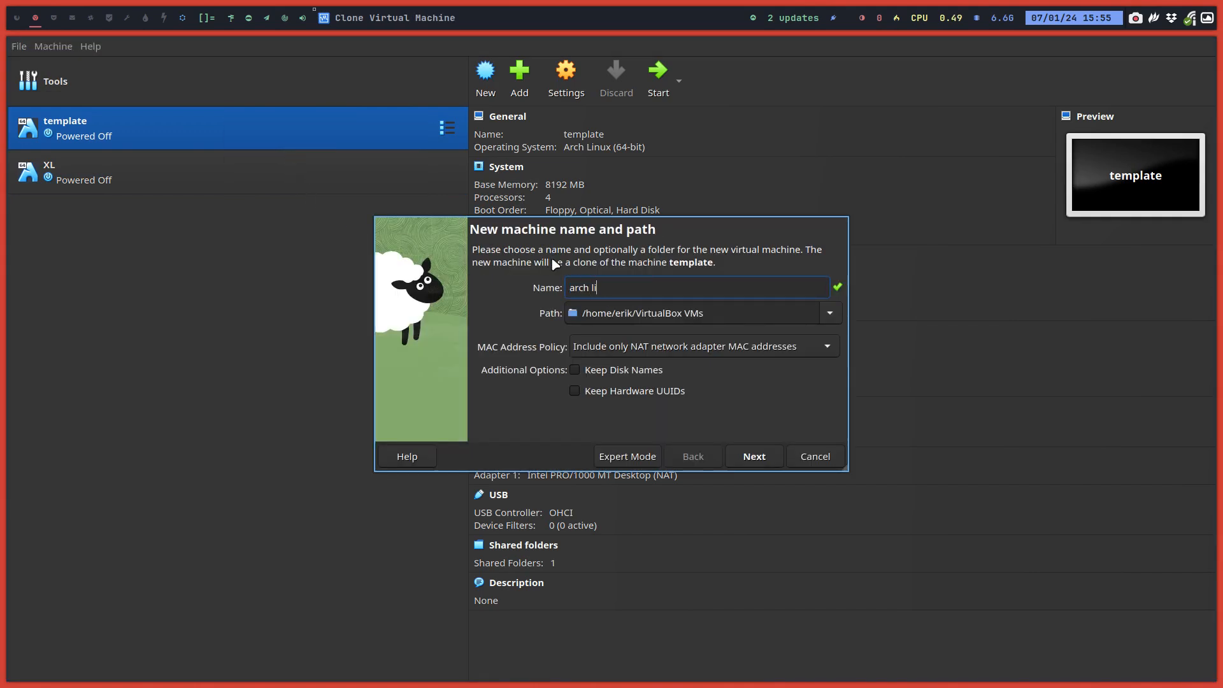
pyautogui.click(753, 456)
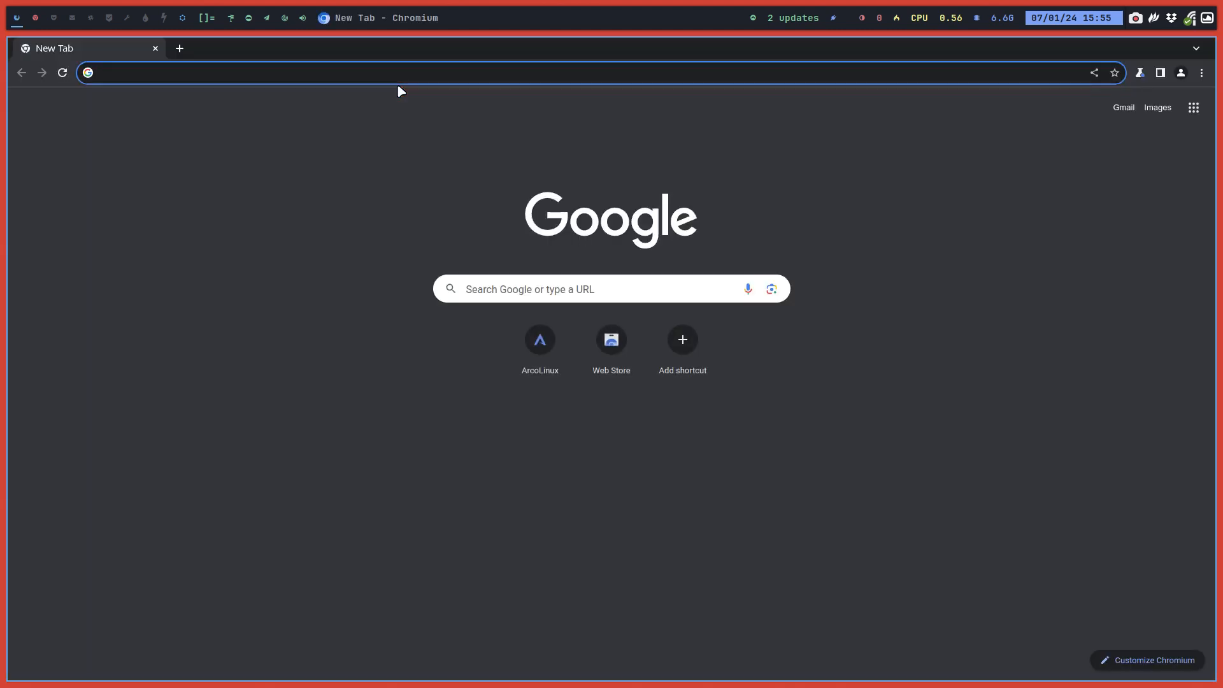
# Step: Search 'arco', accept the ArcoLinux cookies and go to Start Here > Learning path
pyautogui.write('arcolinux.info')
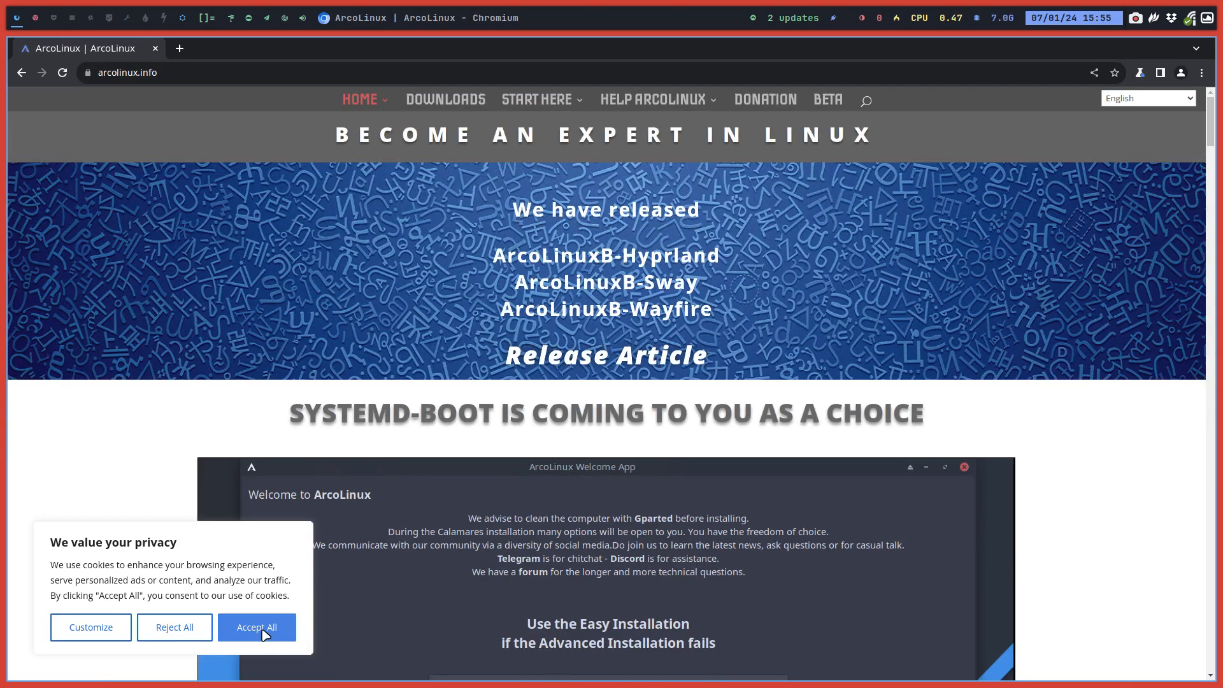
pyautogui.click(257, 627)
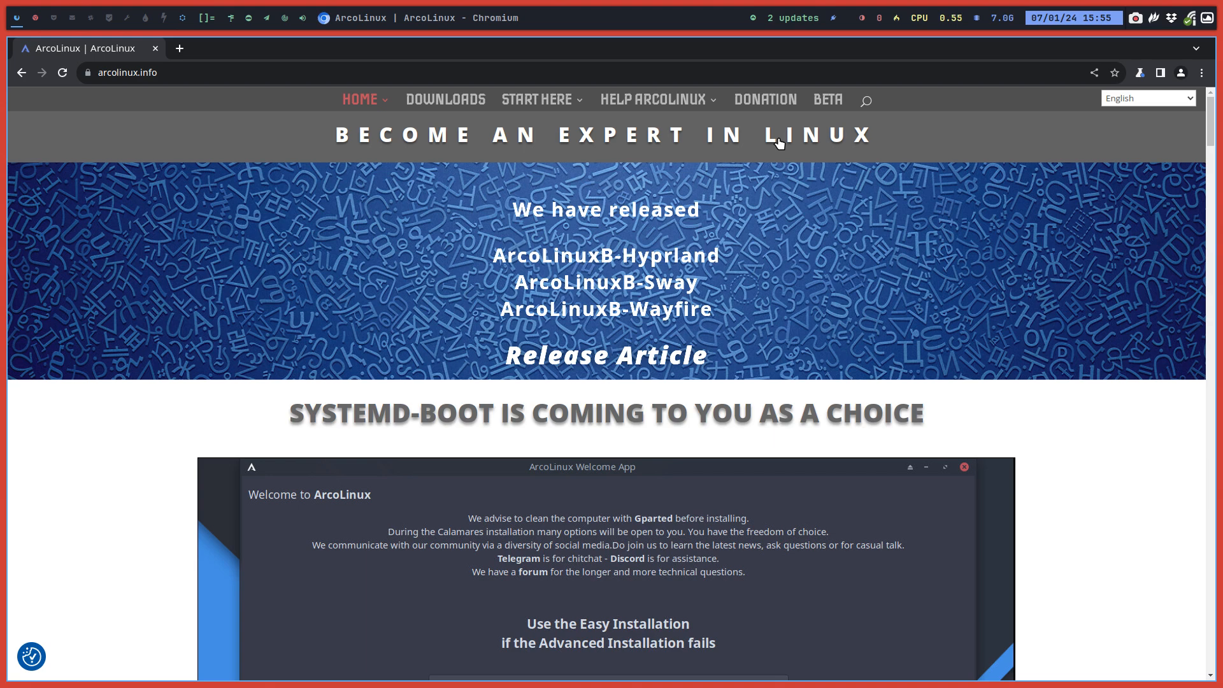
pyautogui.moveTo(689, 130)
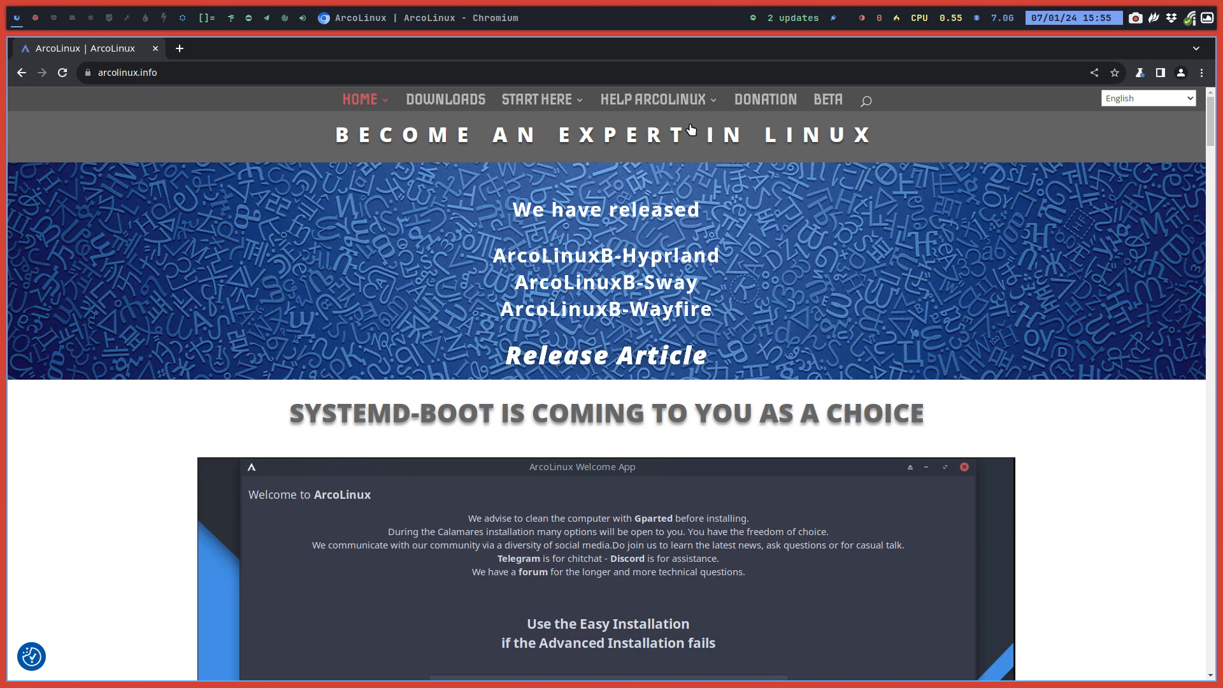
pyautogui.click(537, 99)
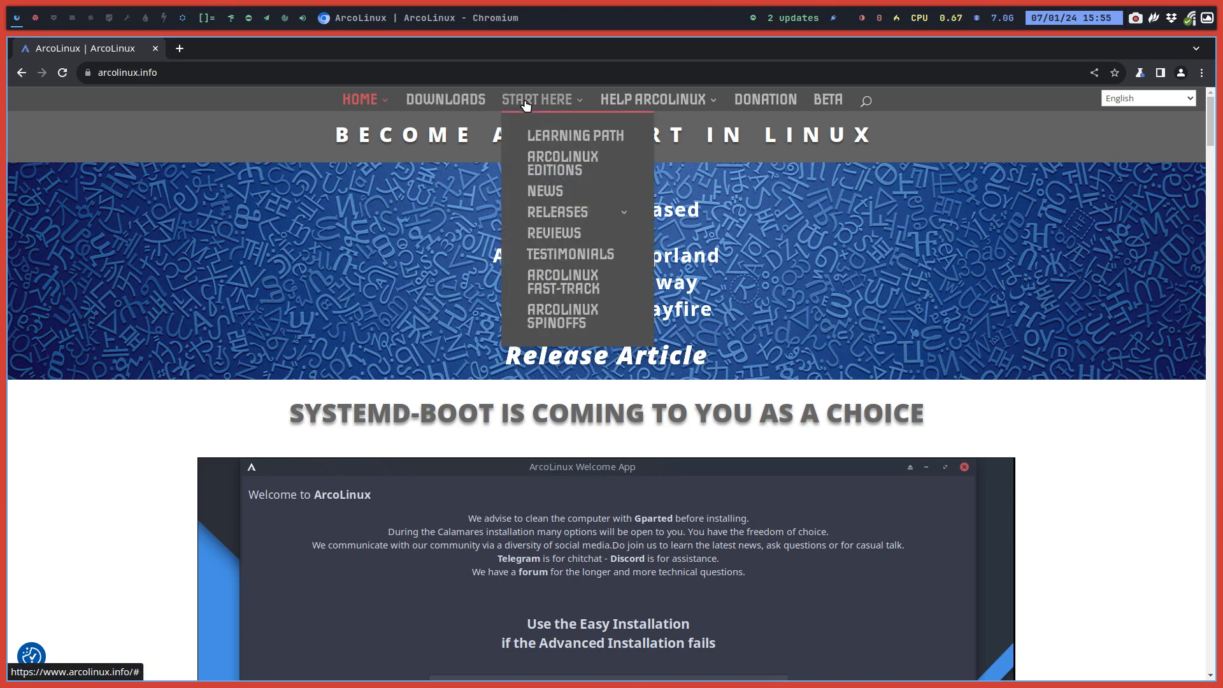
pyautogui.click(576, 136)
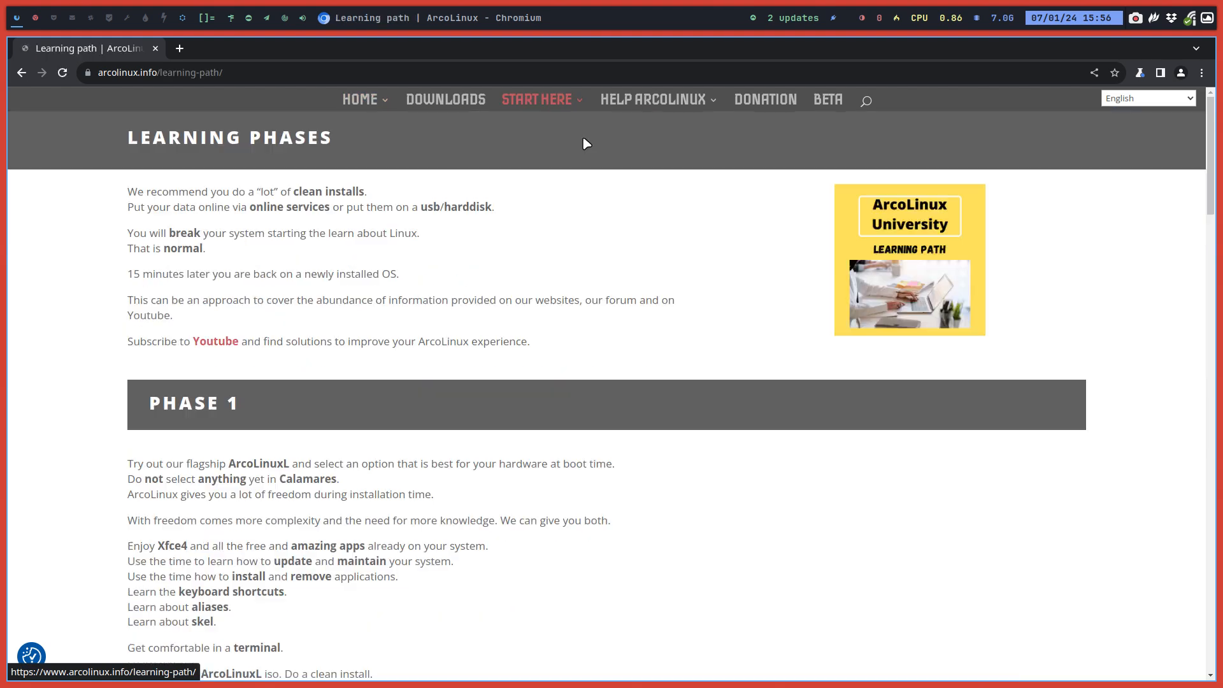
pyautogui.moveTo(262, 251)
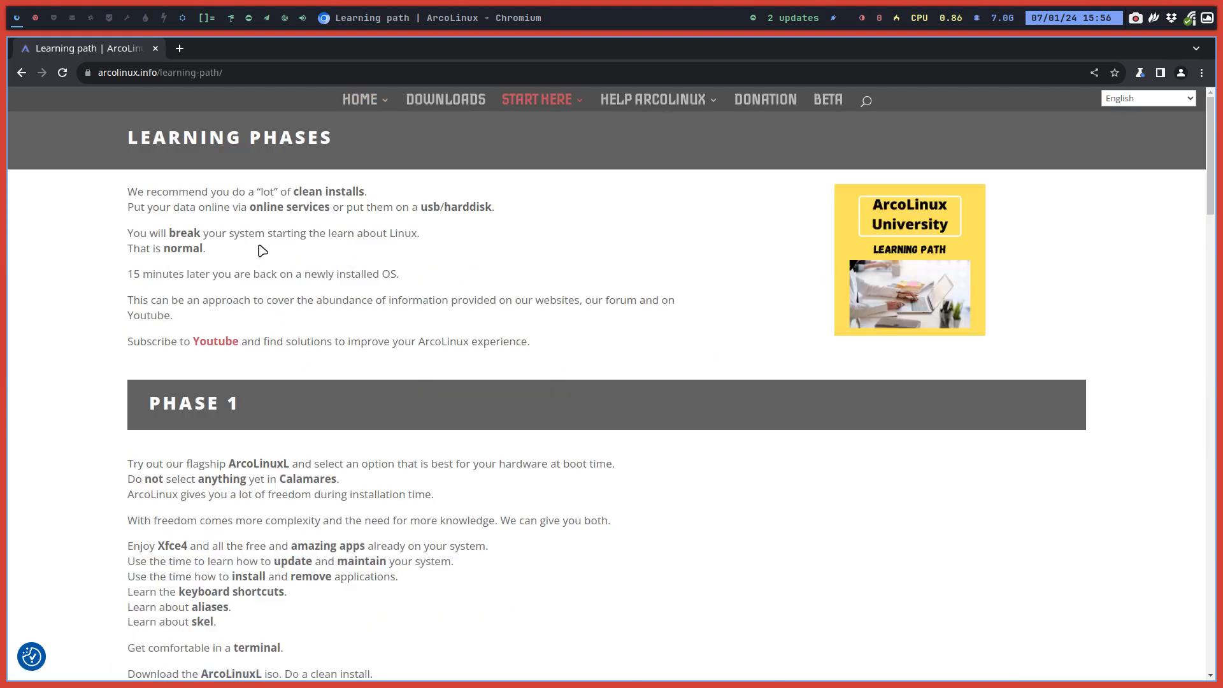
# Step: Scroll through the Learning path phases down to phase 6
pyautogui.scroll(-3)
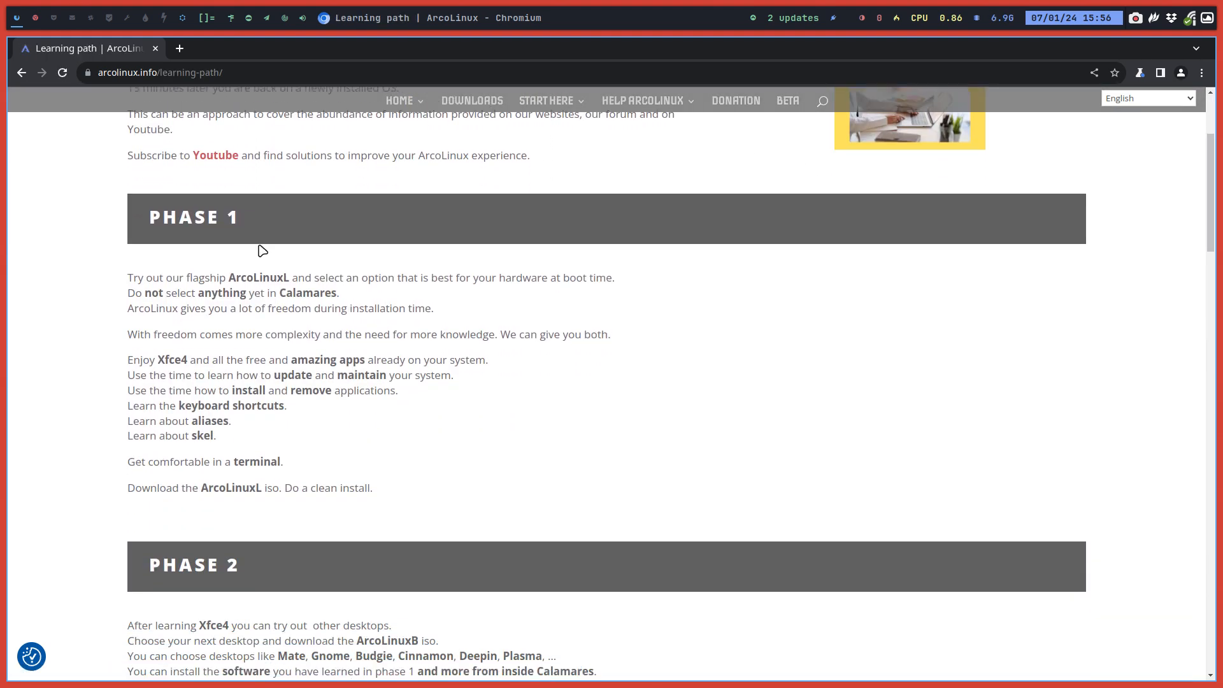
pyautogui.scroll(-3)
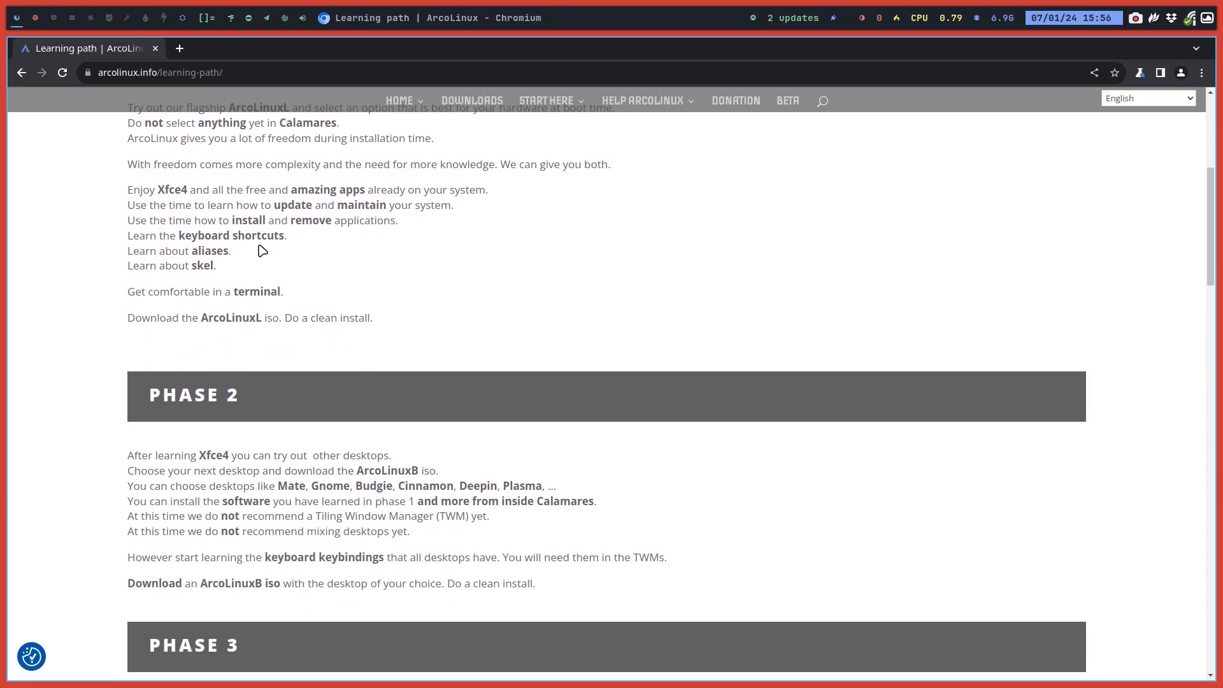
pyautogui.scroll(-3)
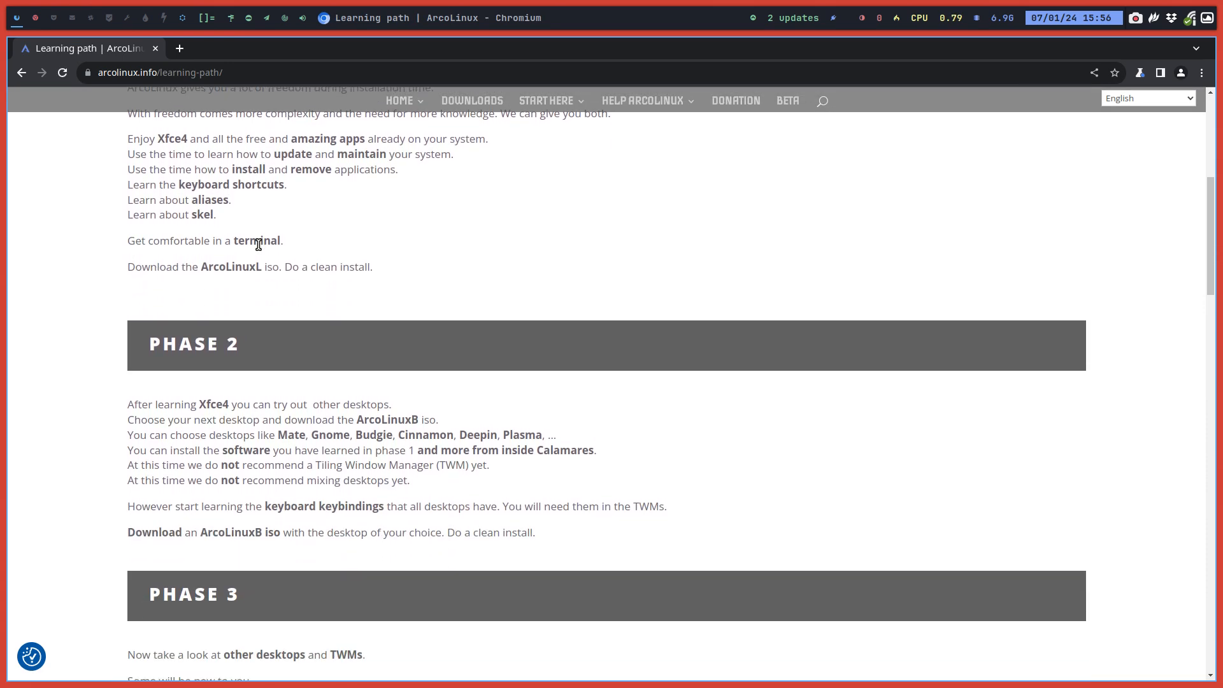
pyautogui.scroll(-3)
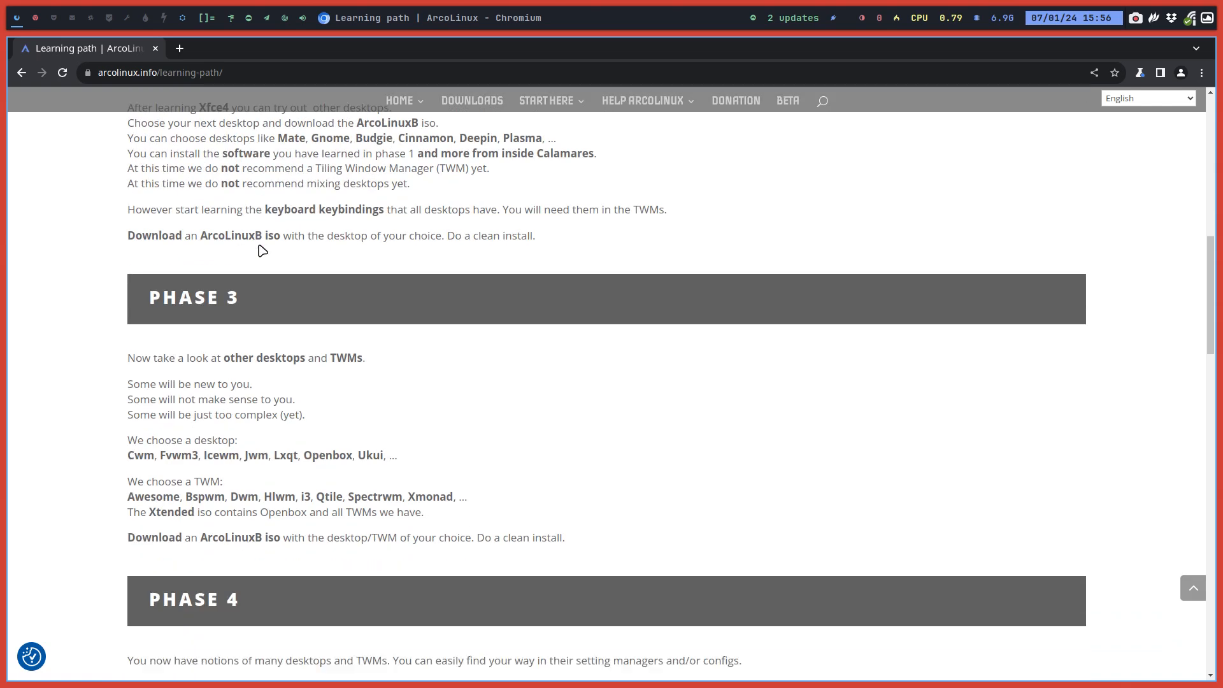
pyautogui.scroll(-3)
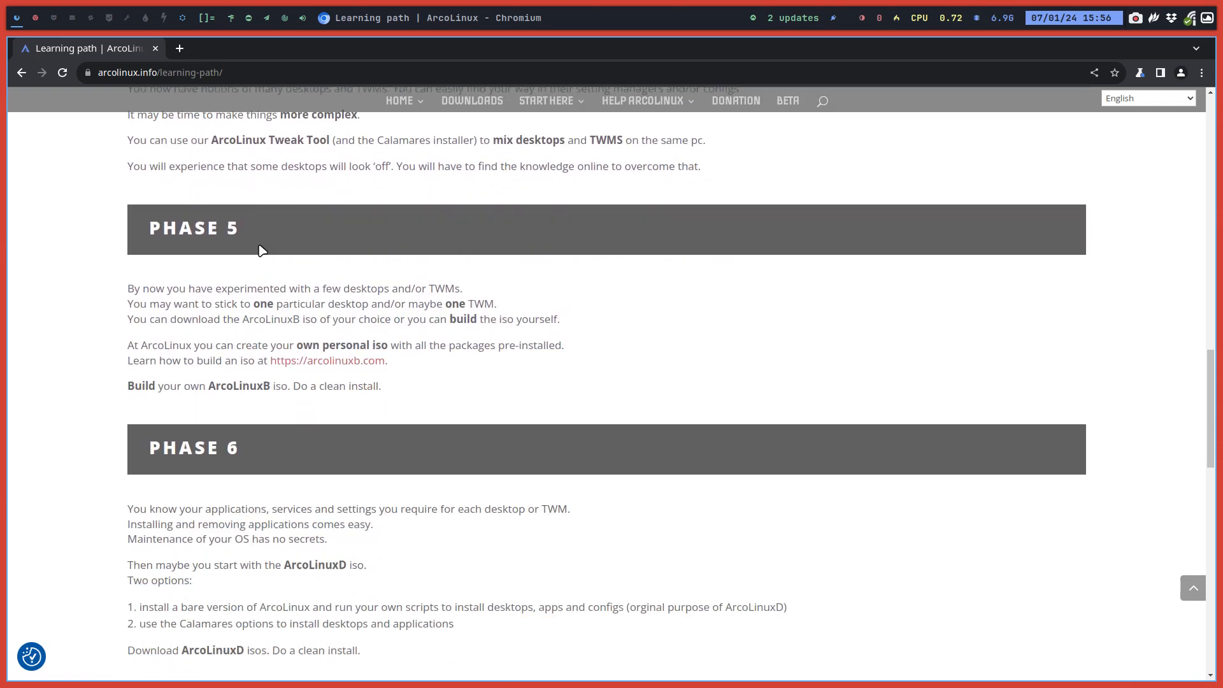
pyautogui.scroll(-3)
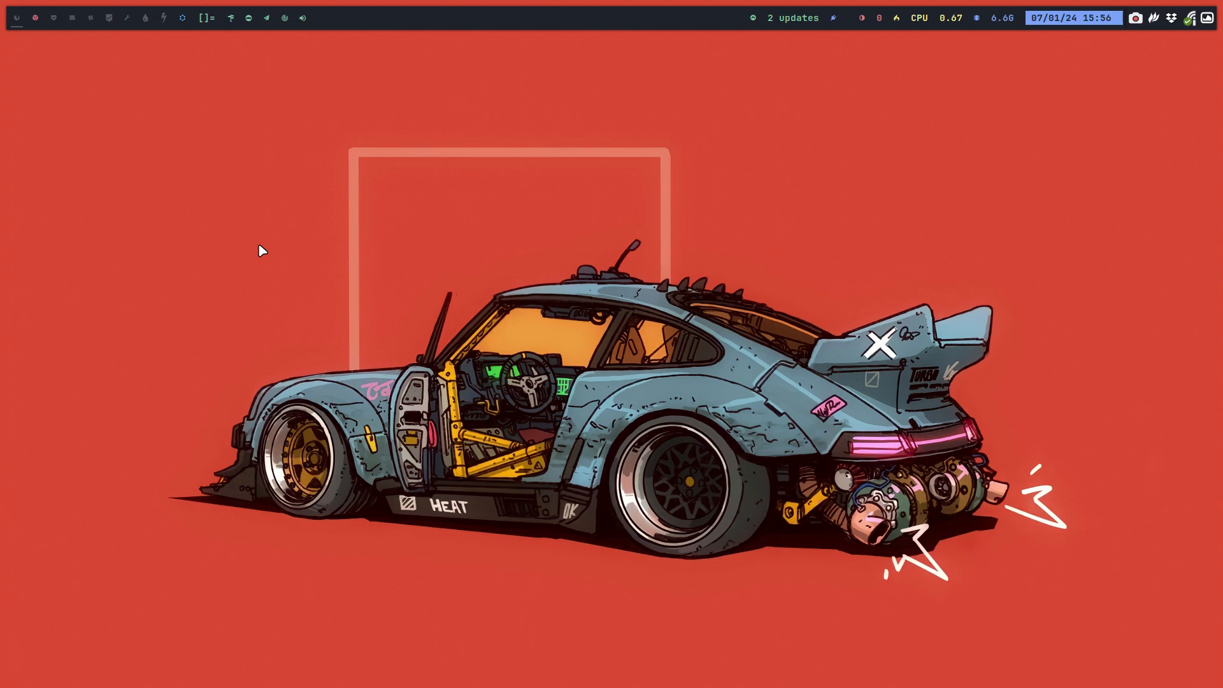
pyautogui.moveTo(159, 89)
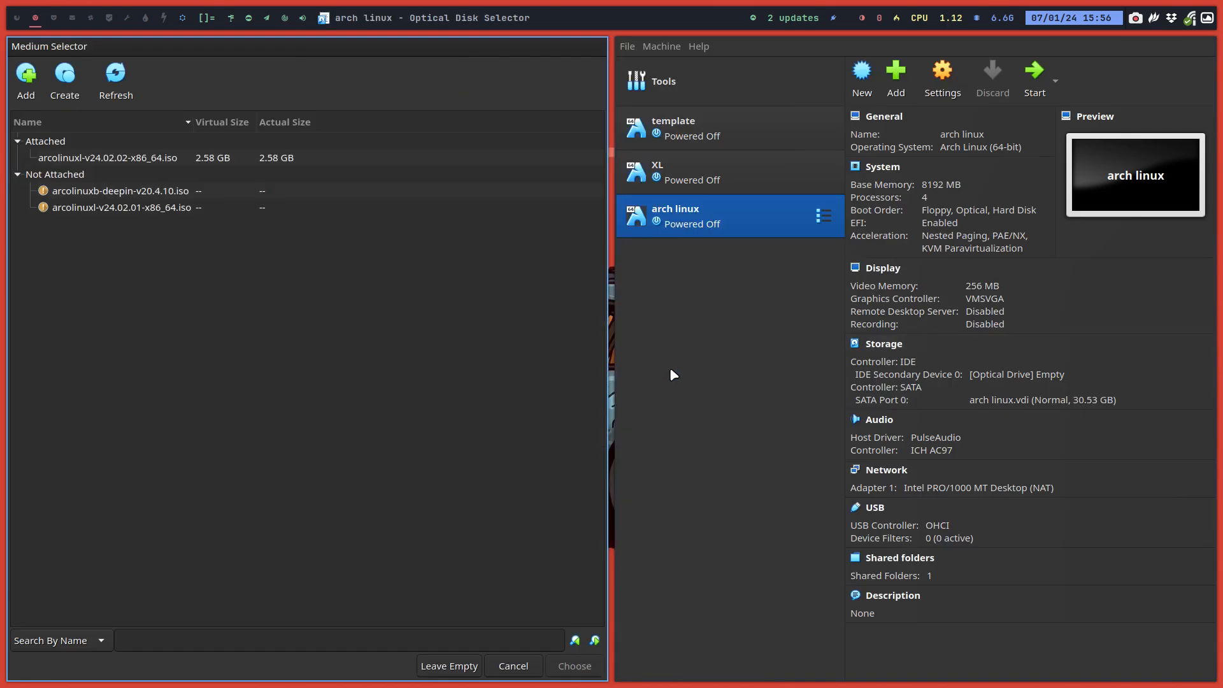
# Step: Dismiss the disc image chooser and browse for a disk file for the optical drive
pyautogui.click(513, 666)
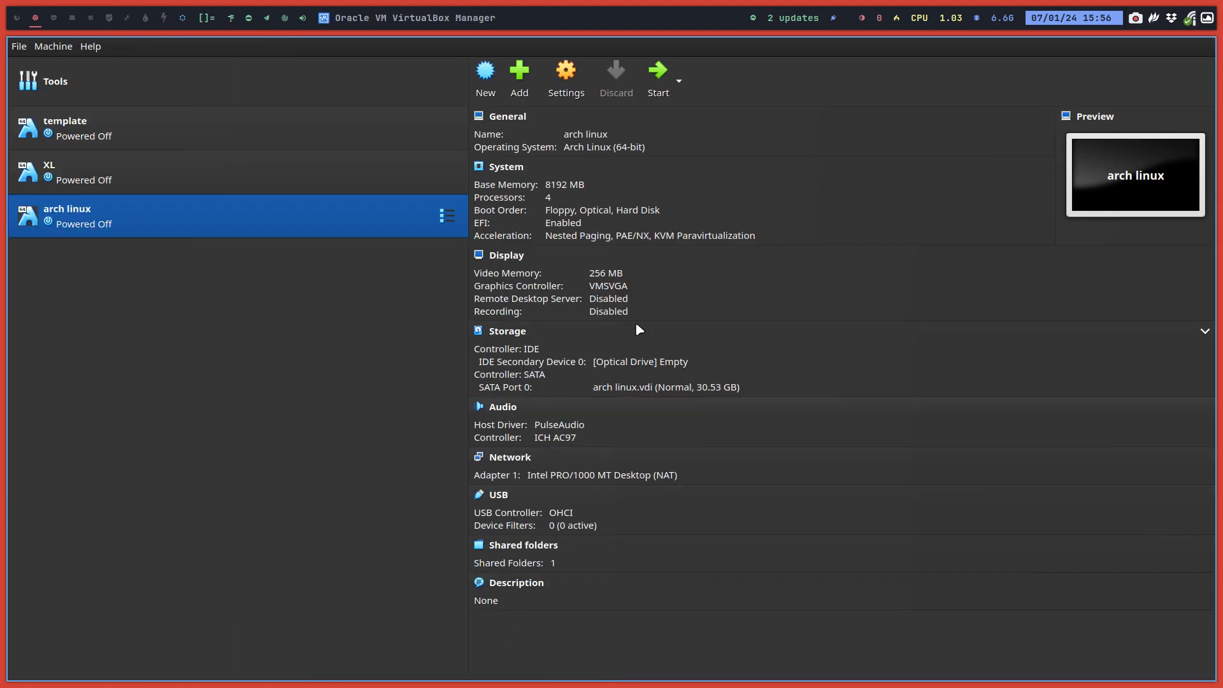
pyautogui.click(641, 361)
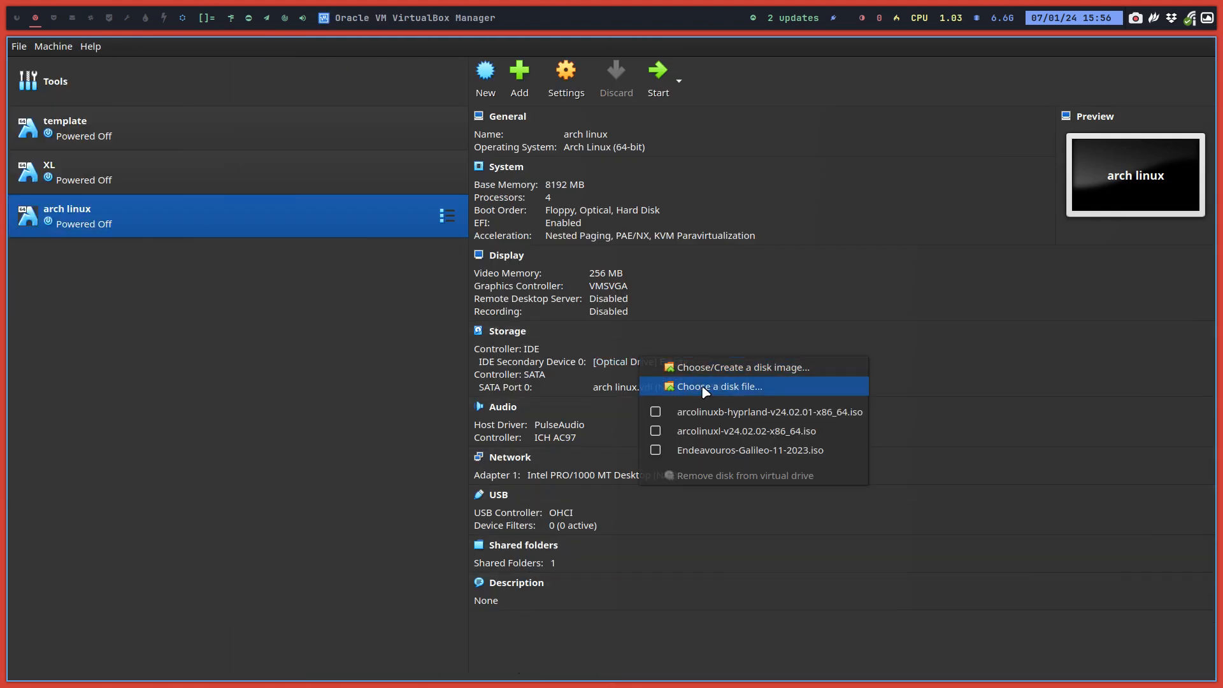
pyautogui.click(720, 386)
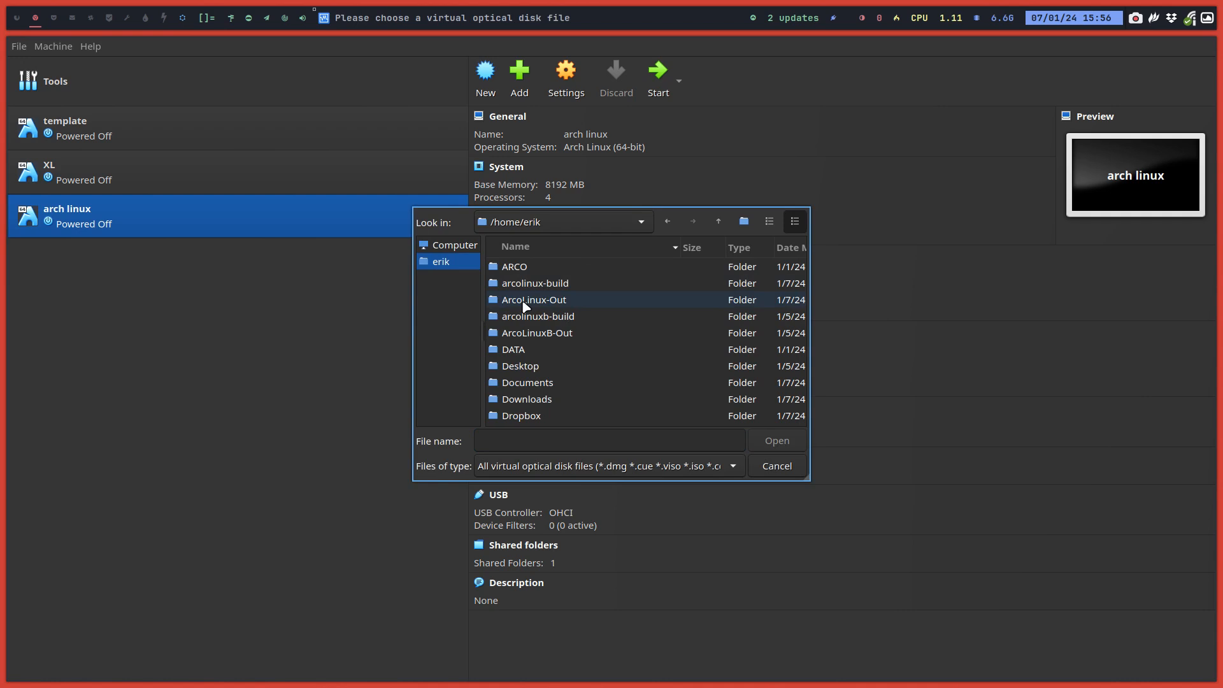
# Step: Load archlinux-2024.01.01-x86_64.iso from Projects/IT is all Arch Linux/ARCHLINUX
pyautogui.scroll(-3)
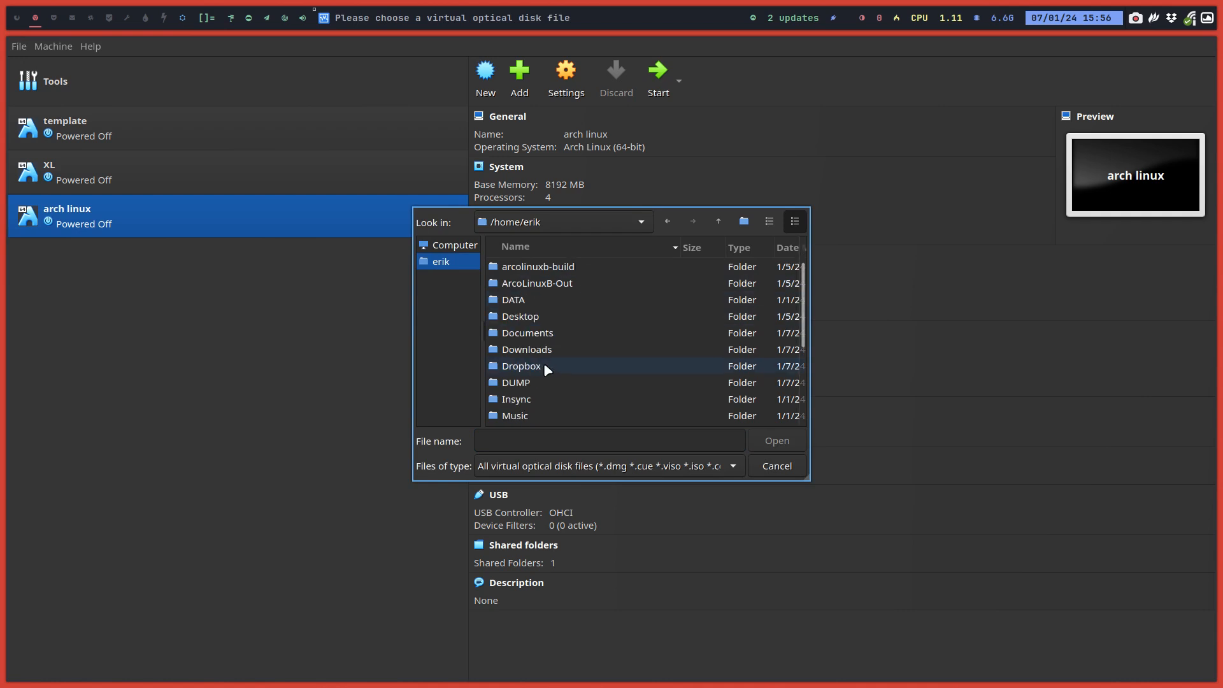
pyautogui.scroll(-3)
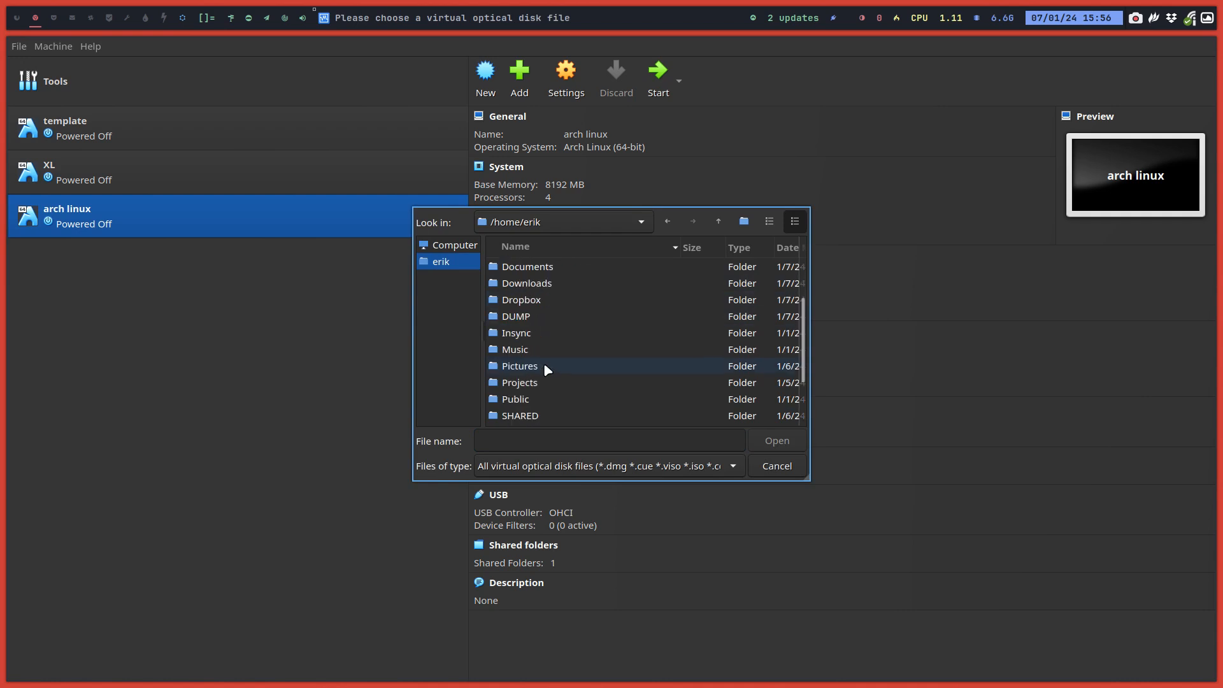
pyautogui.click(544, 382)
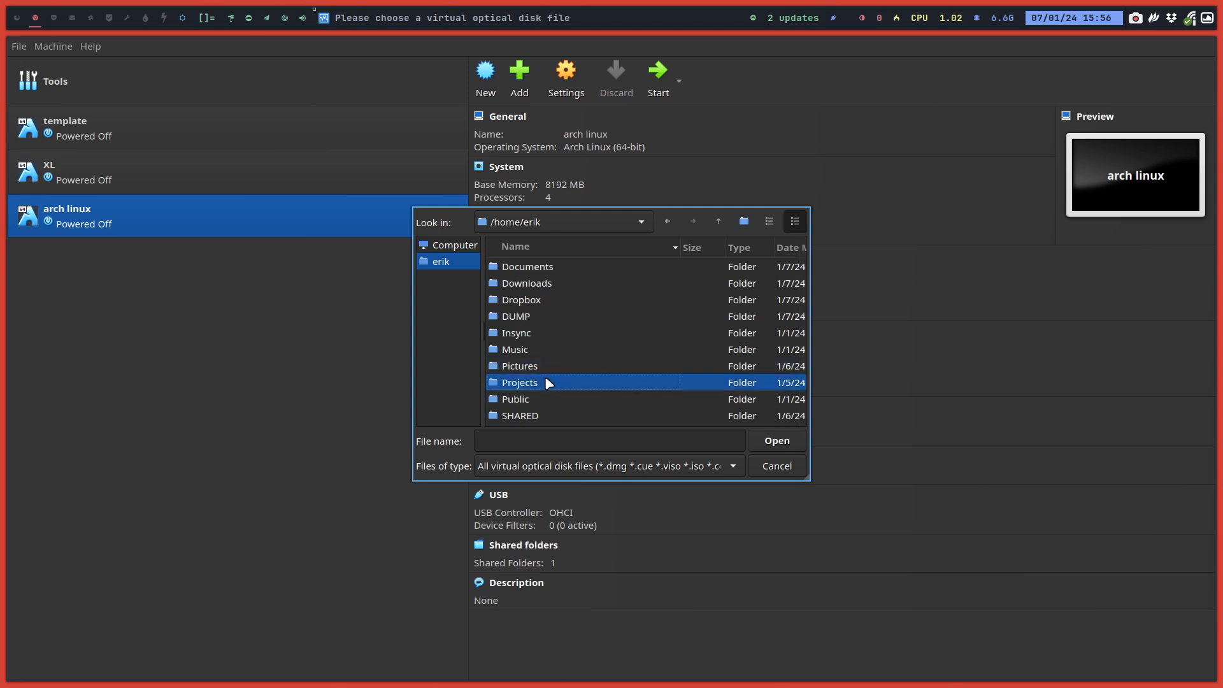
pyautogui.doubleClick(520, 382)
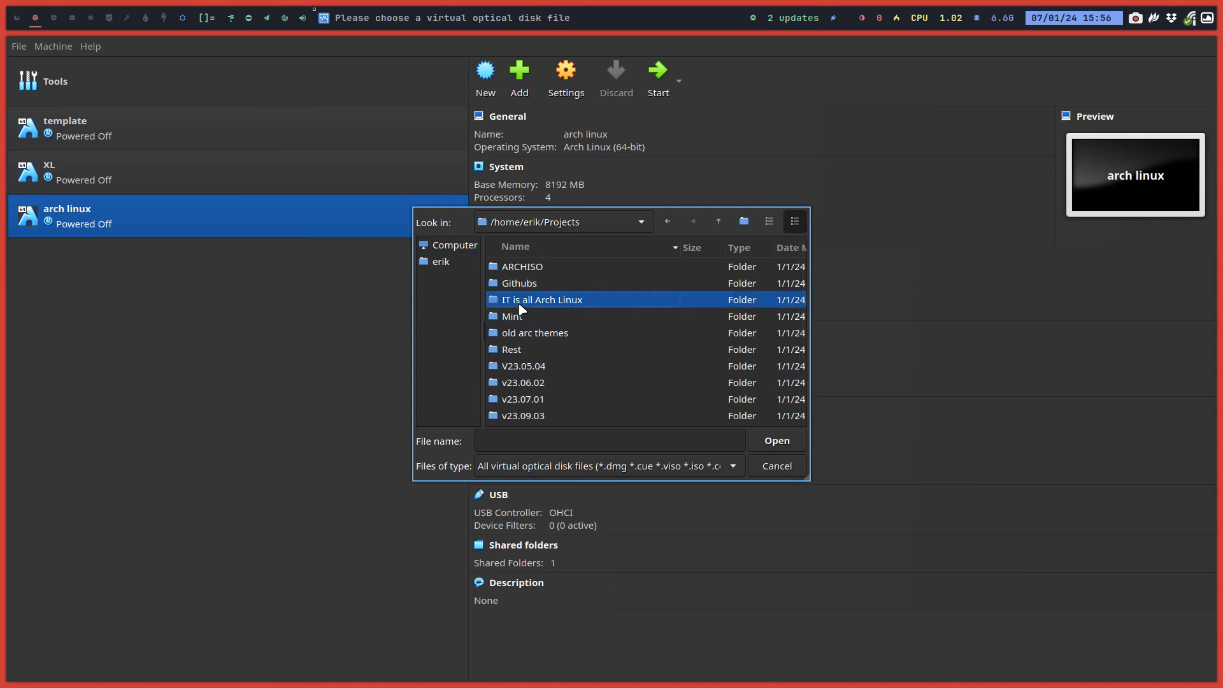
pyautogui.doubleClick(542, 299)
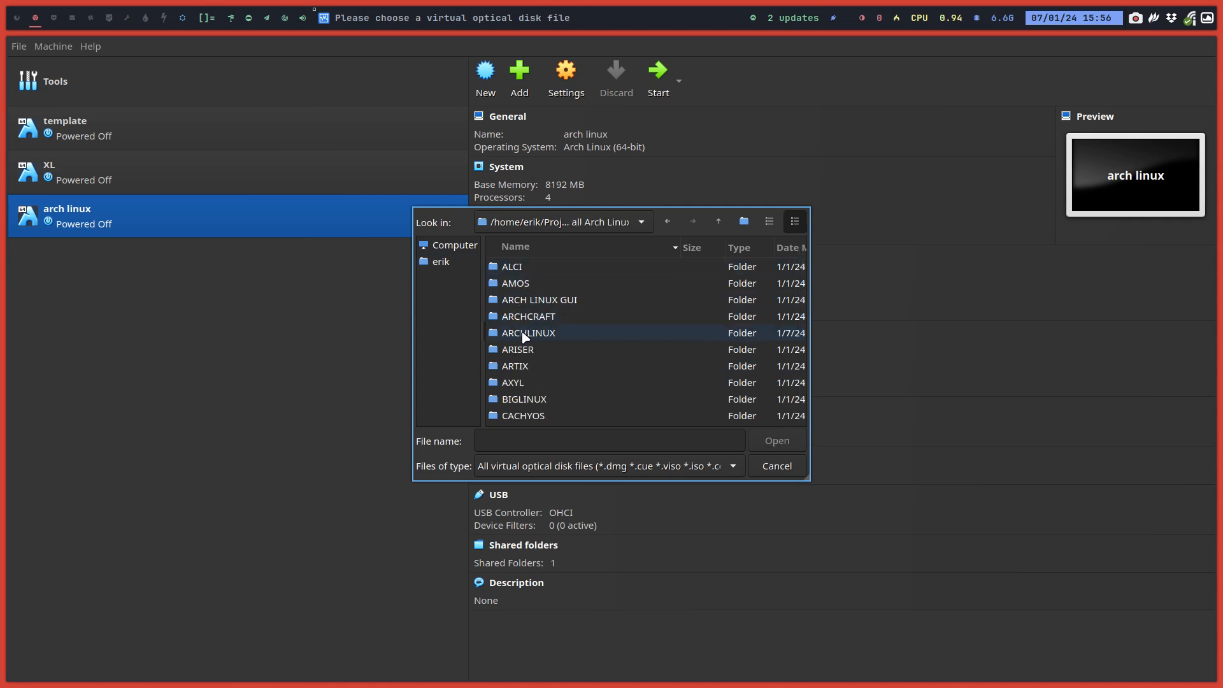
pyautogui.scroll(-3)
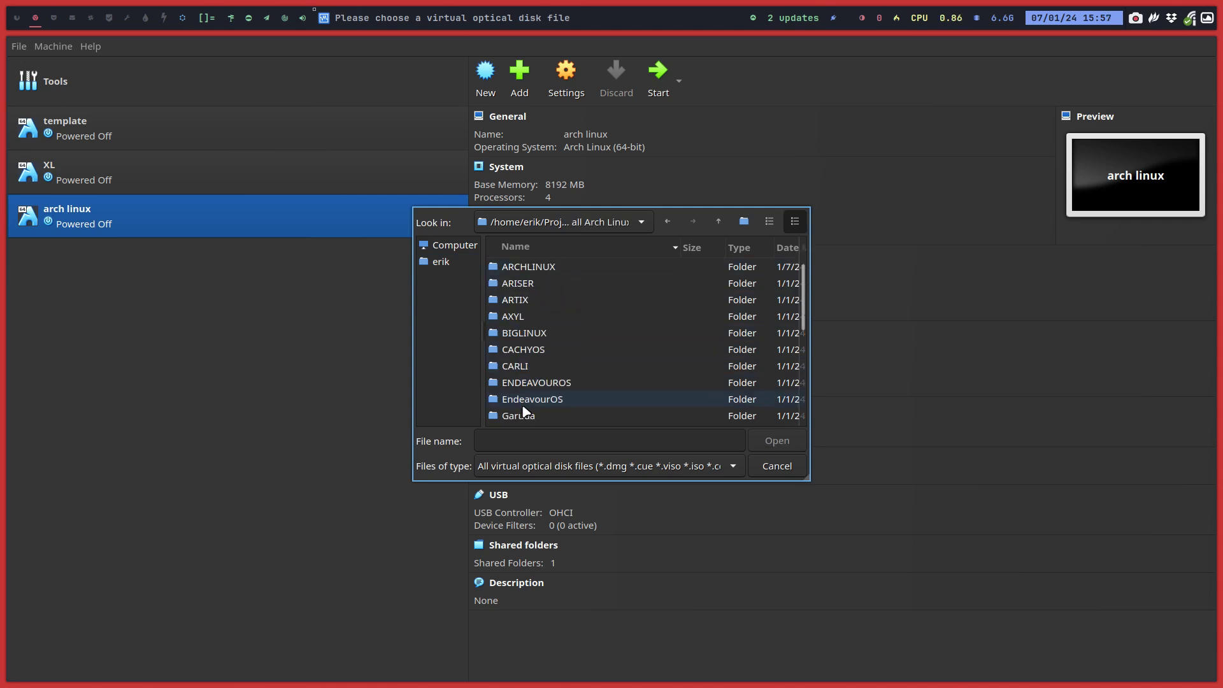
pyautogui.scroll(-3)
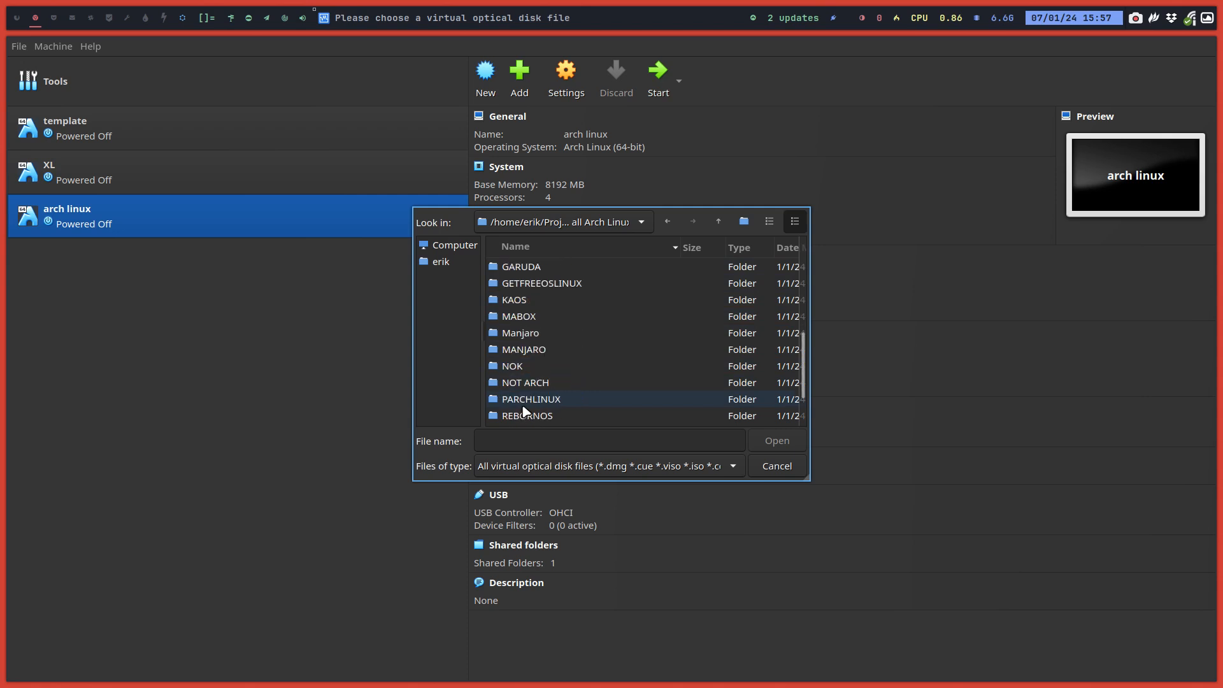
pyautogui.scroll(-3)
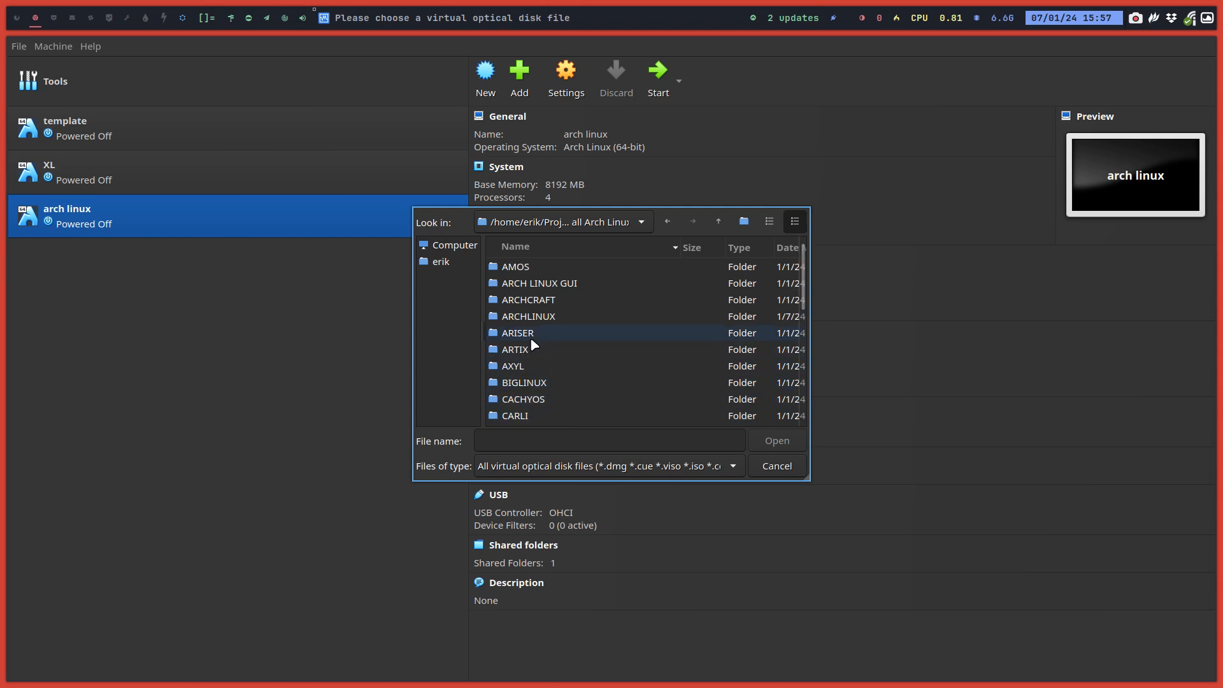
pyautogui.doubleClick(528, 316)
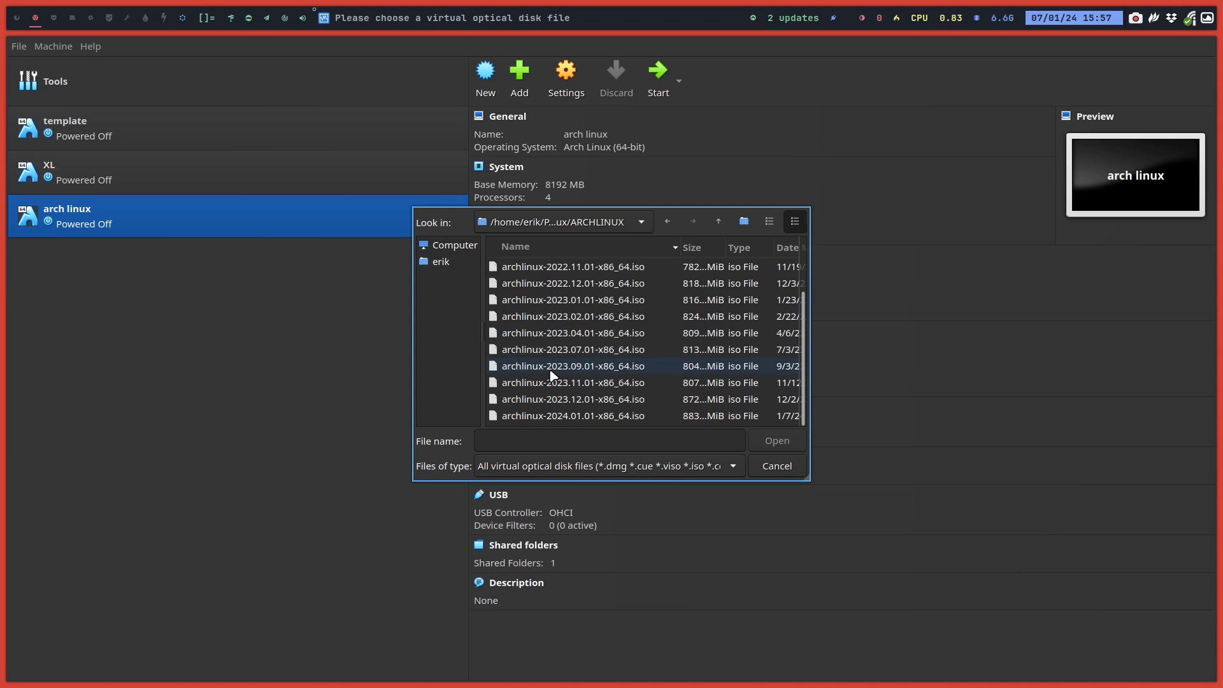
pyautogui.click(573, 415)
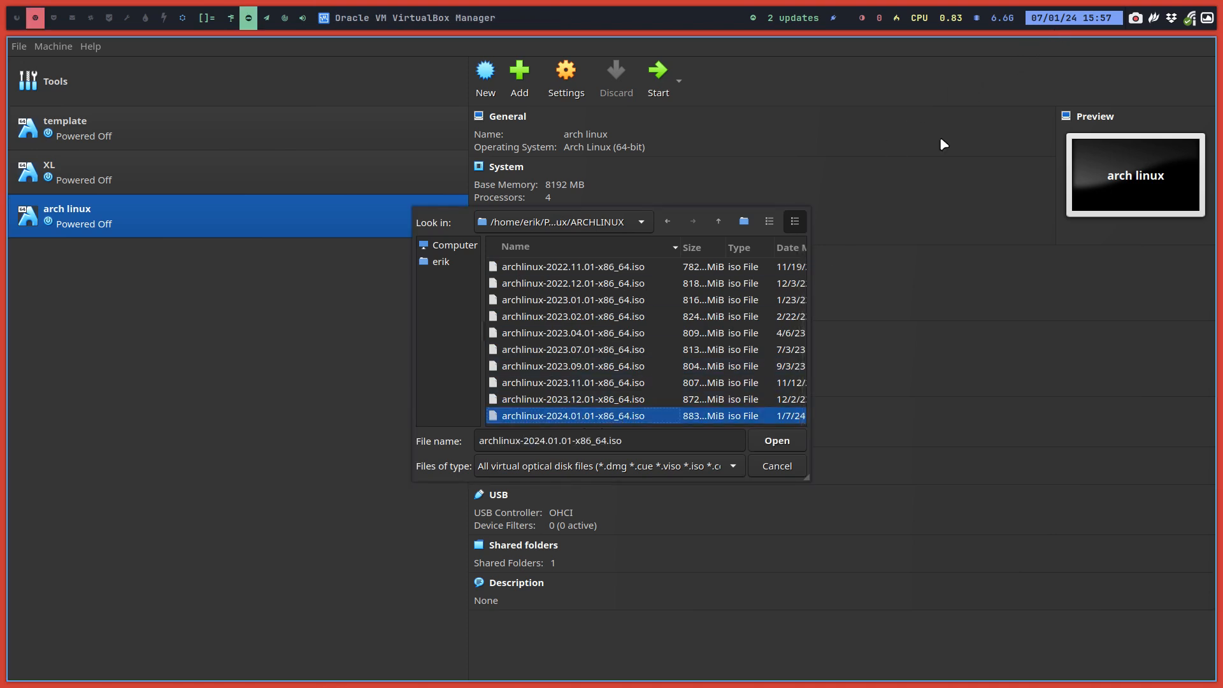
pyautogui.click(777, 441)
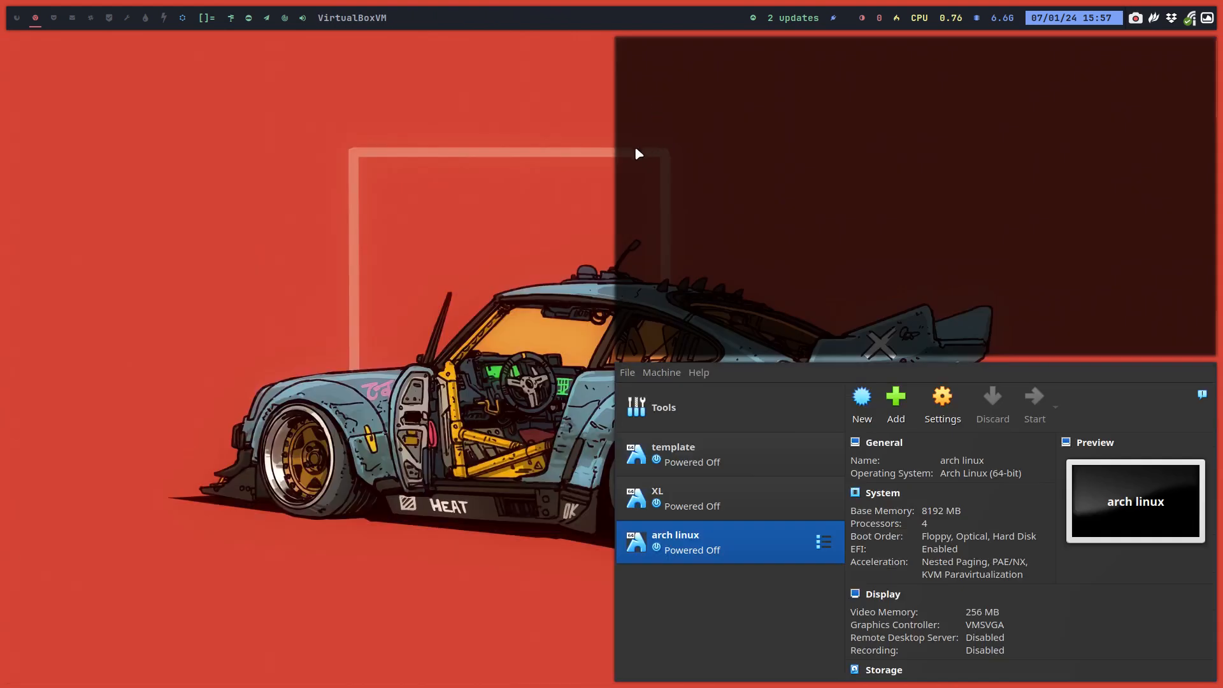
# Step: Boot the Arch Linux install medium and check pacman-init.service status
pyautogui.click(1034, 397)
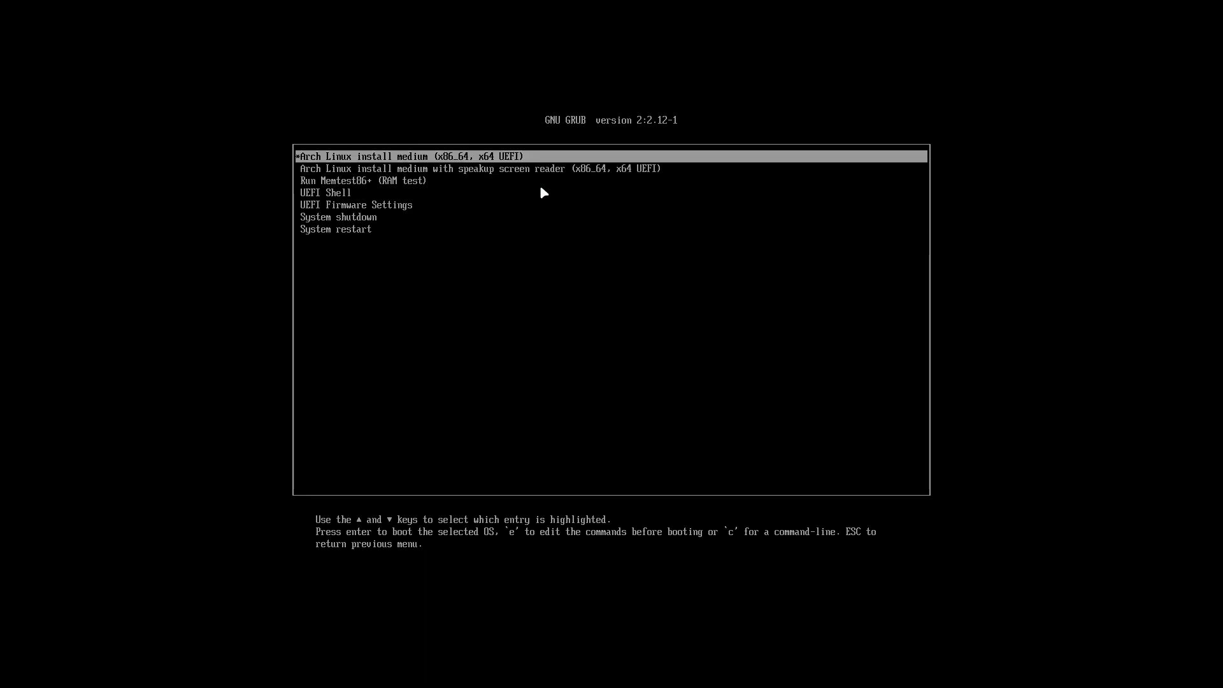
pyautogui.press('Return')
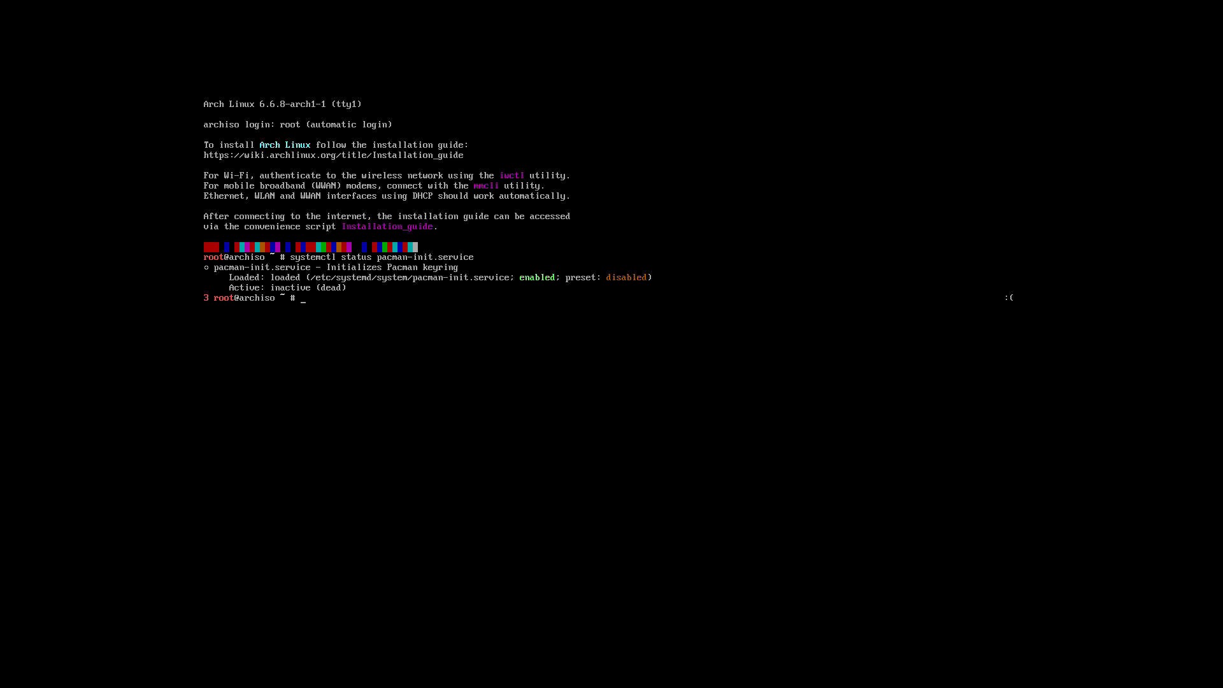
pyautogui.write('systemctl status pacman-init.service')
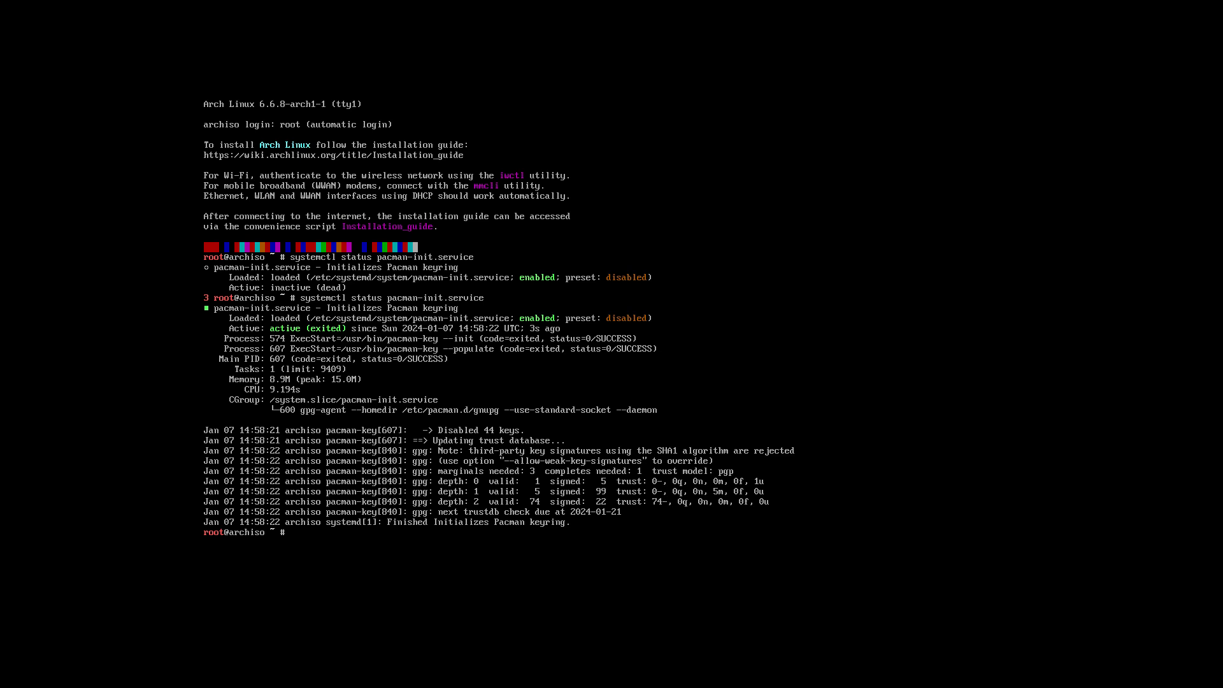
# Step: Load the be-latin1 keyboard map with loadkeys
pyautogui.write('n')
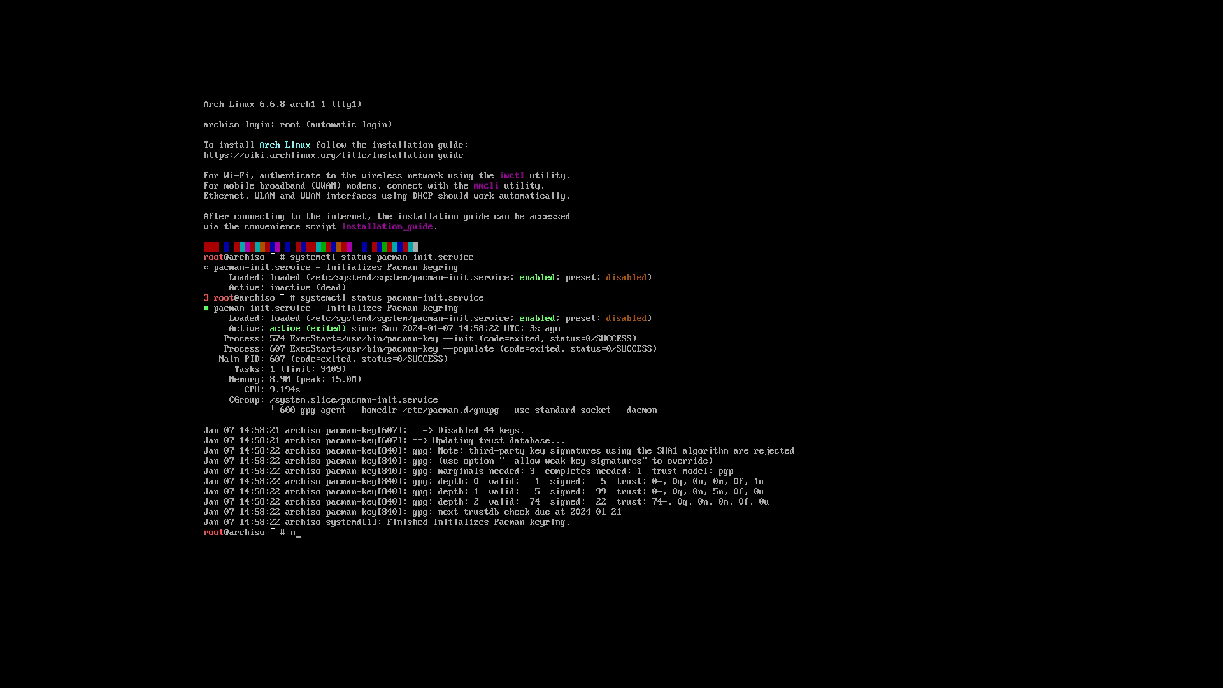
pyautogui.write('ano')
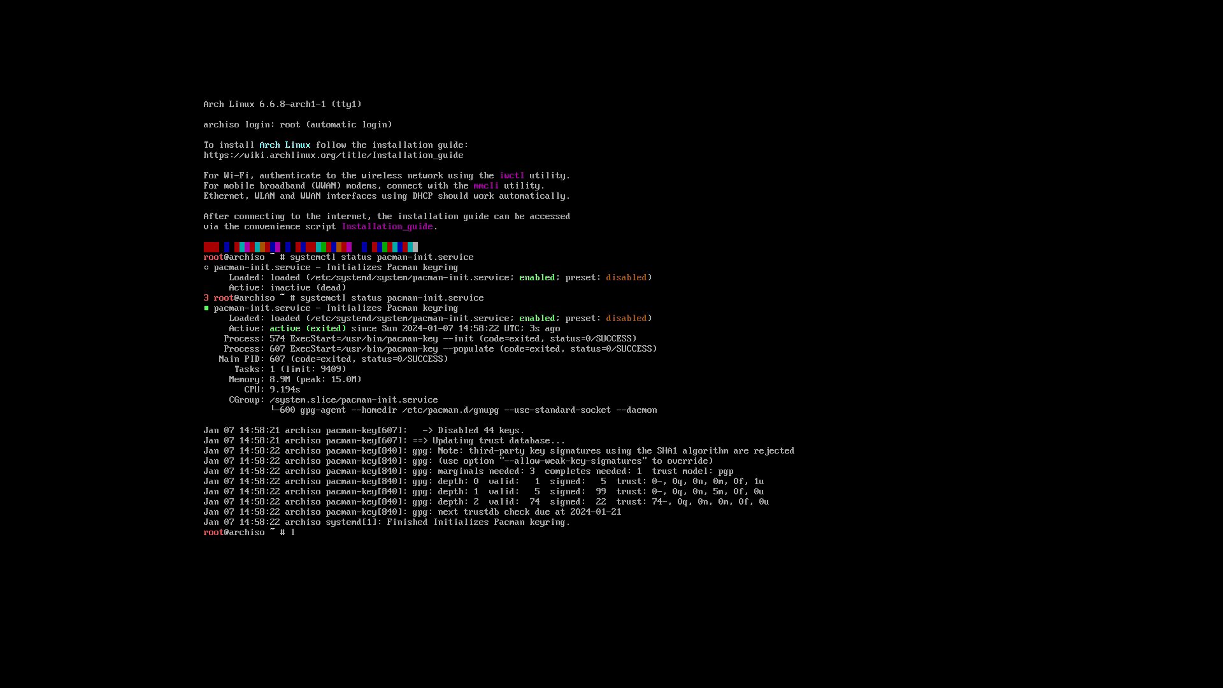
pyautogui.write('oadkeys be')
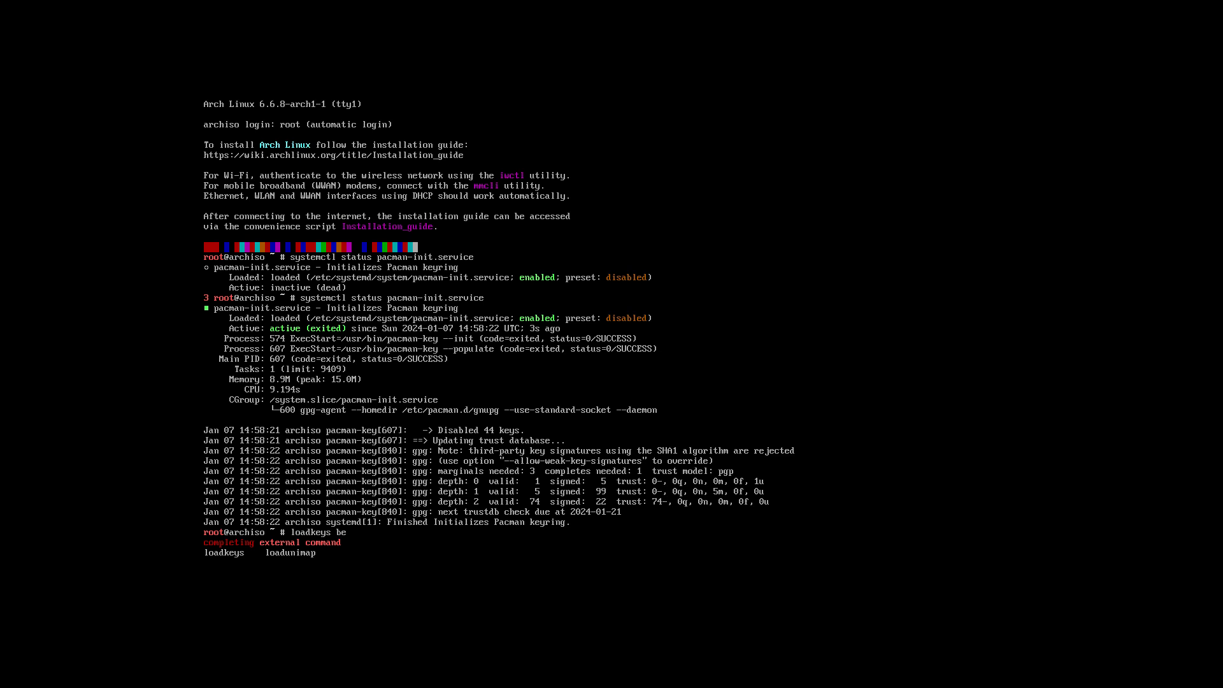
pyautogui.write('-latin')
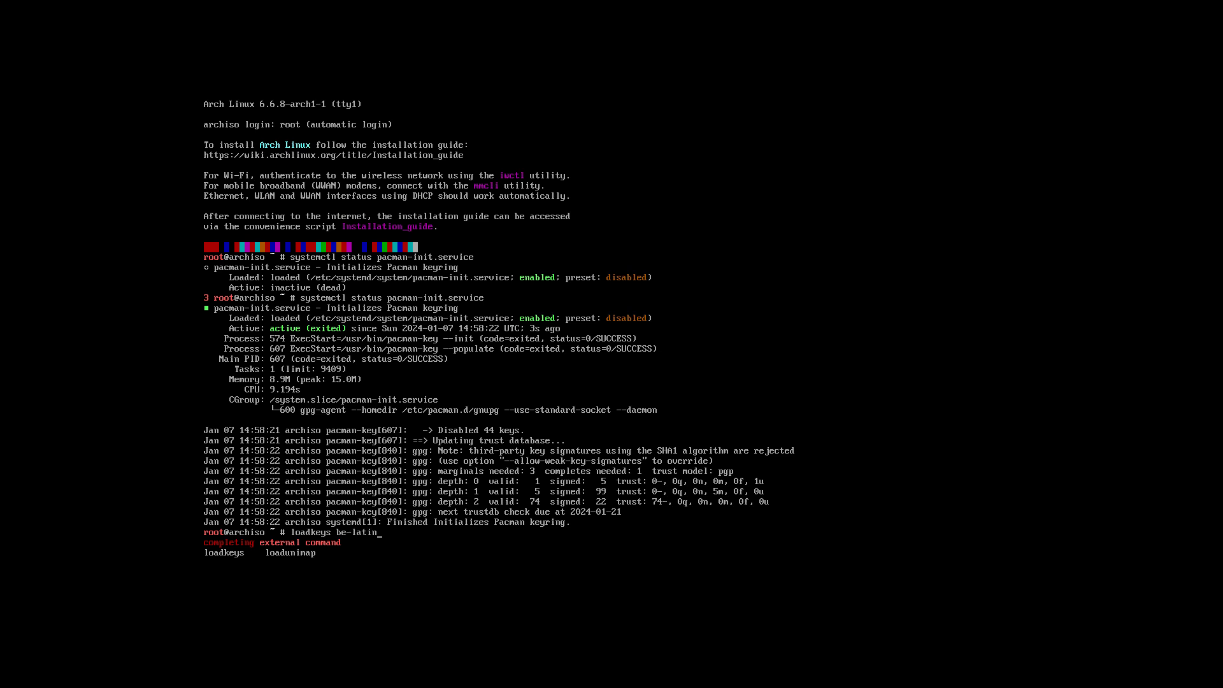
pyautogui.write('1')
pyautogui.write('azert')
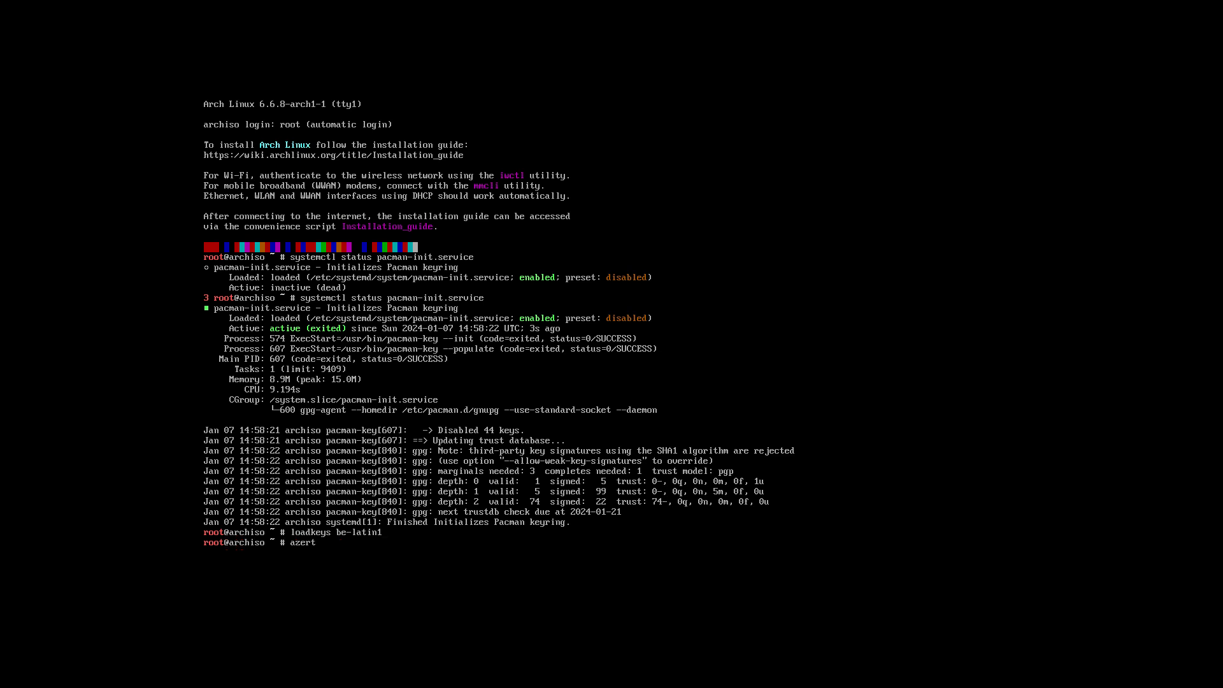
# Step: Edit /etc/pacman.conf in nano to set ParallelDownloads to 20 and save
pyautogui.write('y')
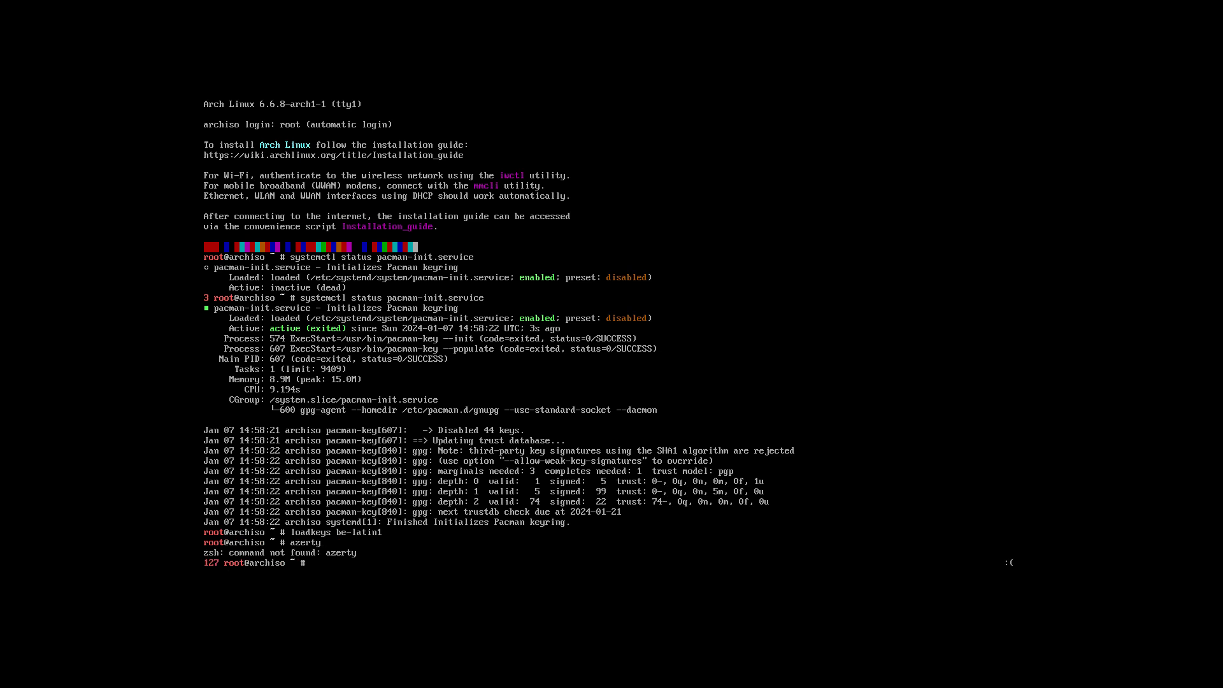
pyautogui.write('nano /etc')
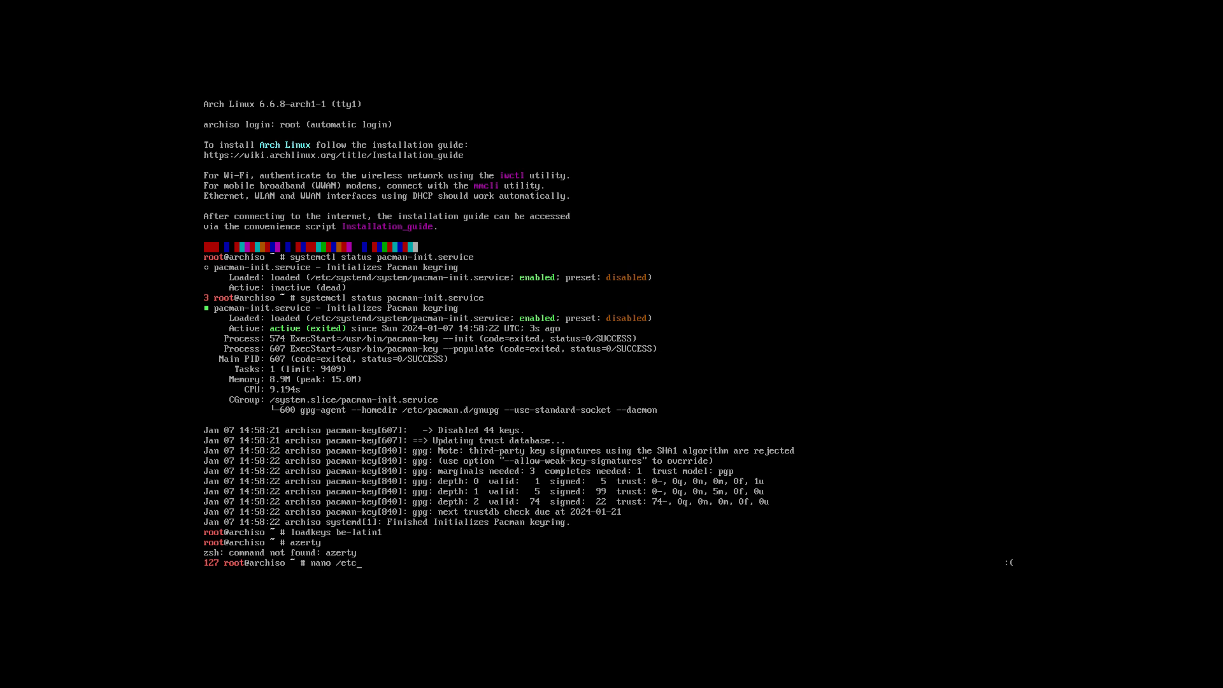
pyautogui.write('pacman.')
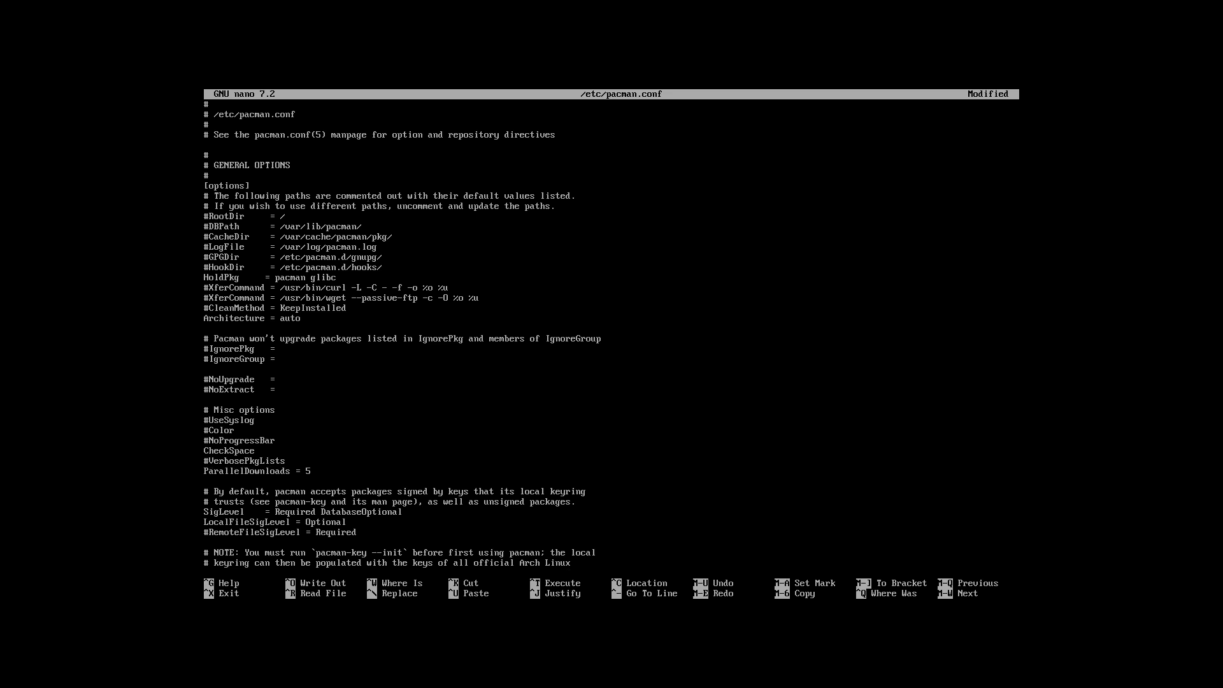
pyautogui.press('BackSpace')
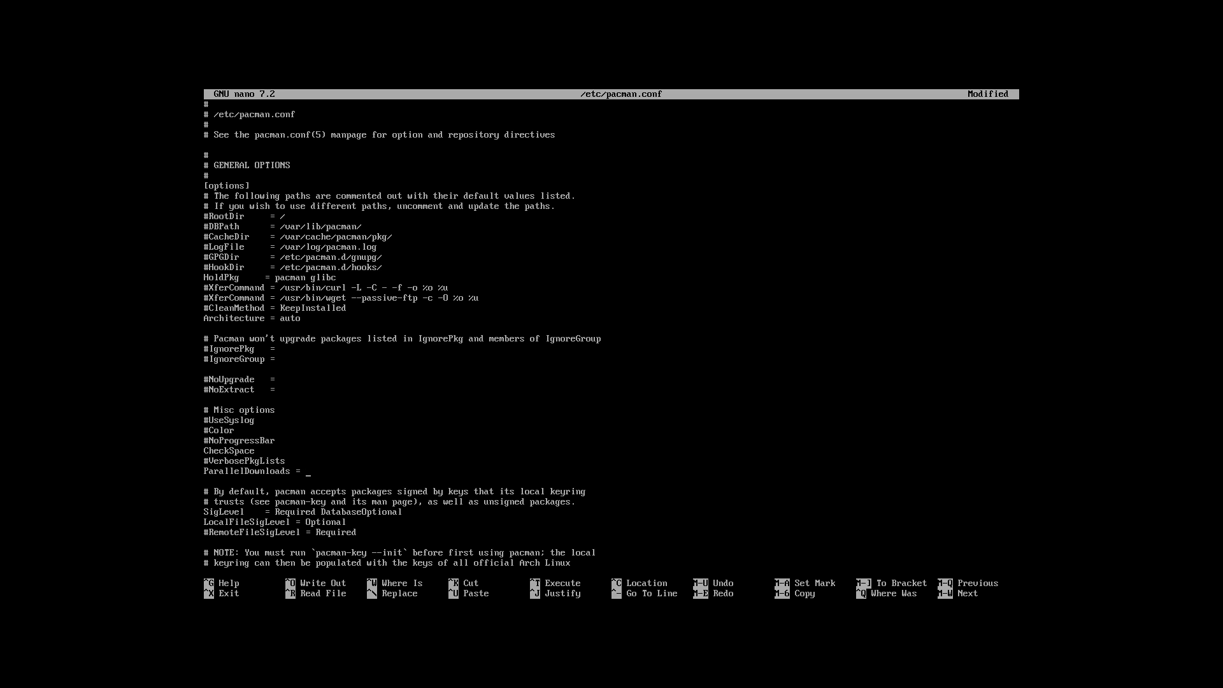
pyautogui.write('20')
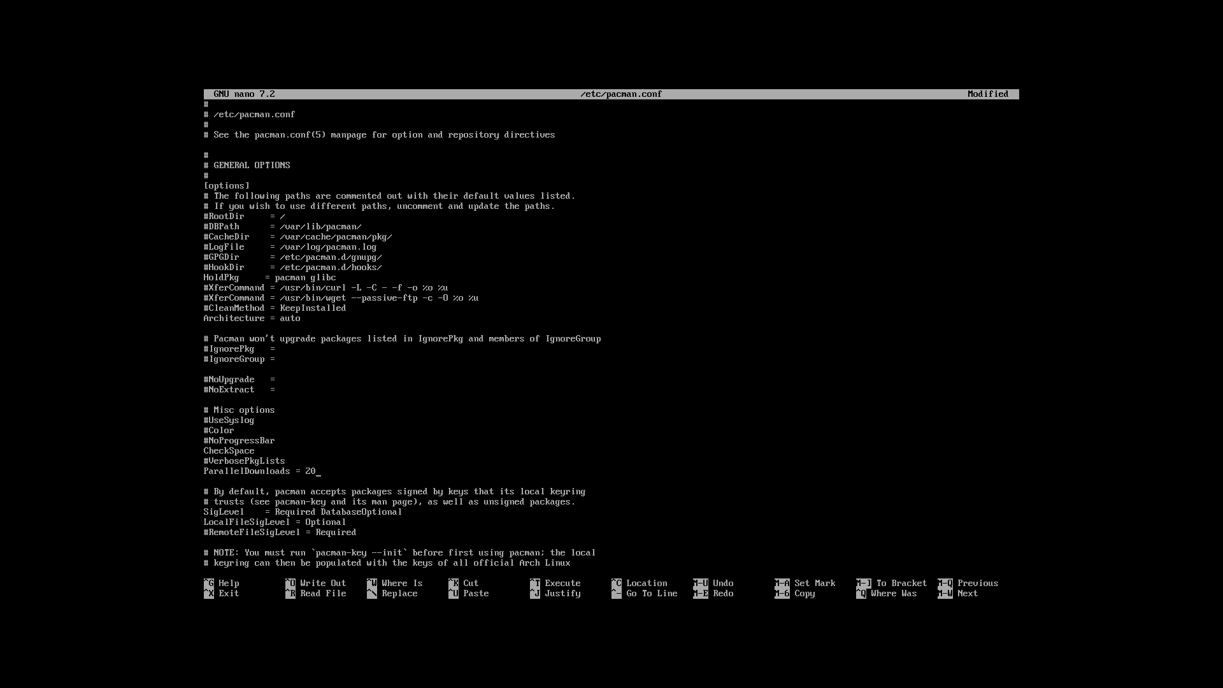
pyautogui.press('Ctrl+X')
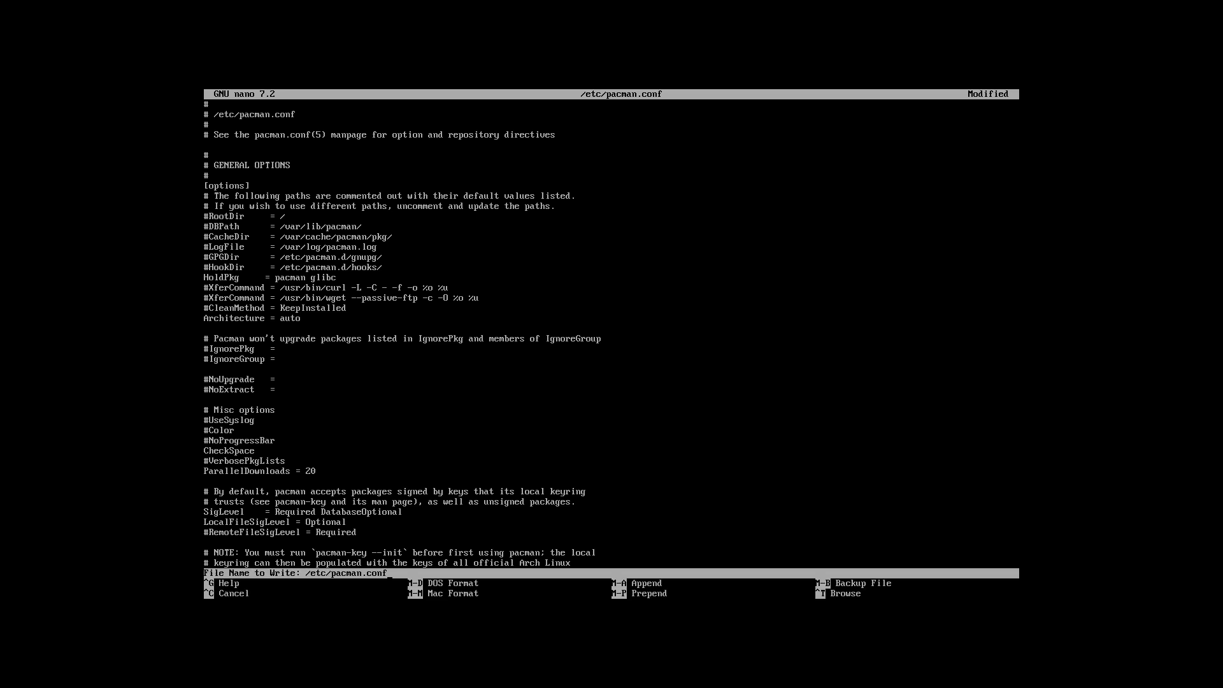
pyautogui.press('Enter')
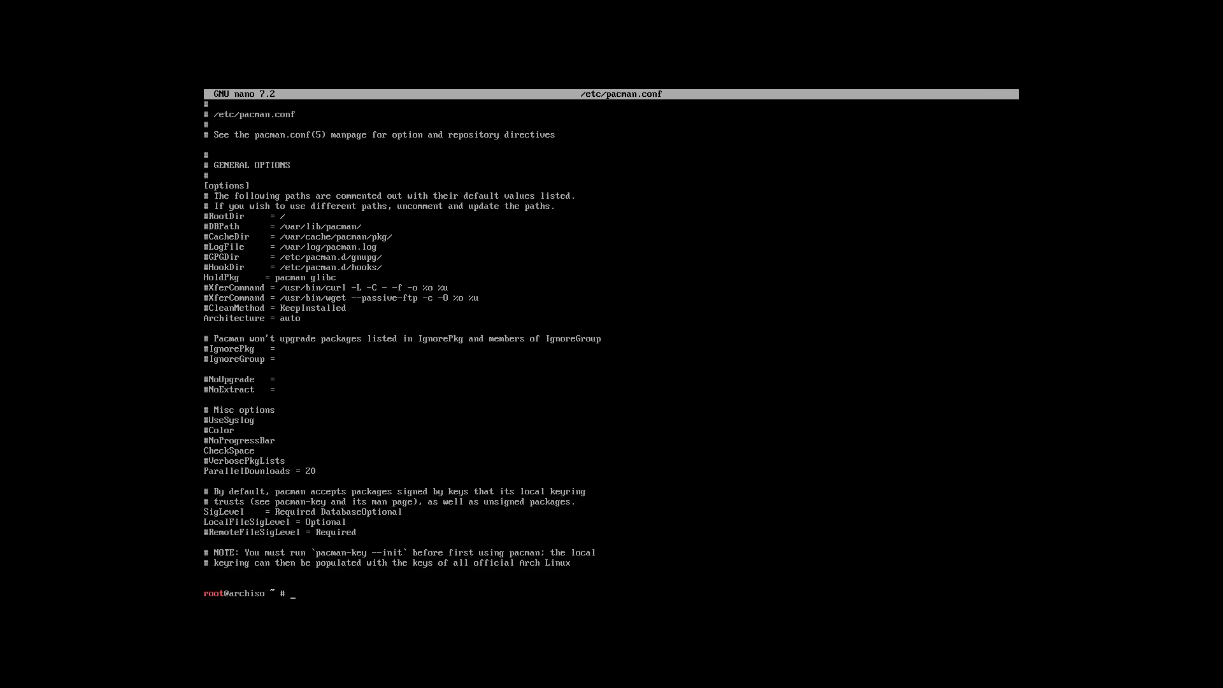
# Step: Launch archinstall and enter its Locales menu
pyautogui.write('a')
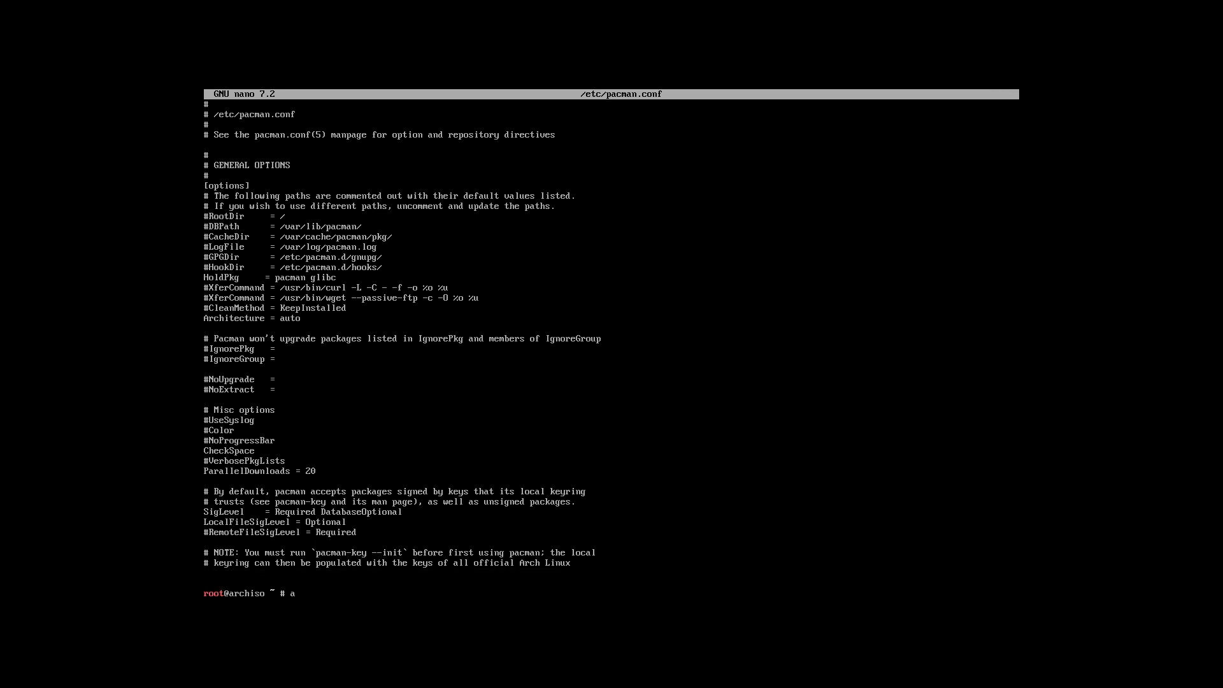
pyautogui.write('rch')
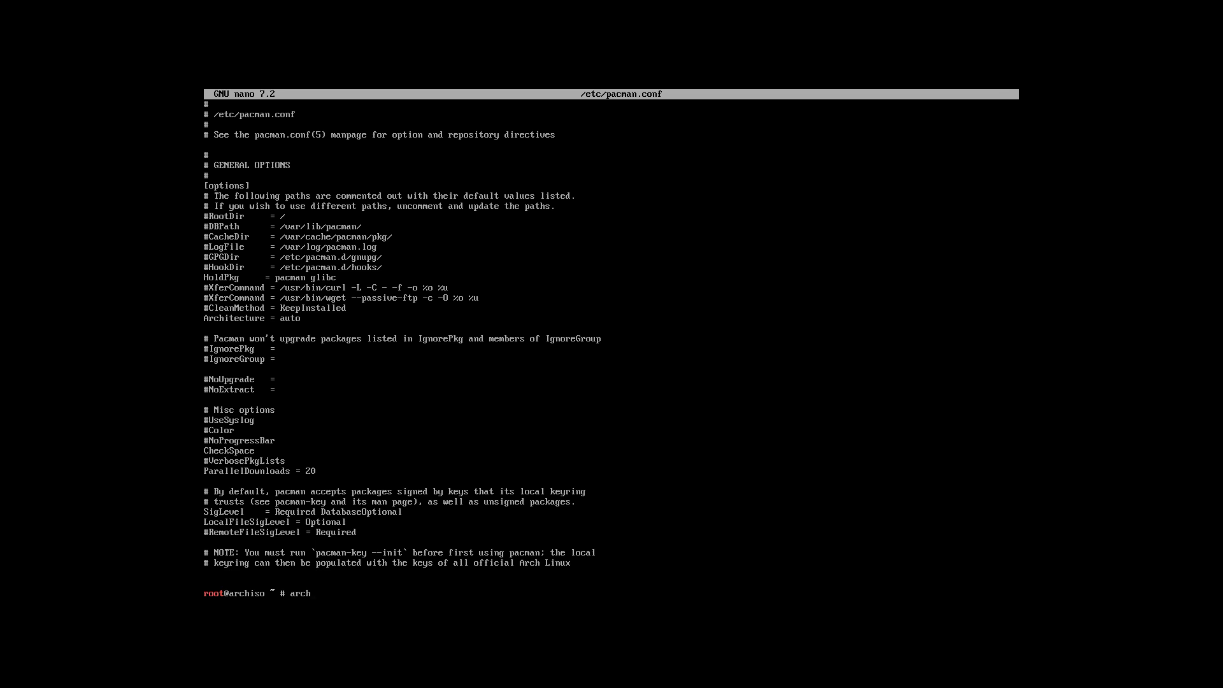
pyautogui.write('install')
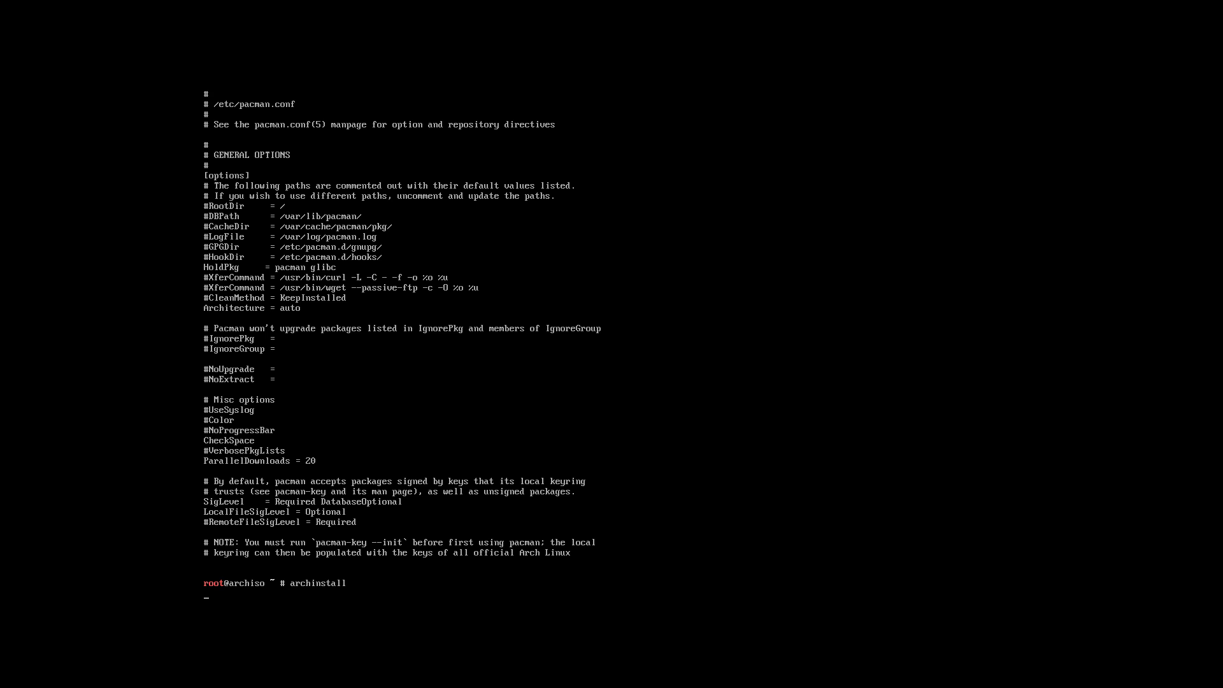
pyautogui.press('Enter')
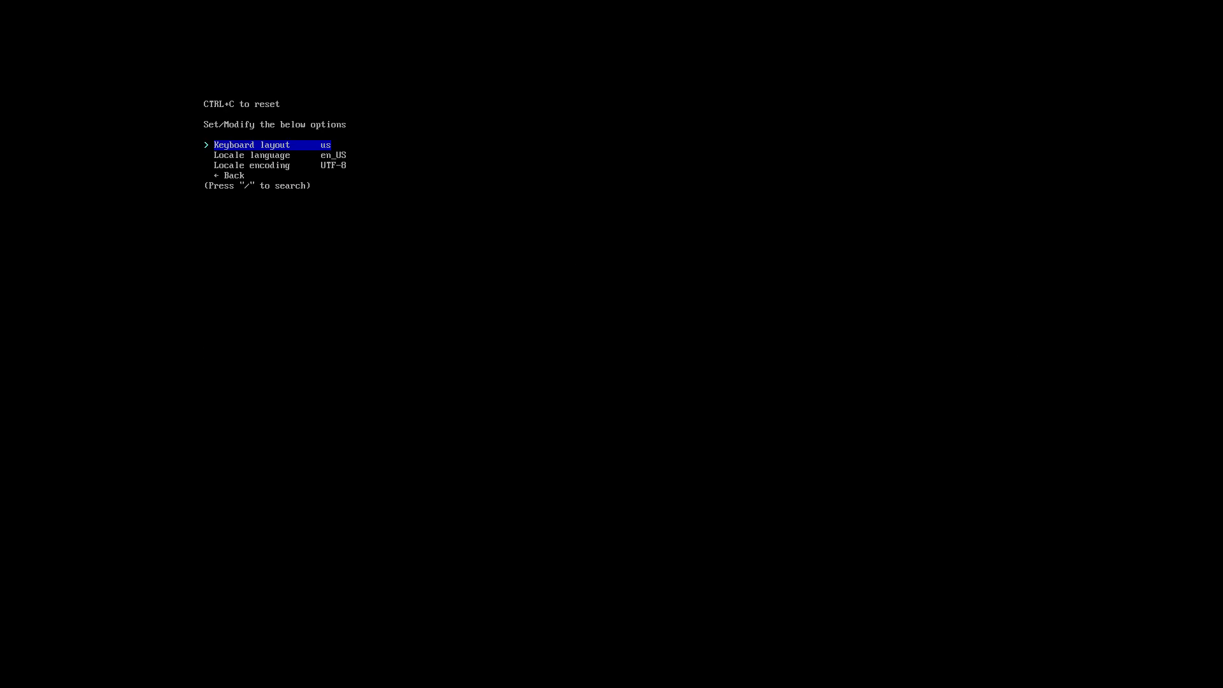
# Step: Search for 'be' and select the be-latin1 keyboard layout, then proceed to disk selection
pyautogui.click(249, 145)
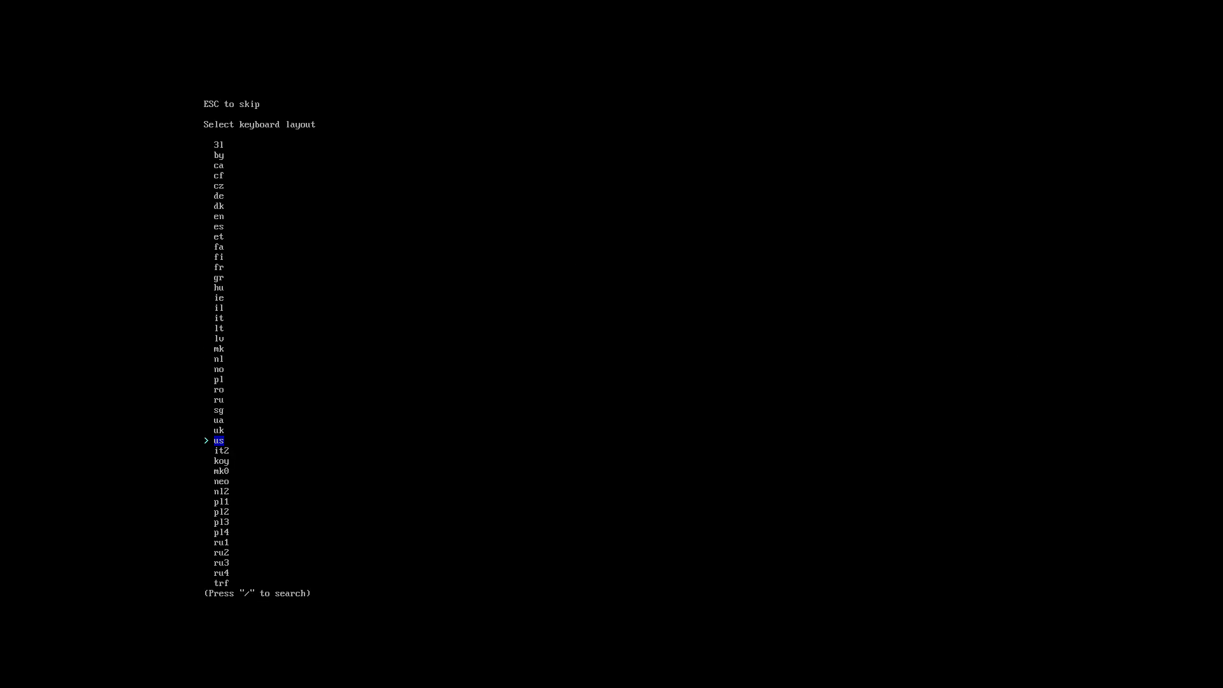
pyautogui.write('be')
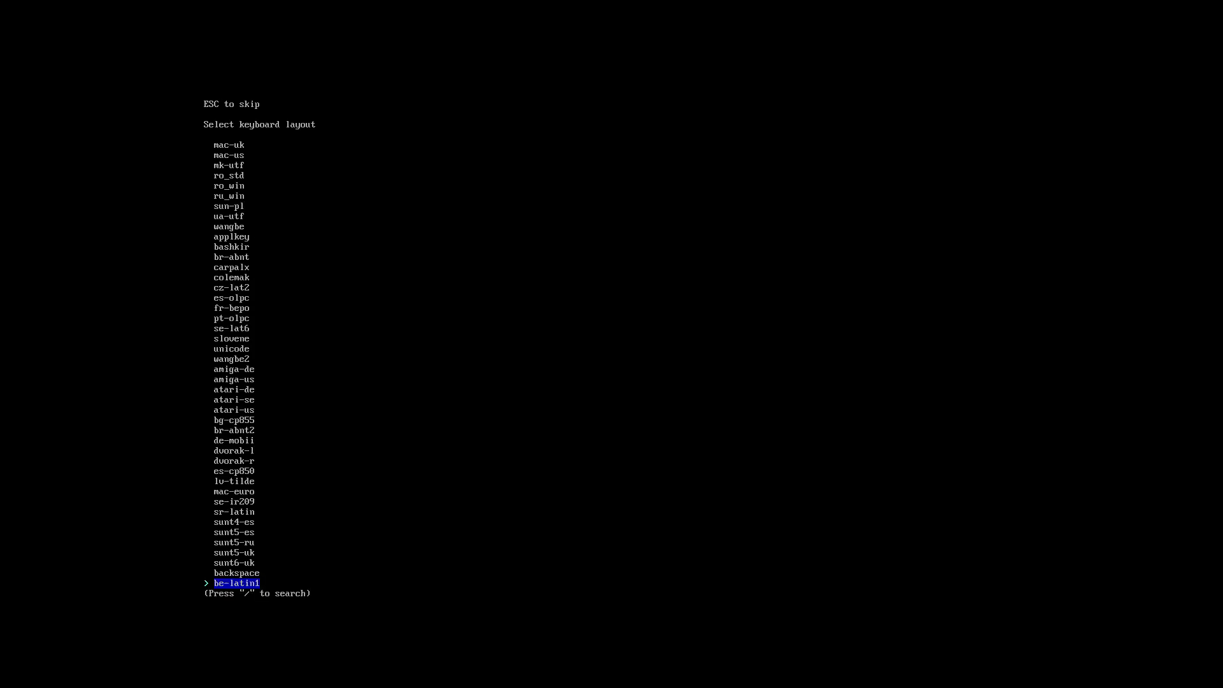
pyautogui.scroll(-3)
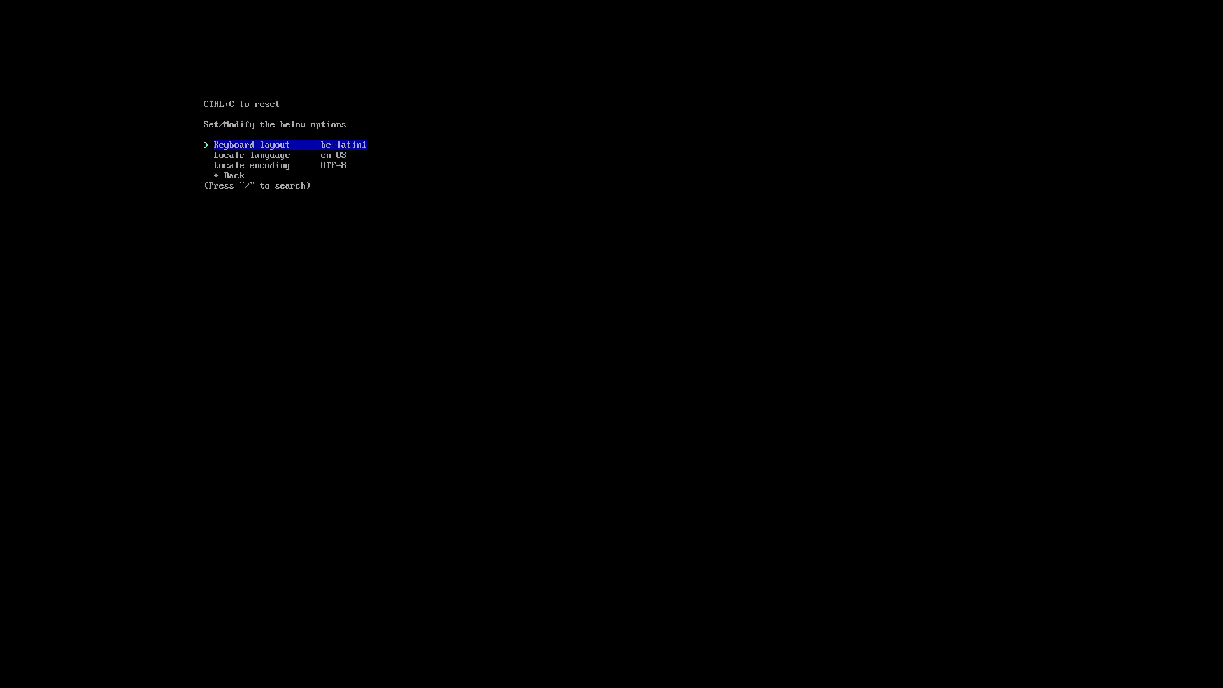
pyautogui.click(229, 176)
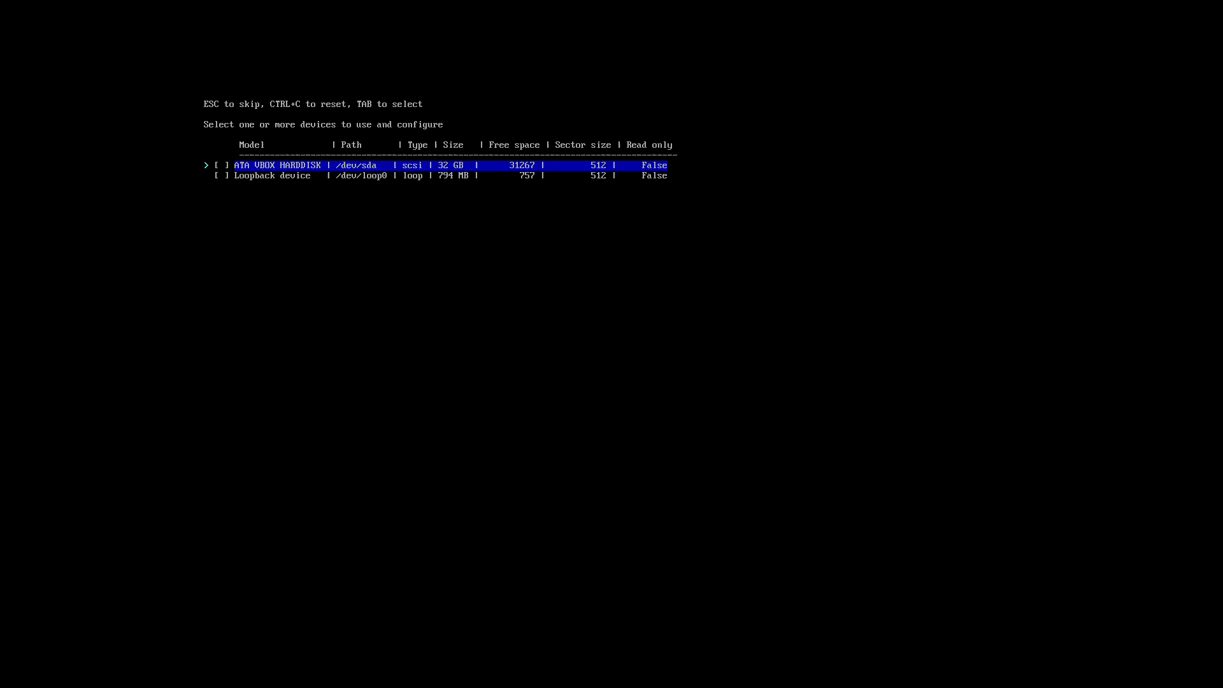
# Step: Install onto the VBOX hard disk with ext4, systemd-boot and swap disabled
pyautogui.press('enter')
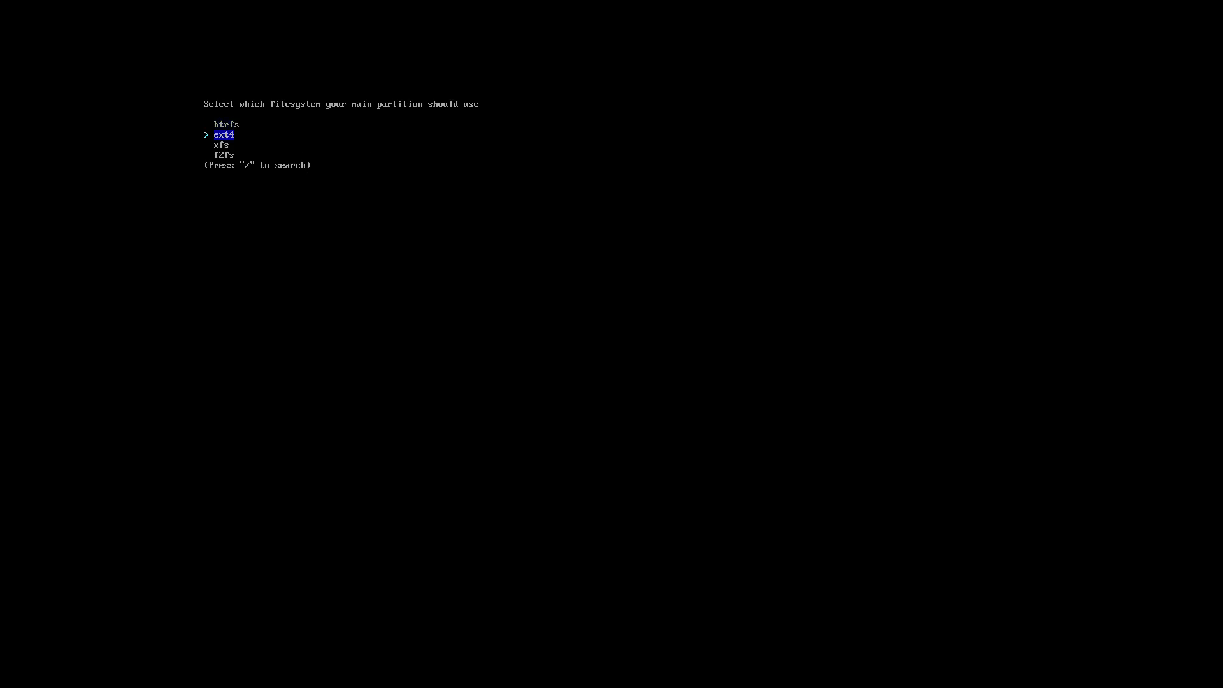
pyautogui.press('Enter')
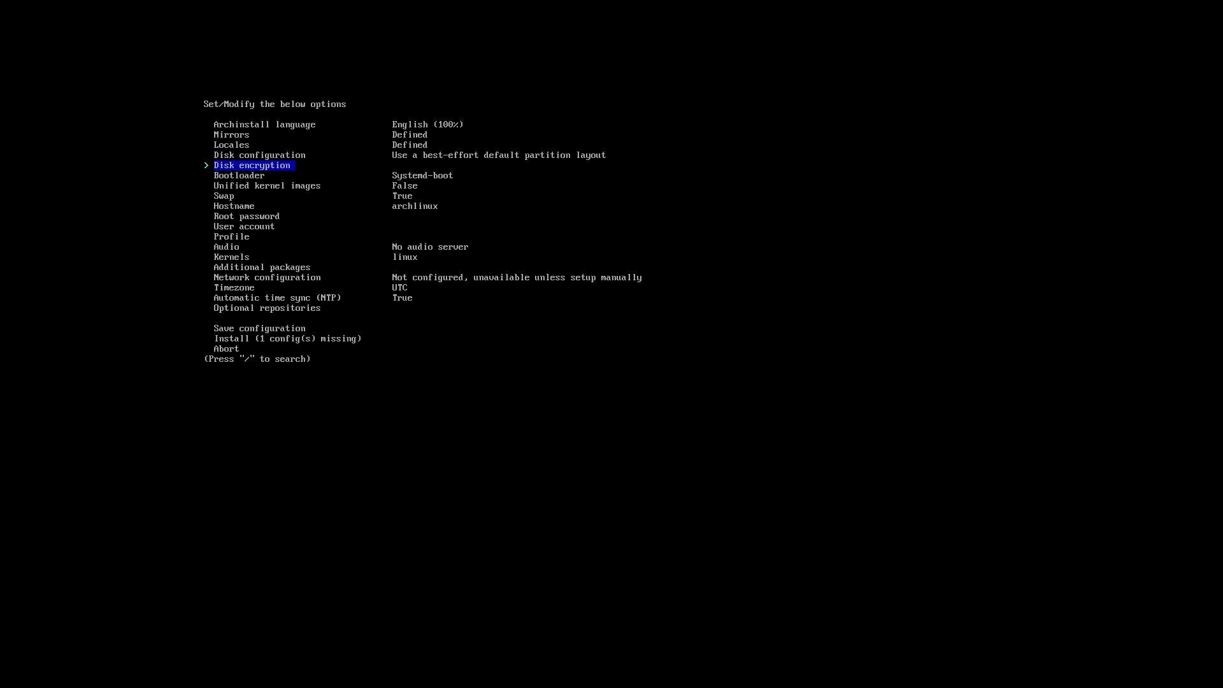
pyautogui.press('Down')
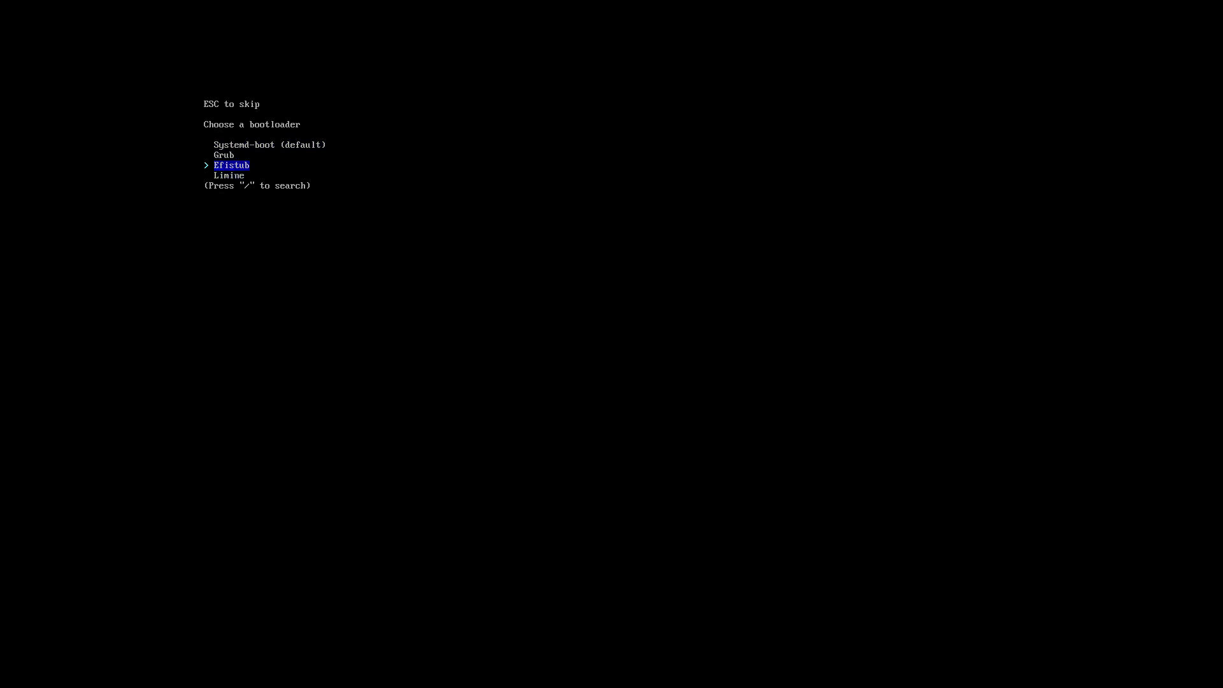
pyautogui.press('up')
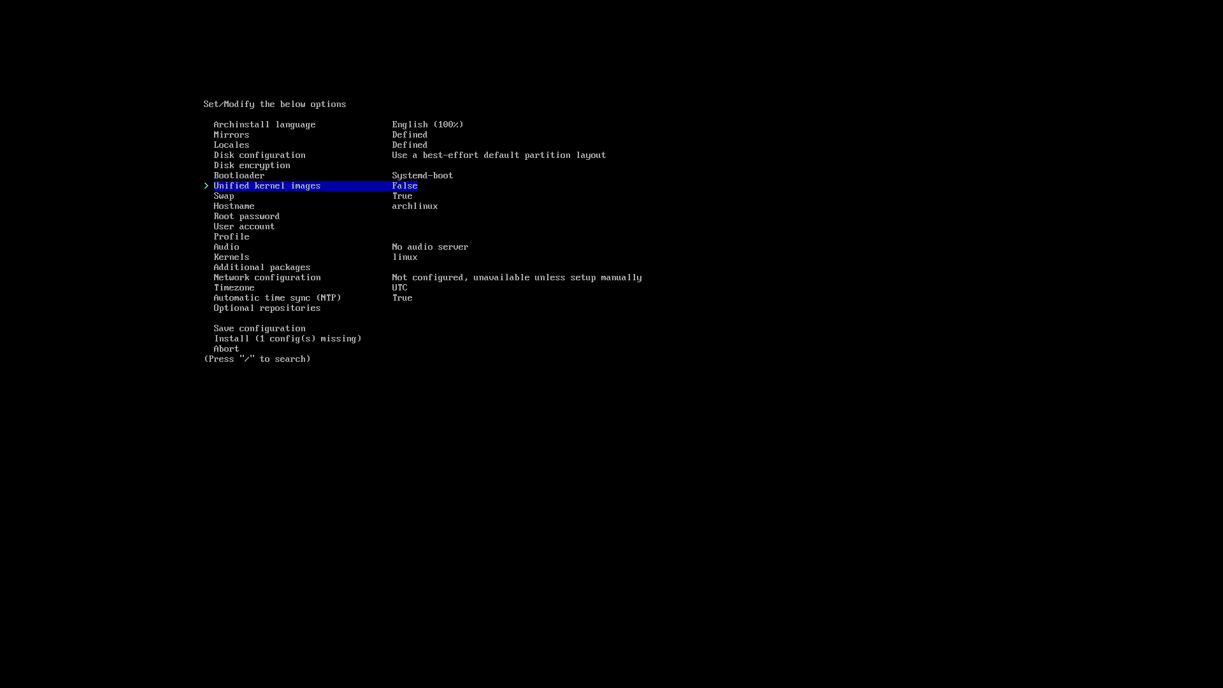
pyautogui.press('Down')
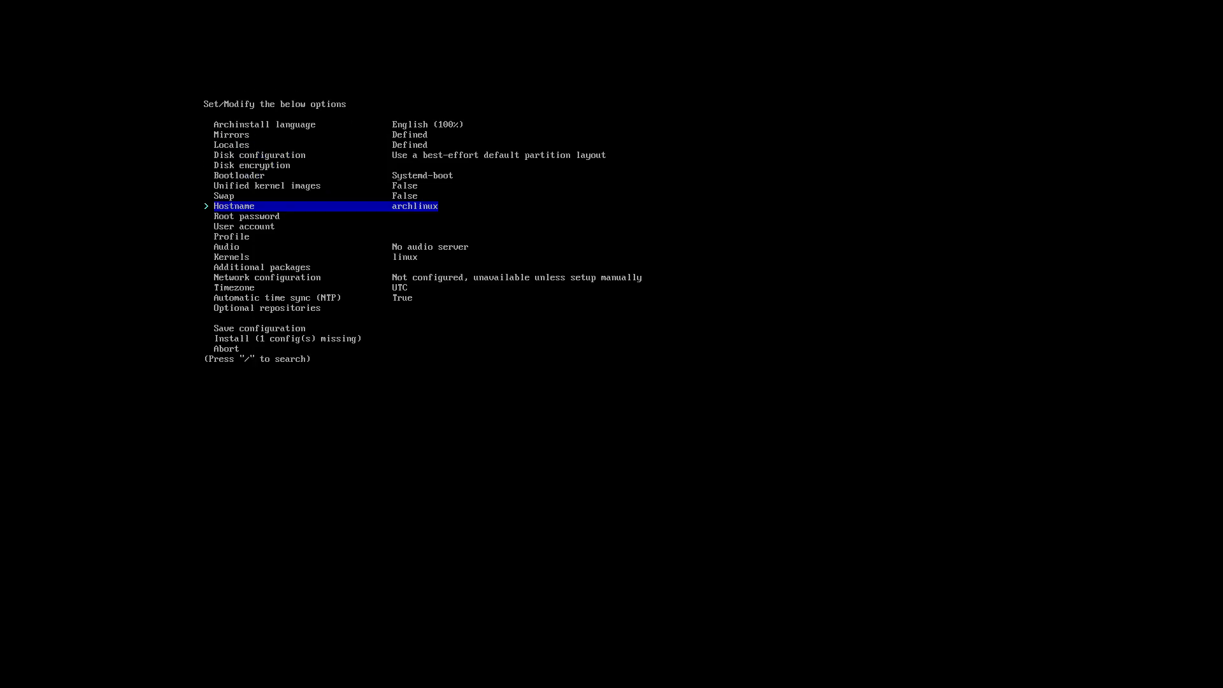
pyautogui.press('Down')
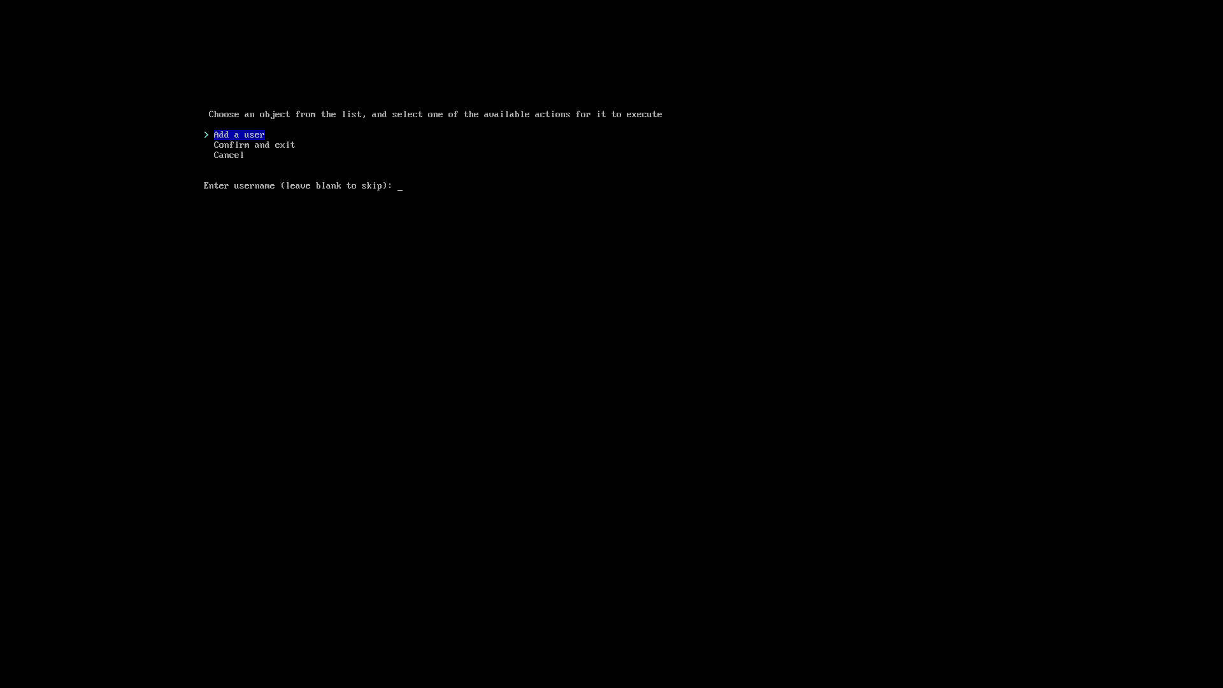
# Step: Add the user 'erik' and choose the Desktop install profile
pyautogui.write('erik')
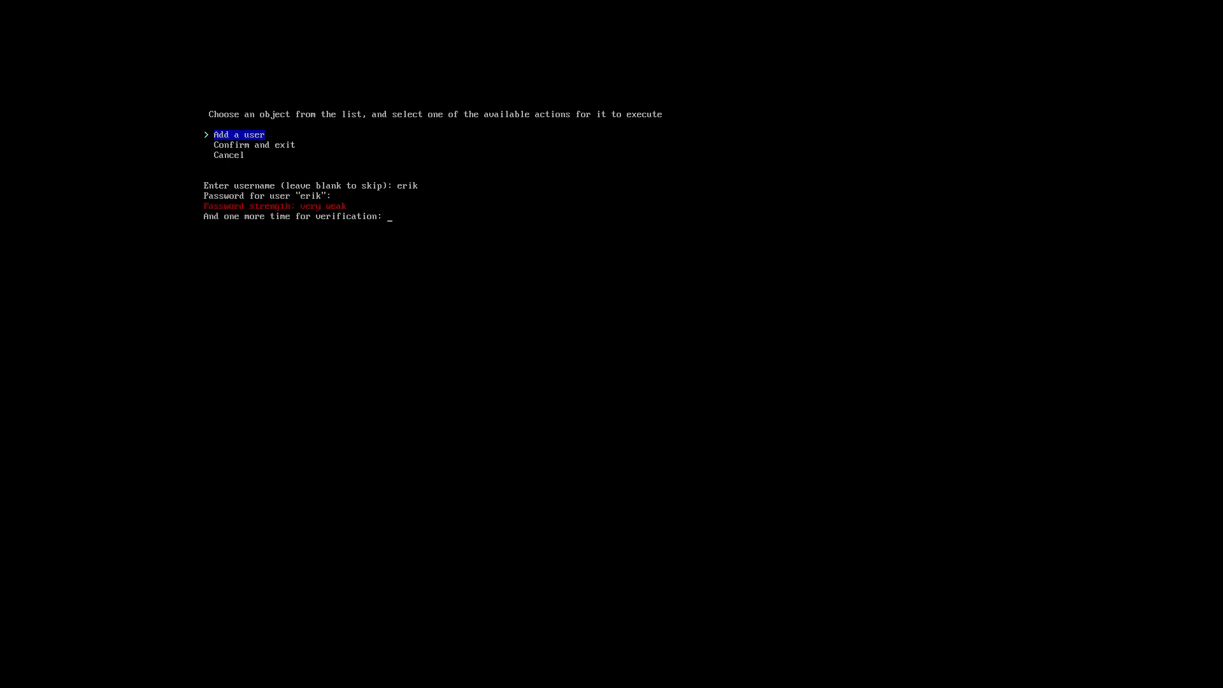
pyautogui.press('Enter')
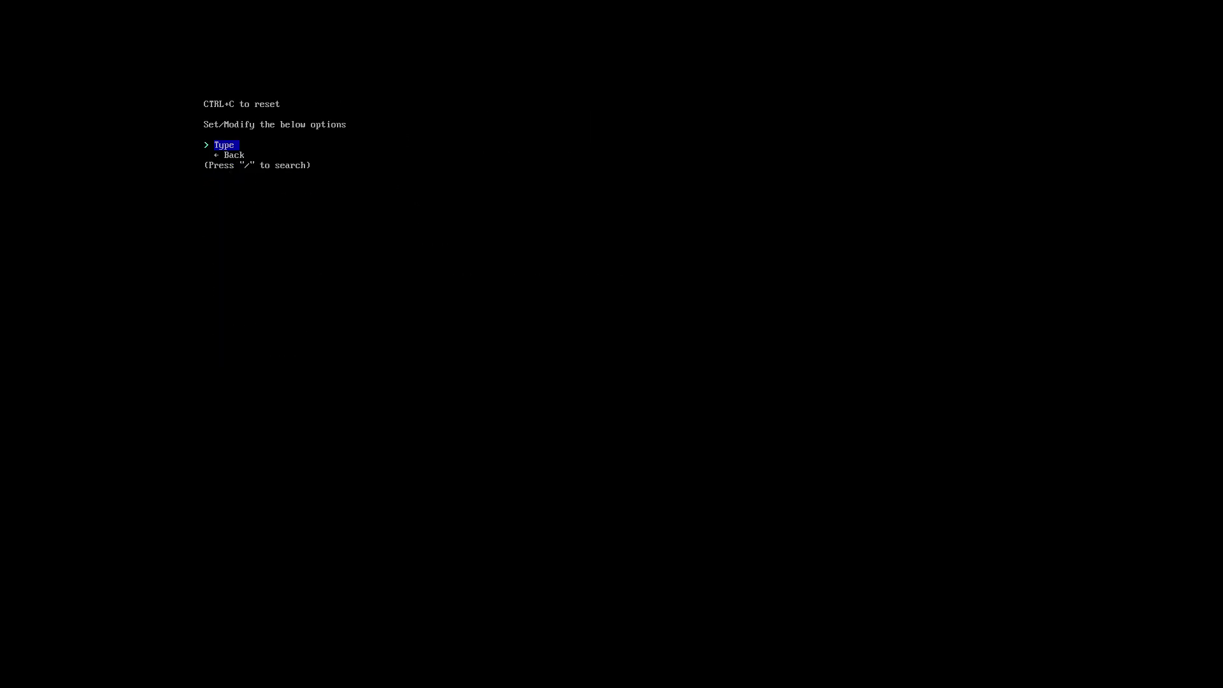
pyautogui.press('Enter')
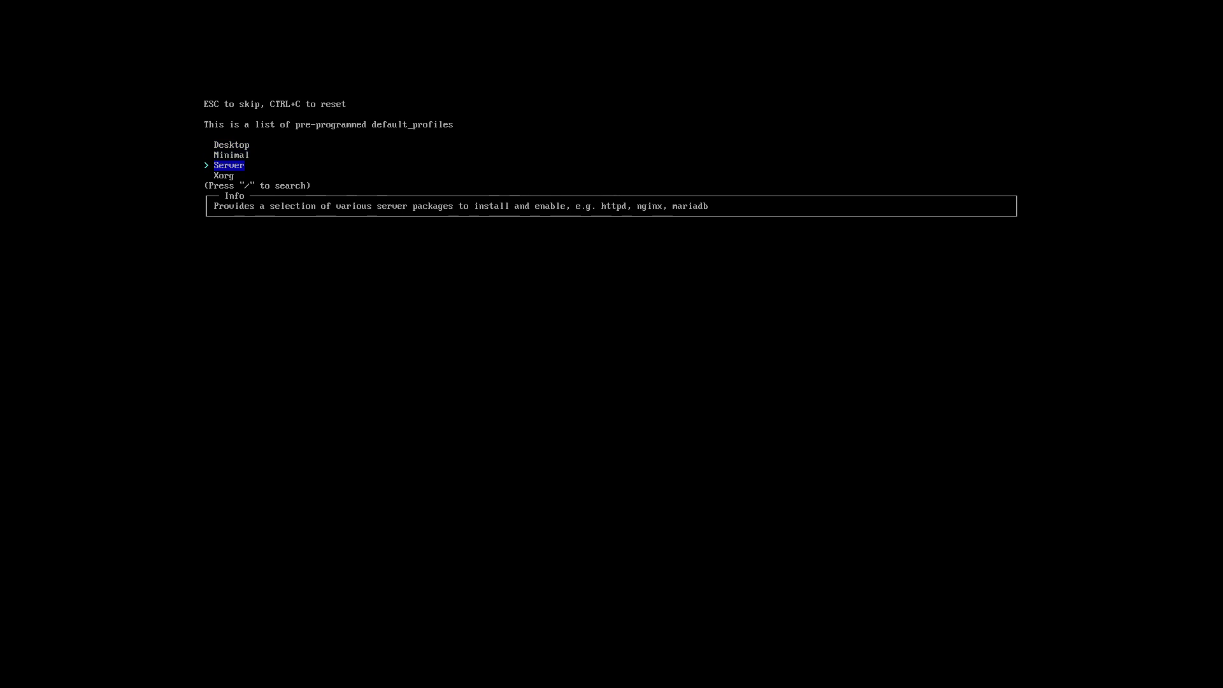
pyautogui.press('Down')
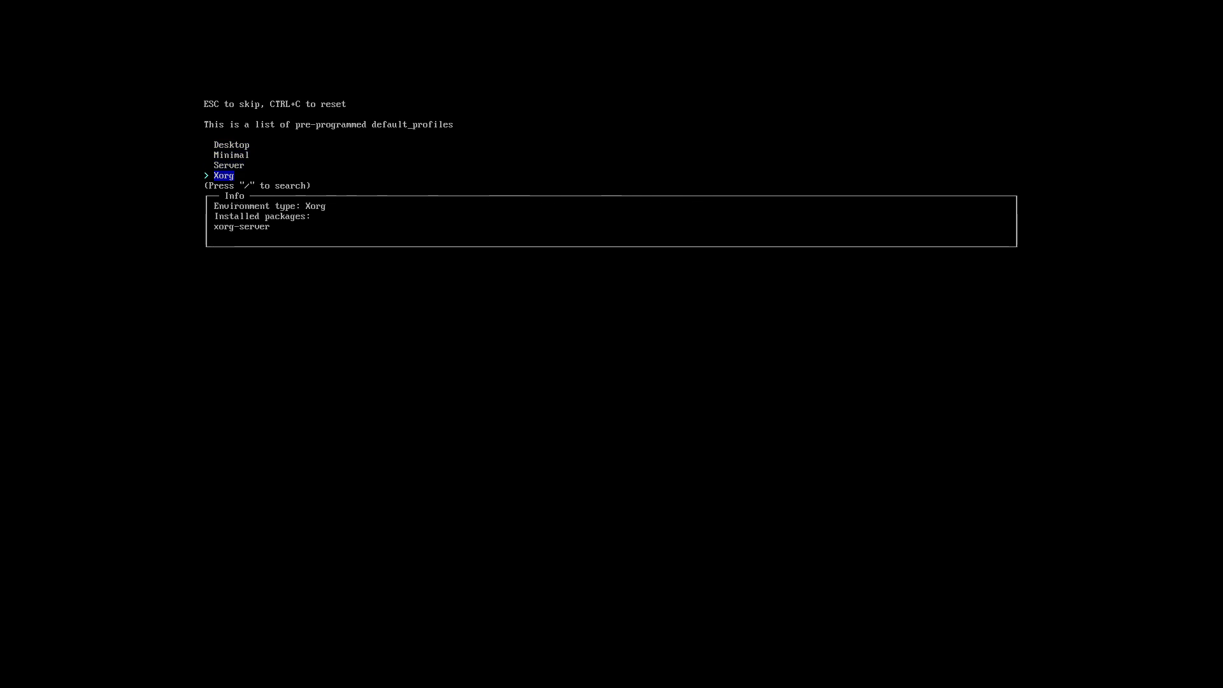
pyautogui.press('Up')
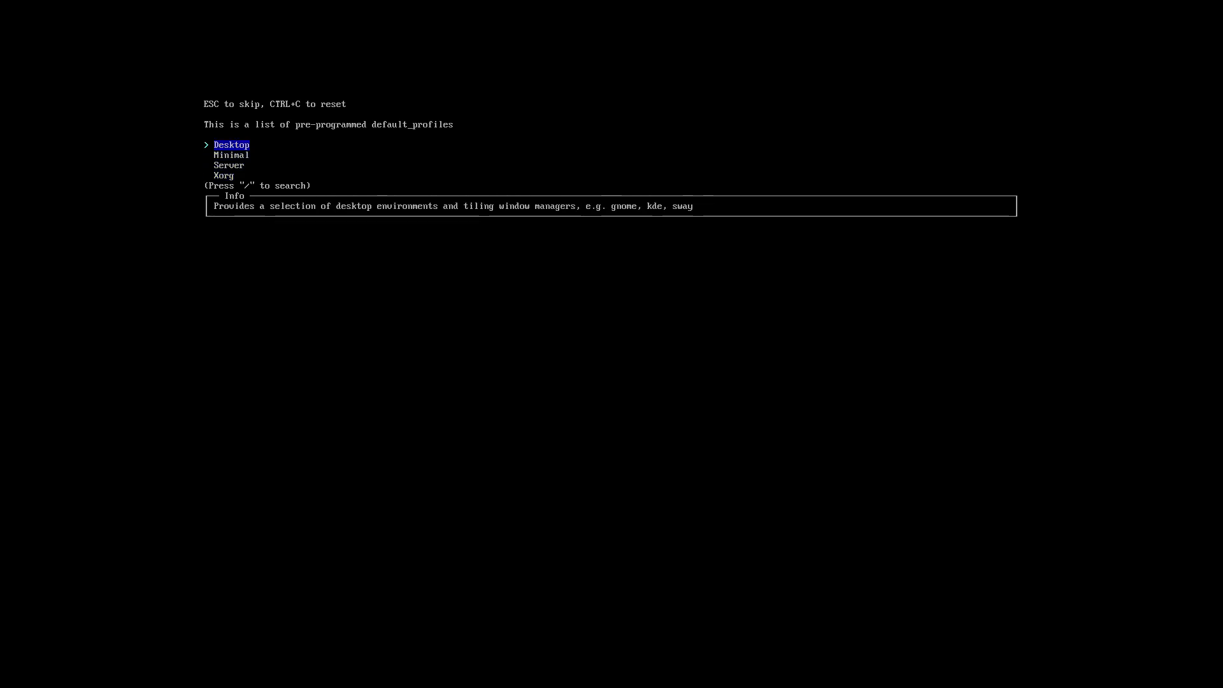
pyautogui.press('Enter')
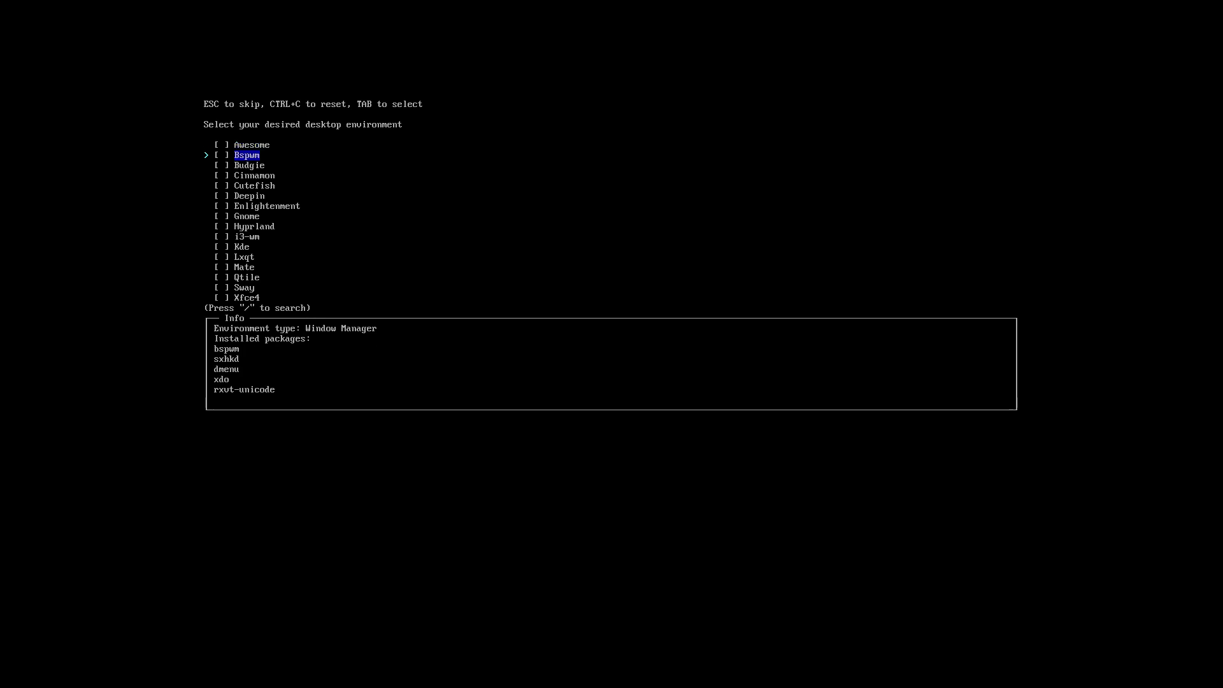
# Step: Browse the desktop environment list and select Xfce4
pyautogui.press('Down')
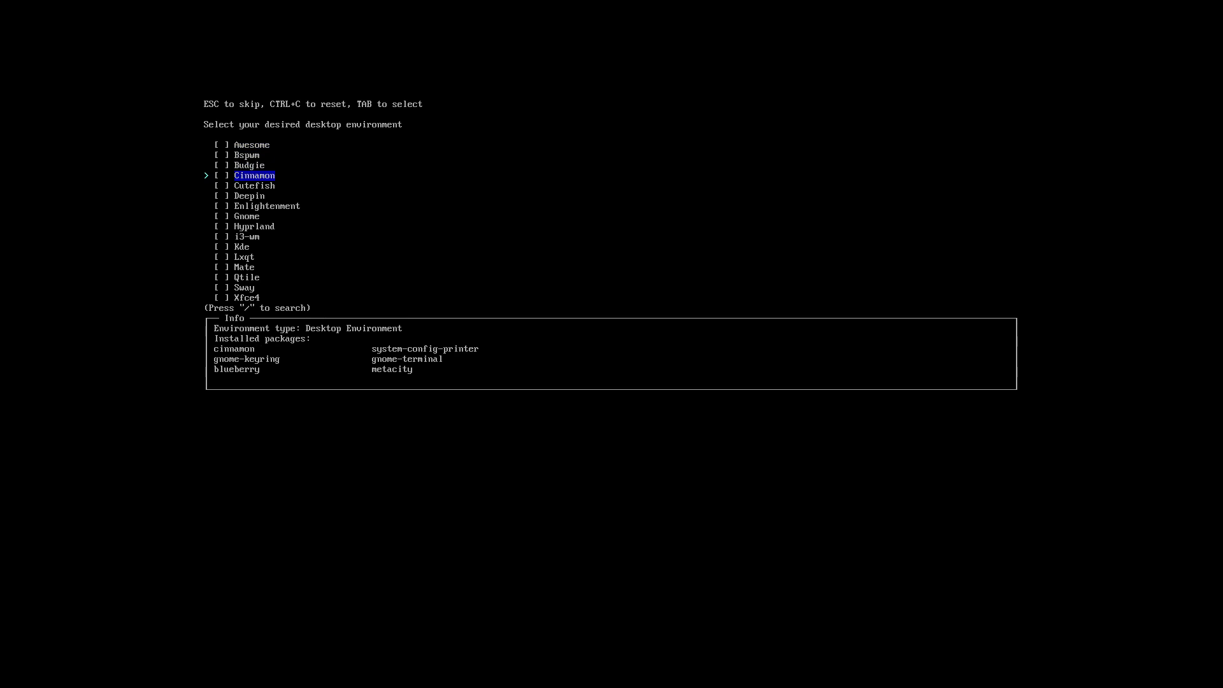
pyautogui.press('Down')
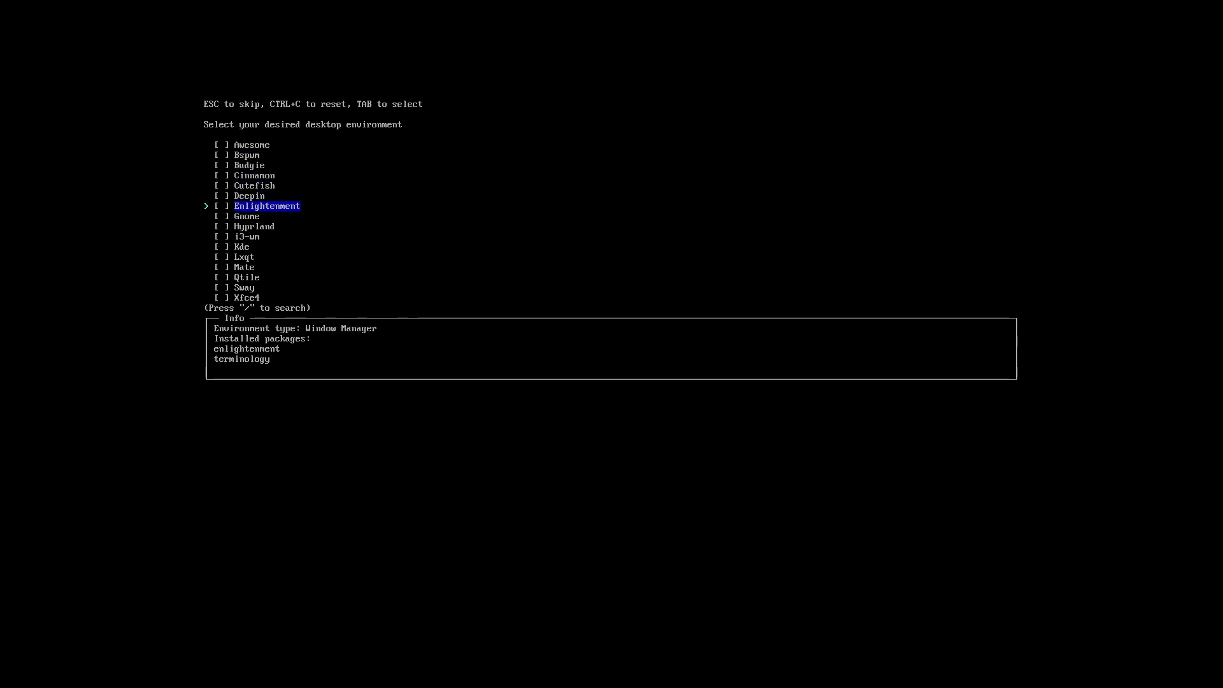
pyautogui.press('Down')
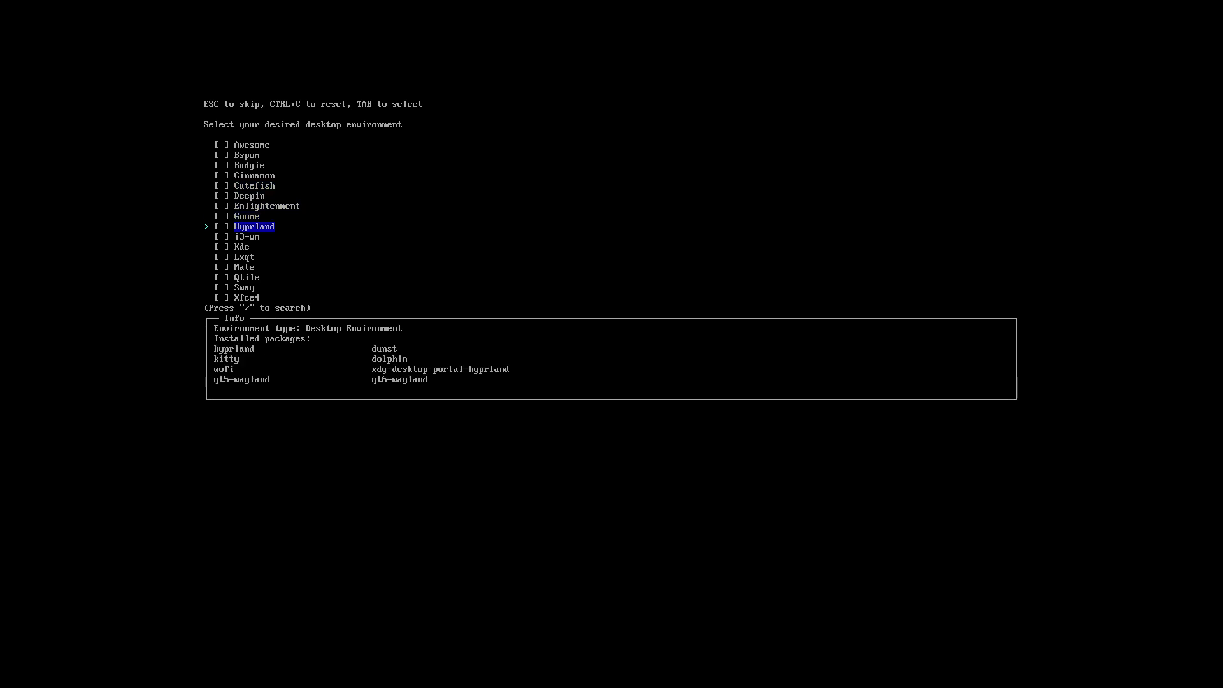
pyautogui.press('Down')
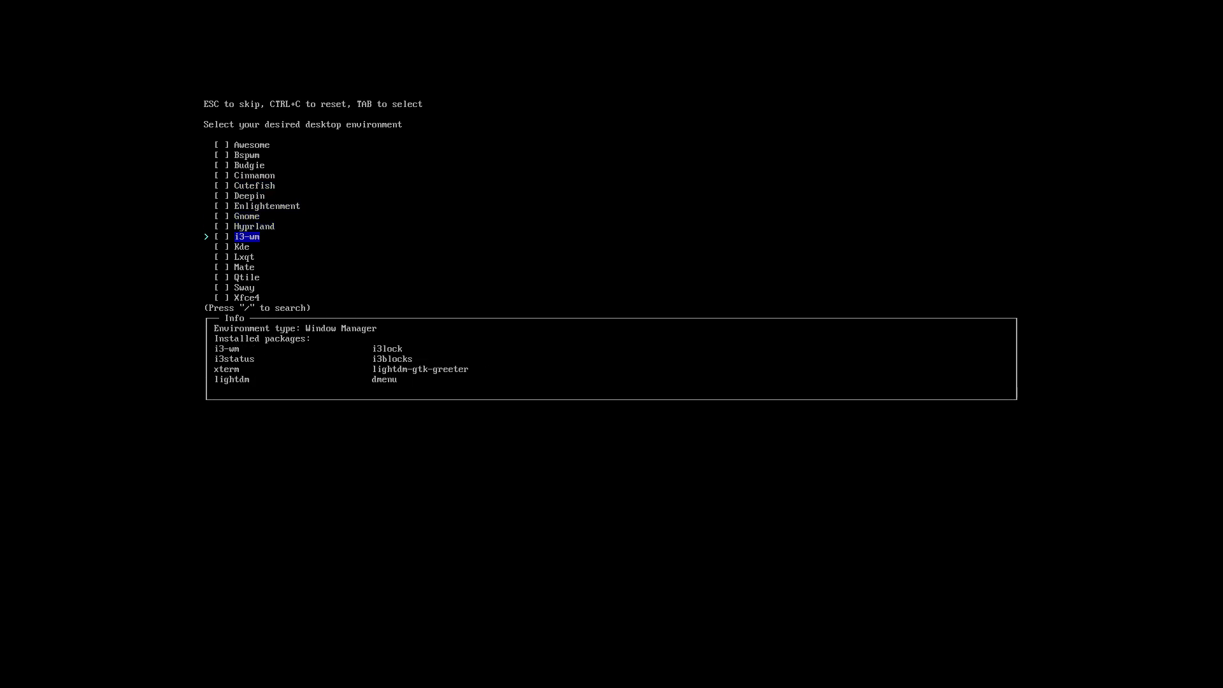
pyautogui.press('Down')
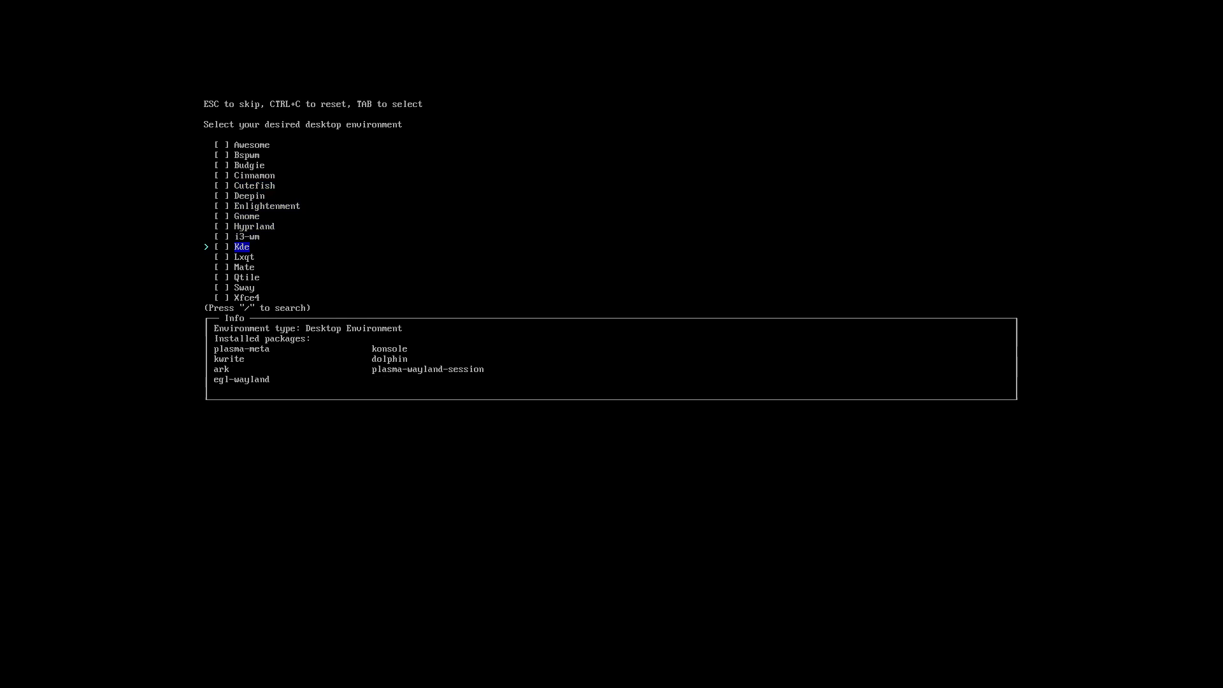
pyautogui.press('Down')
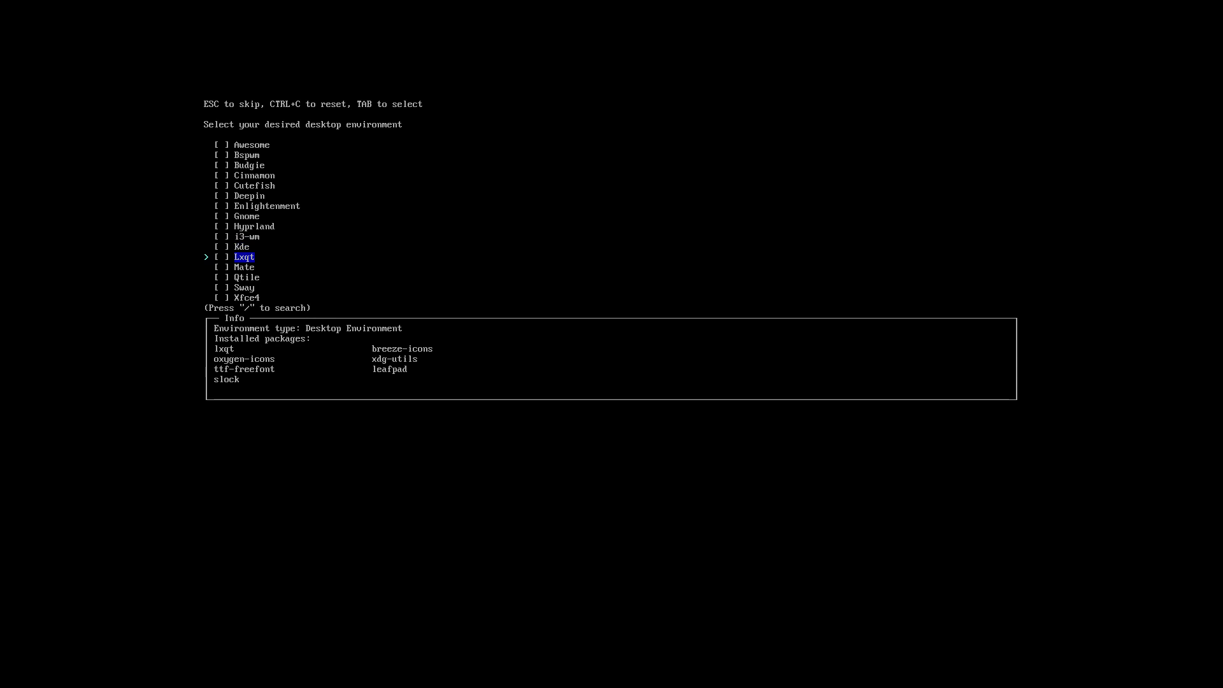
pyautogui.press('Down')
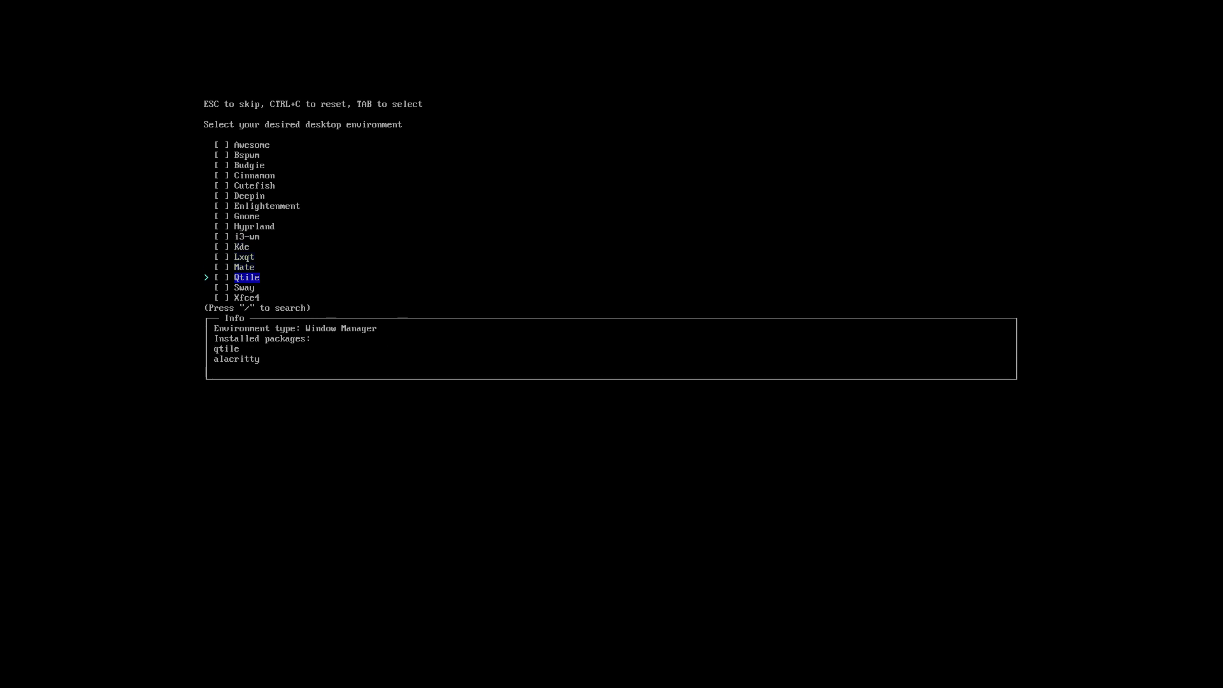
pyautogui.press('Down')
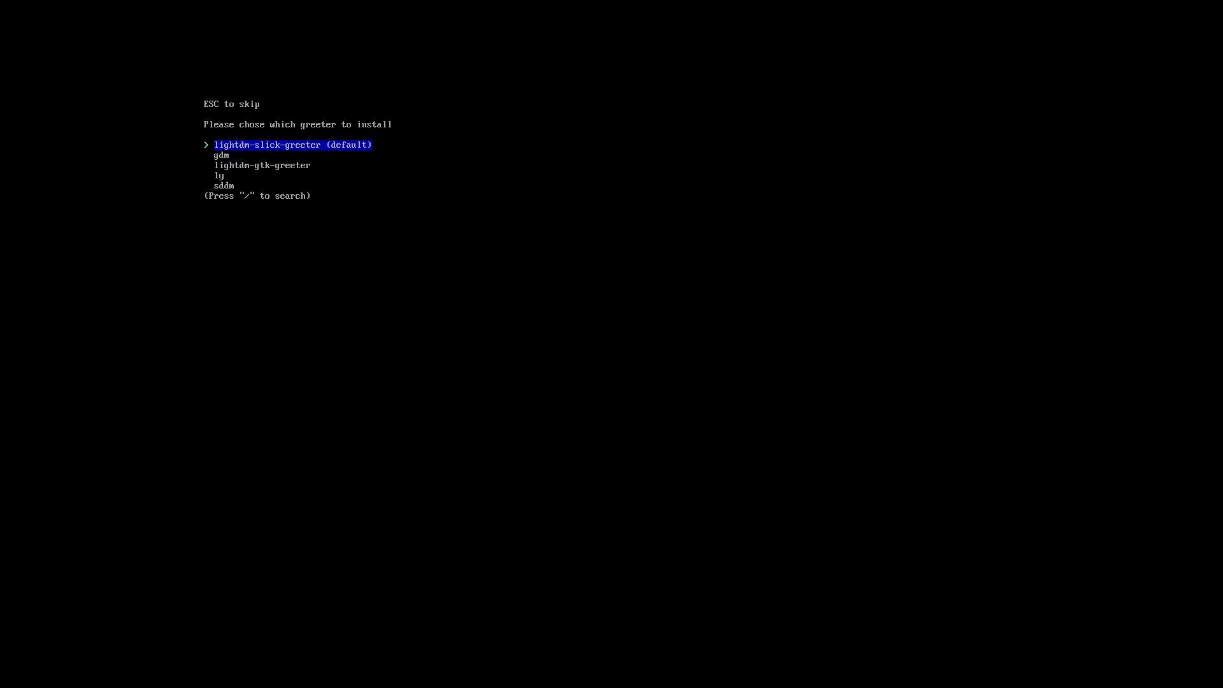
# Step: Keep lightdm-slick-greeter and add the linux-zen kernel alongside linux
pyautogui.press('Down')
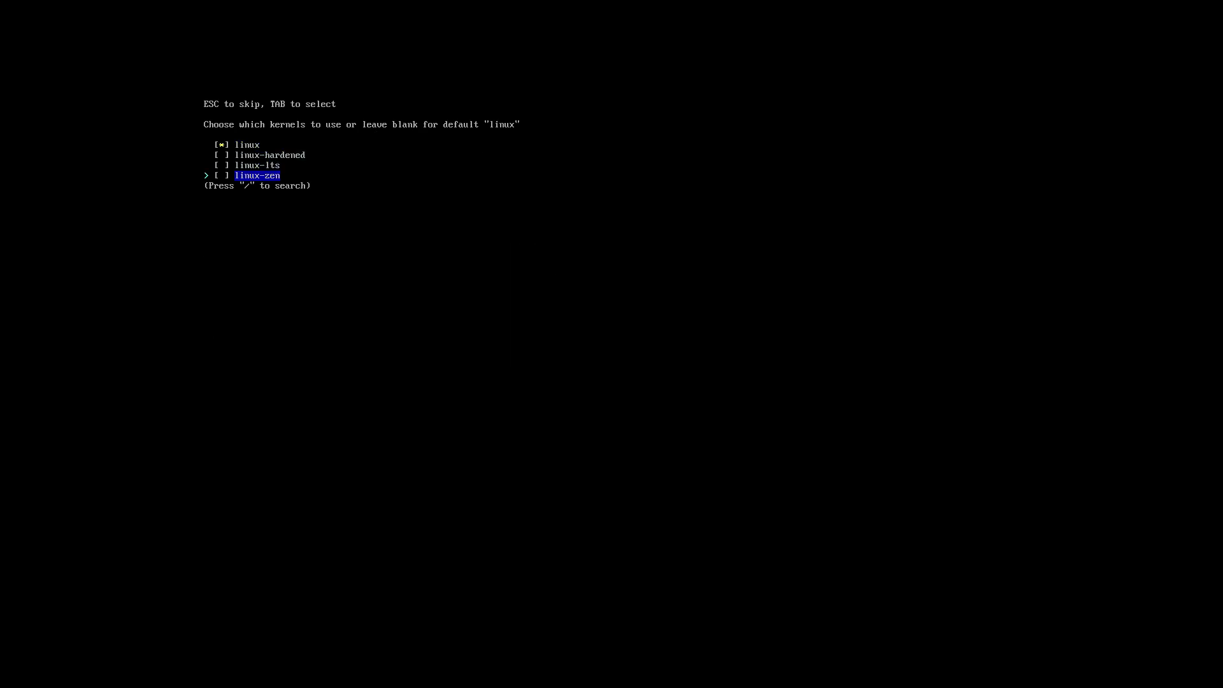
pyautogui.press('Up')
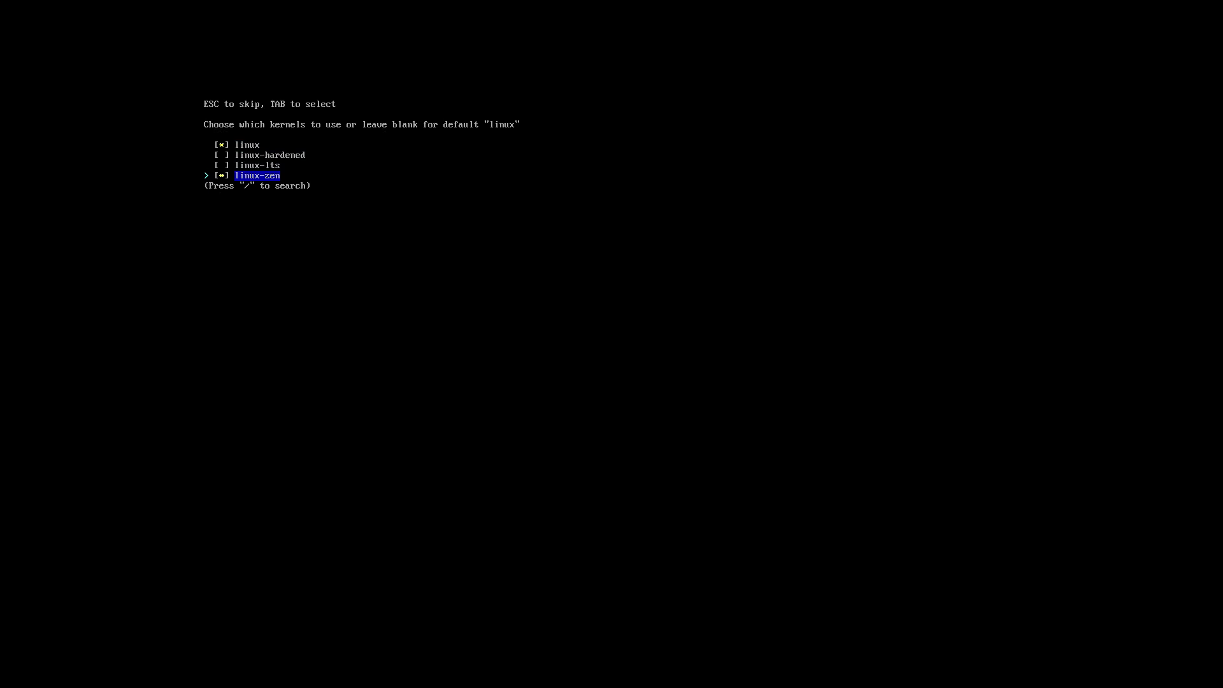
pyautogui.press('Up')
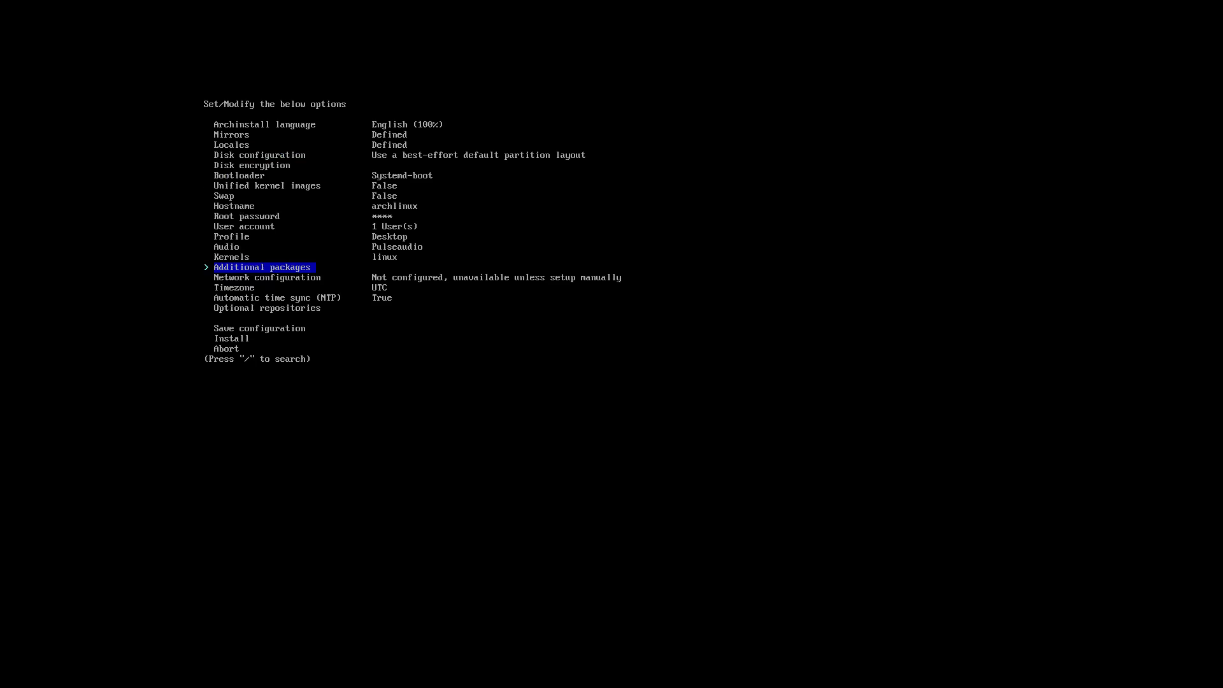
pyautogui.press('Up')
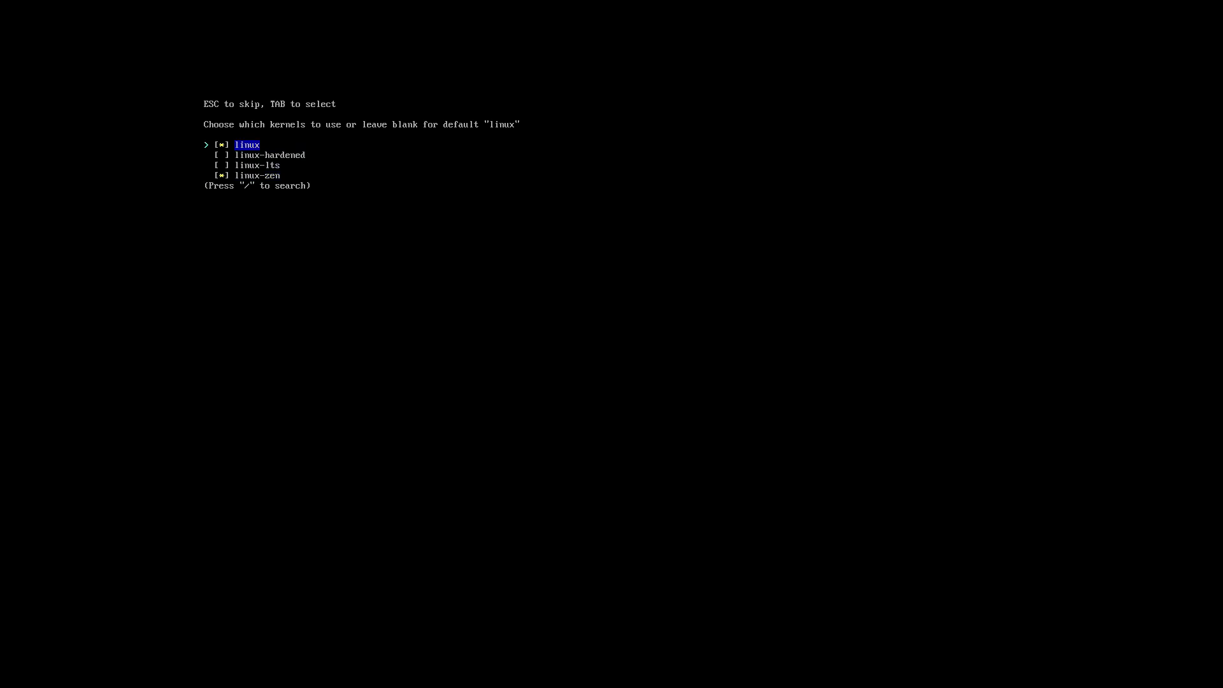
pyautogui.press('Down')
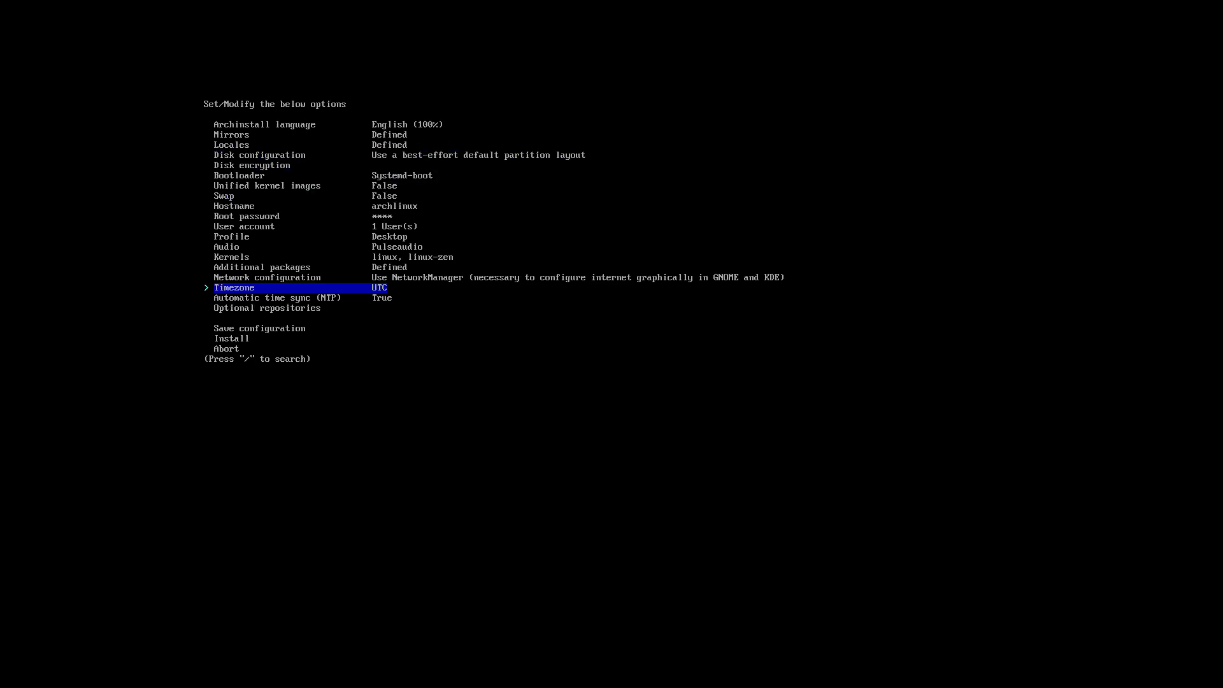
# Step: Set the timezone to Europe/Brussels and start the installation
pyautogui.press('Down')
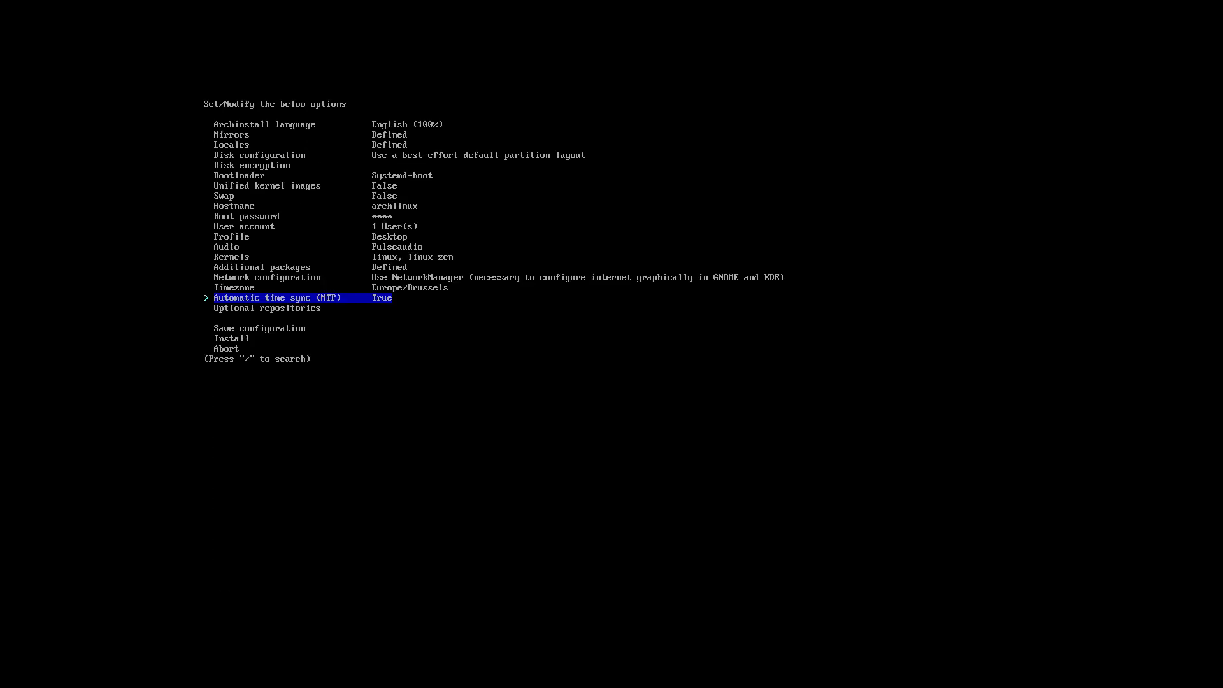
pyautogui.press('Down')
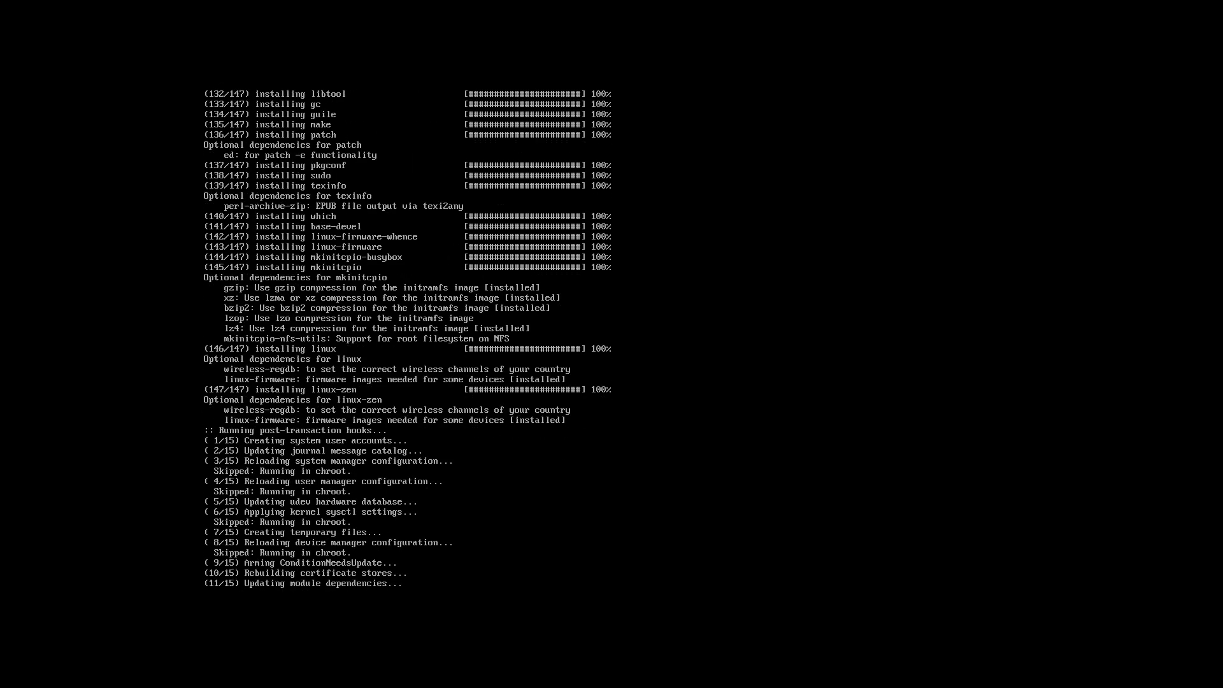
pyautogui.scroll(-3)
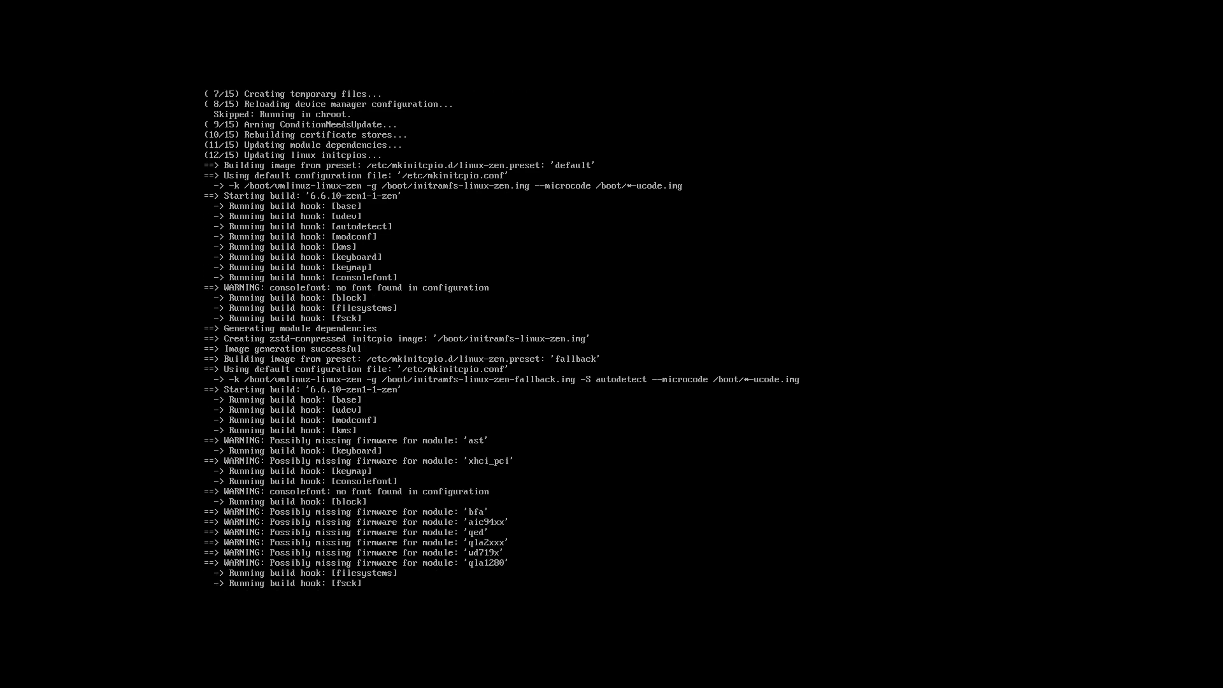
# Step: Follow the package and initramfs build output until the system reboots into Xfce
pyautogui.scroll(-3)
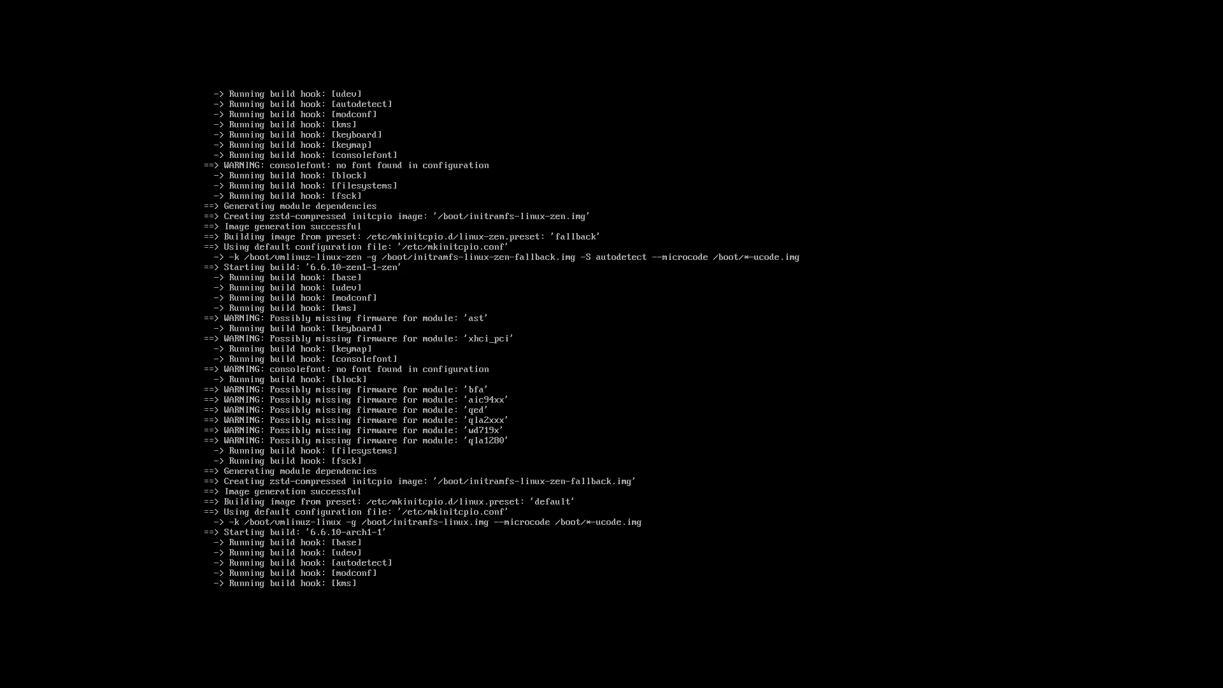
pyautogui.scroll(-3)
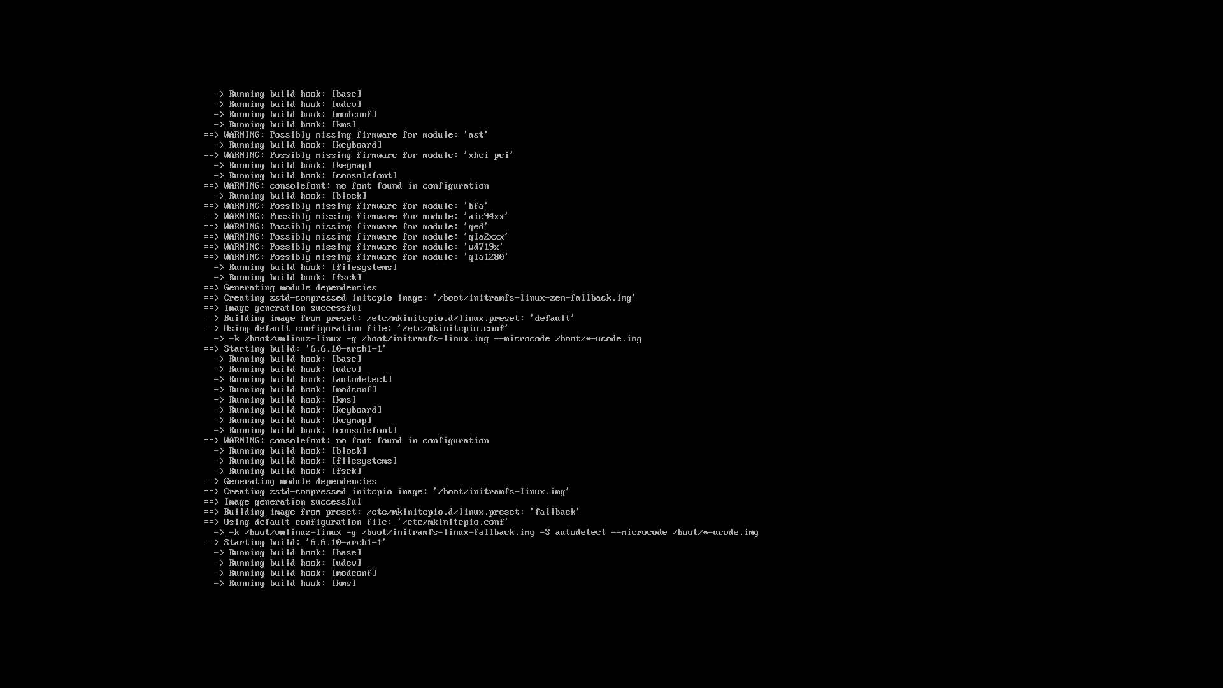
pyautogui.scroll(-3)
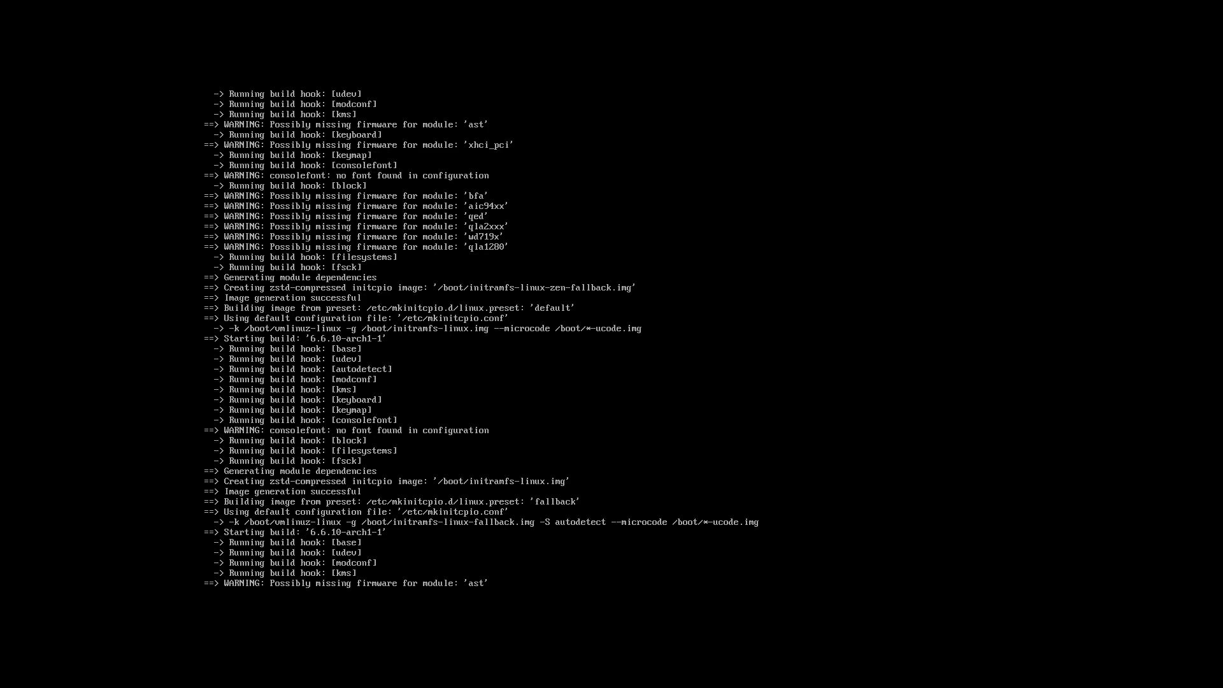
pyautogui.scroll(-3)
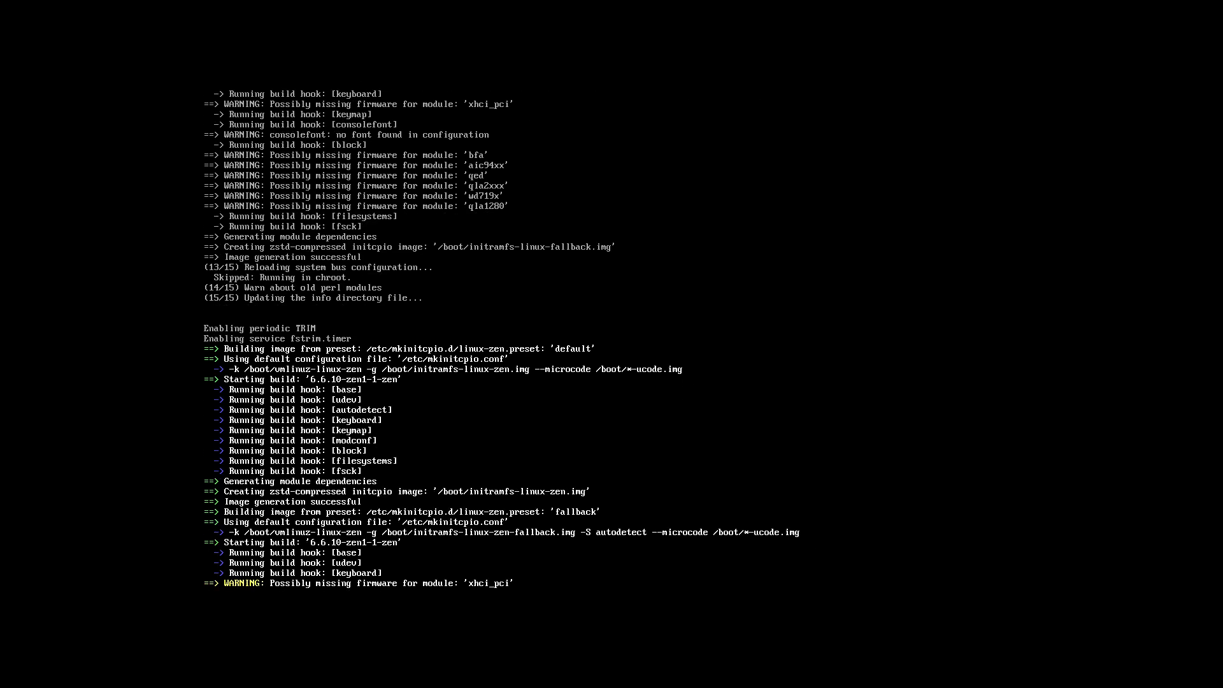
pyautogui.scroll(-3)
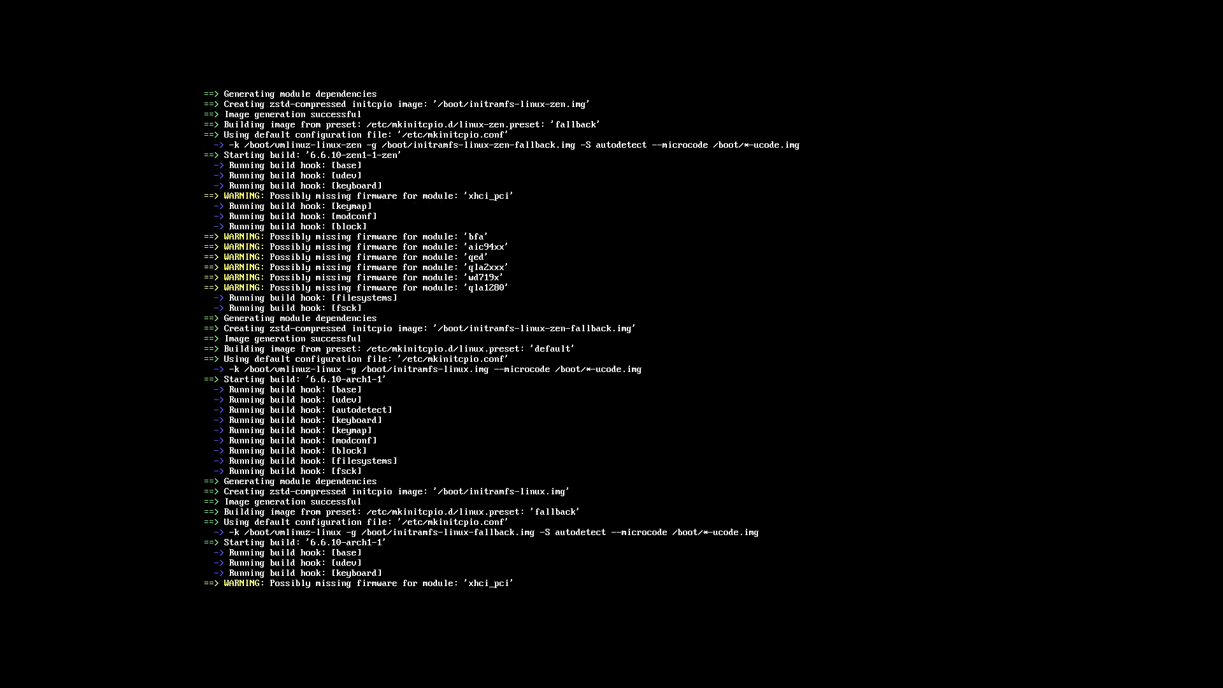
pyautogui.scroll(-3)
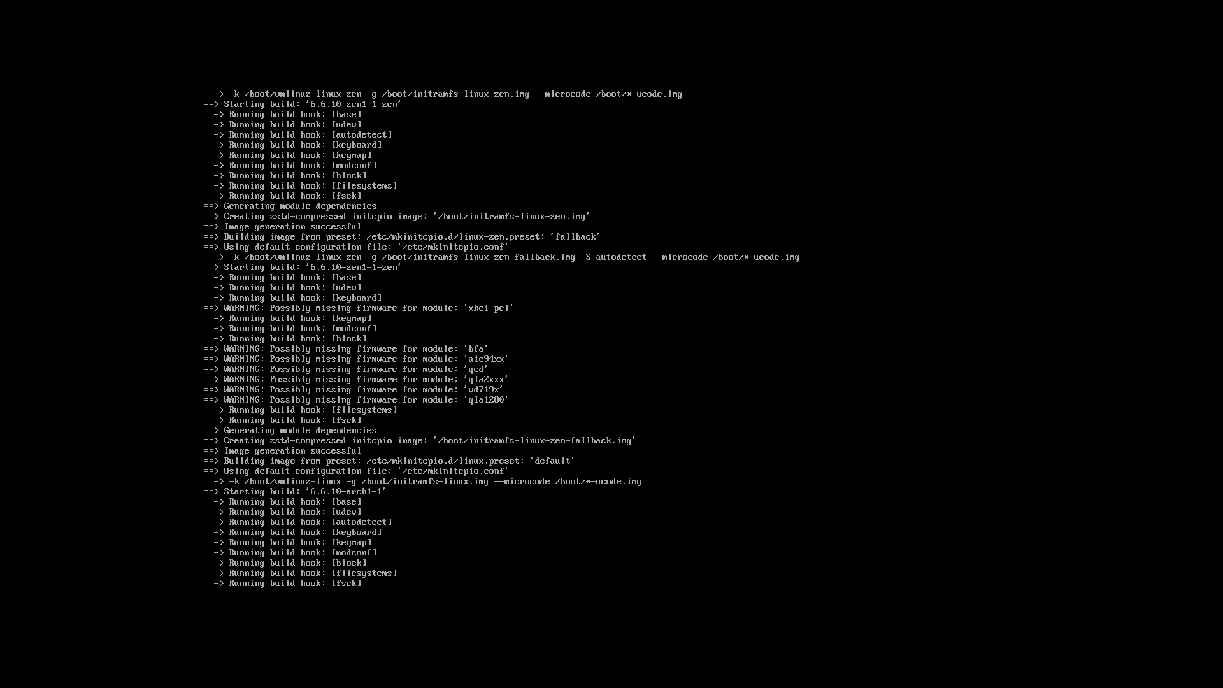
pyautogui.scroll(-3)
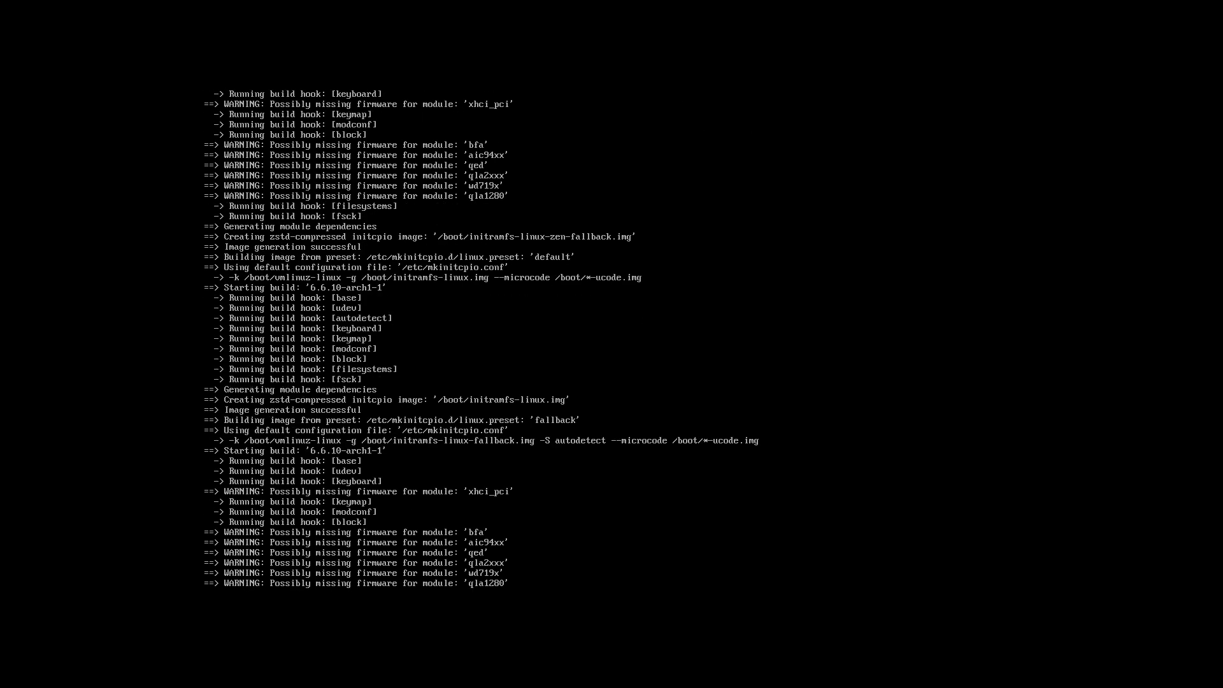
pyautogui.scroll(-3)
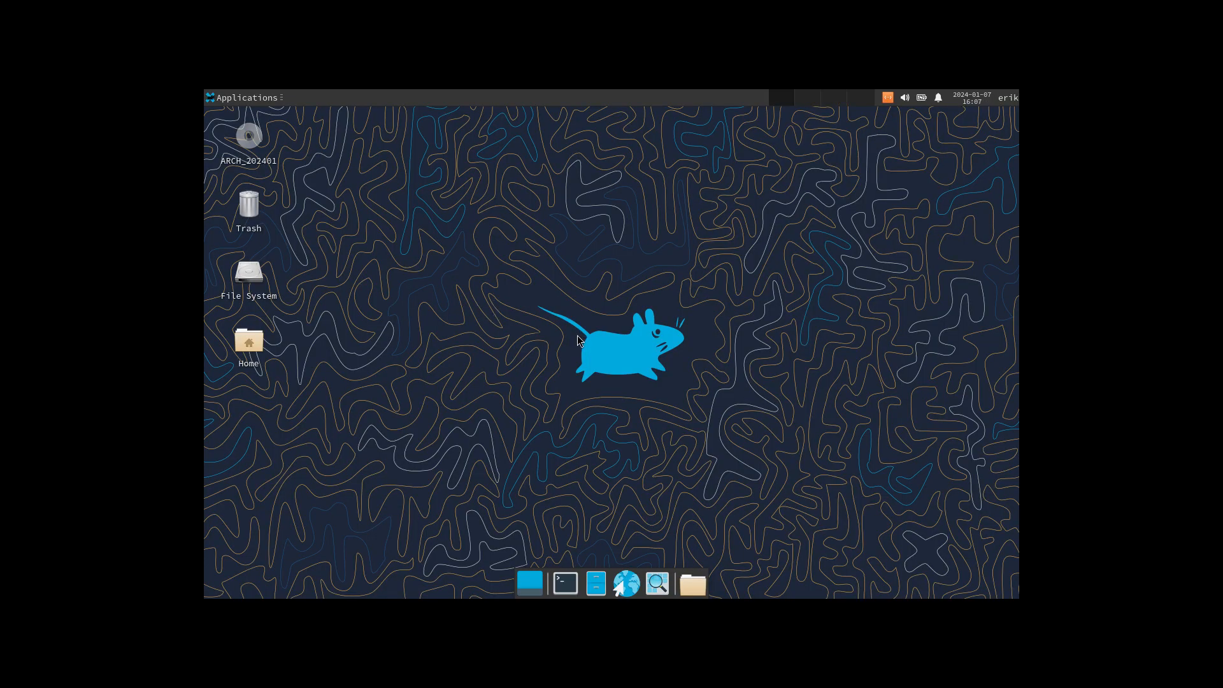
pyautogui.moveTo(239, 109)
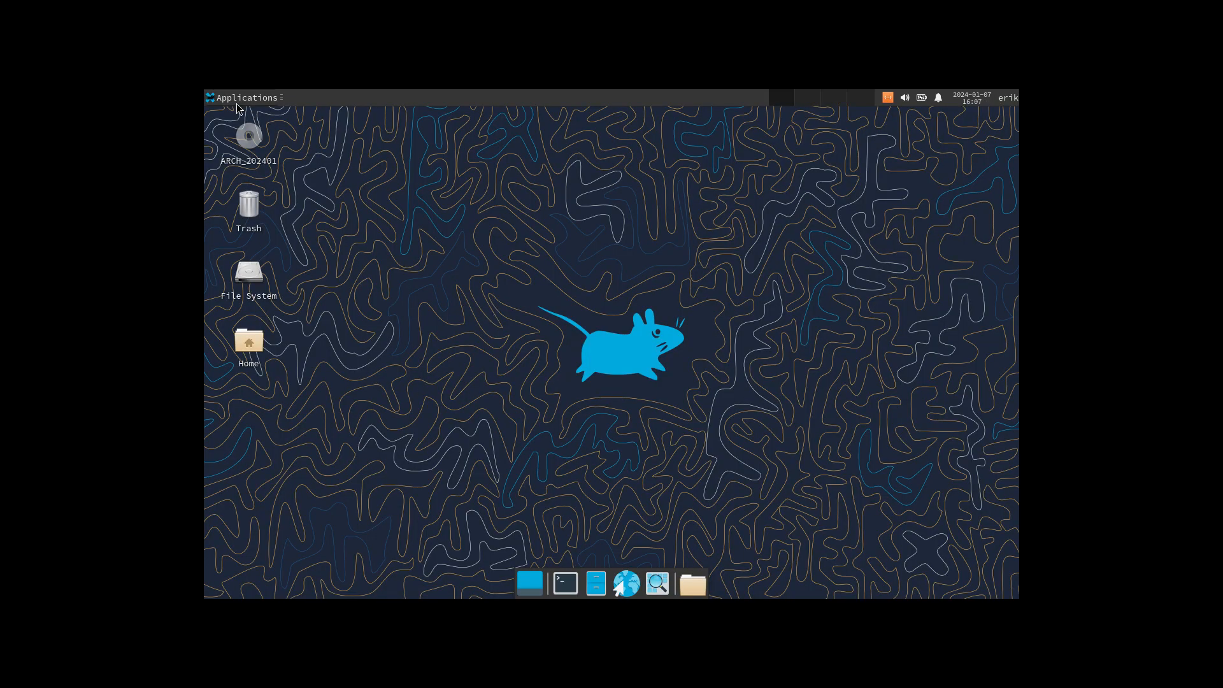
# Step: Apply the 1920x1080 resolution through the Xfce Settings Manager's Display settings
pyautogui.click(245, 97)
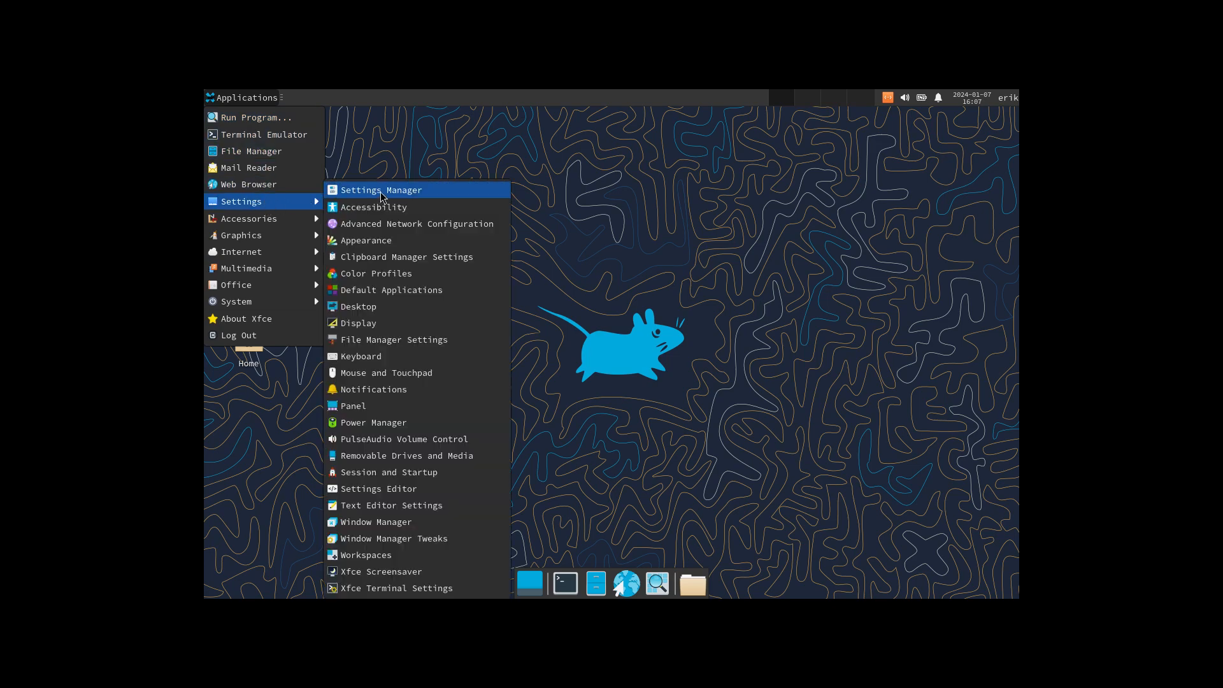
pyautogui.click(380, 190)
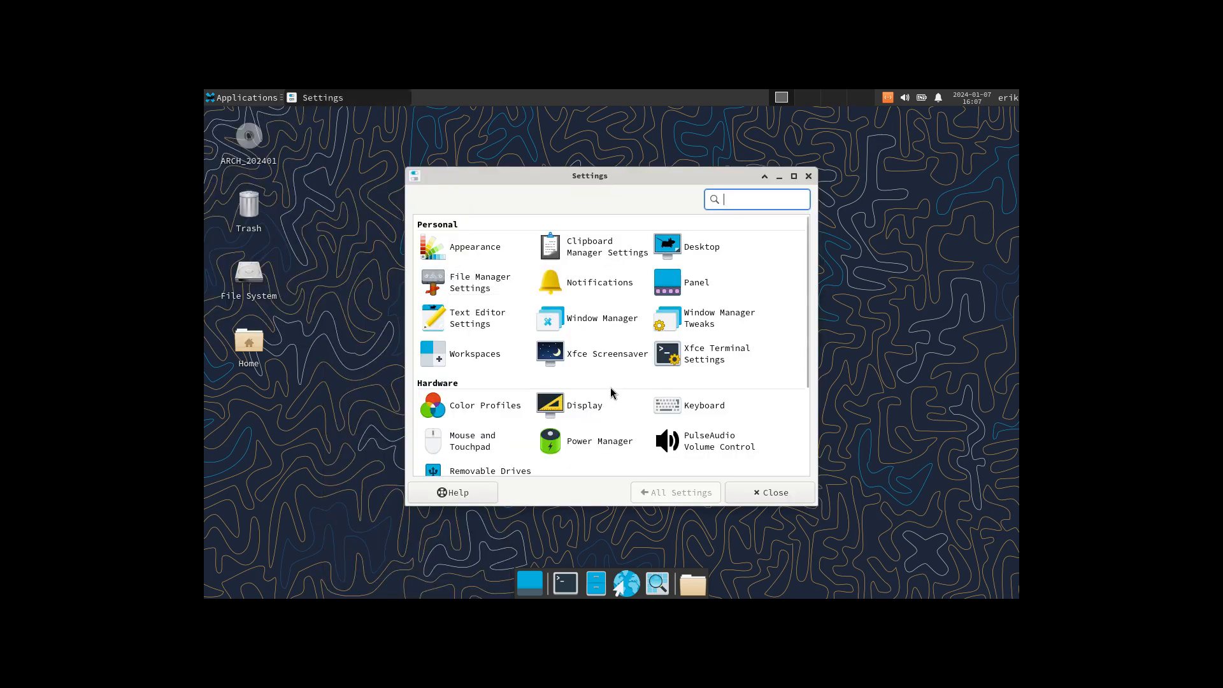
pyautogui.click(584, 405)
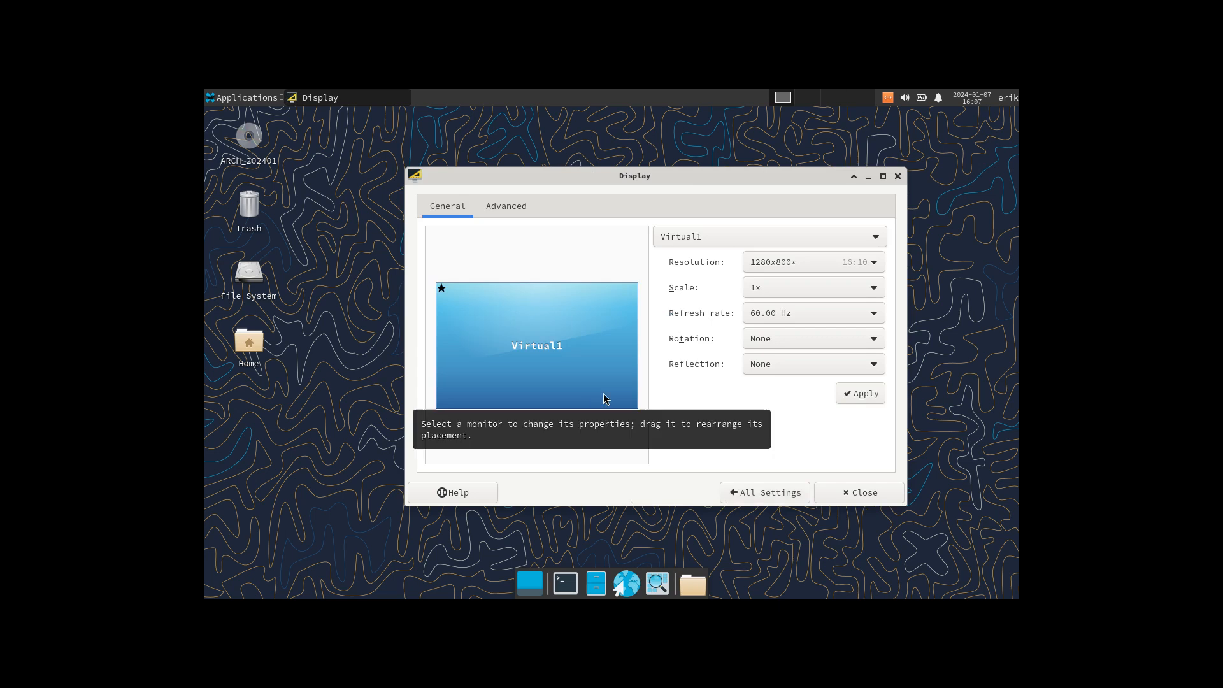
pyautogui.click(813, 262)
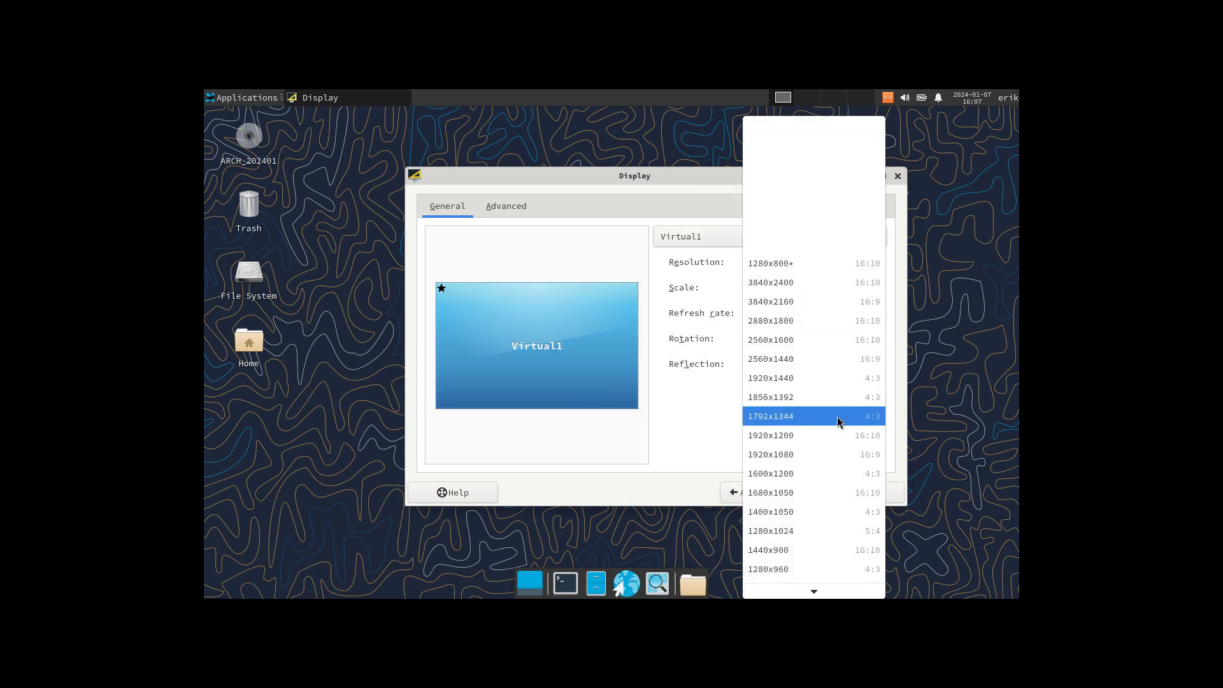
pyautogui.click(771, 454)
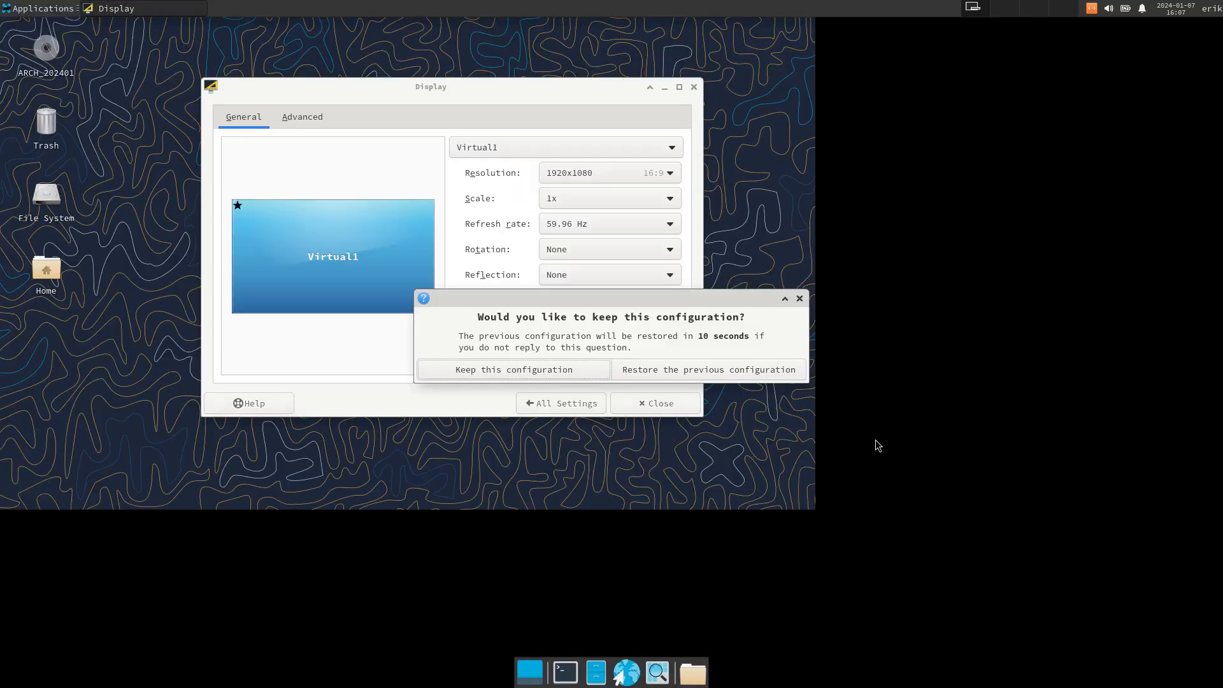
# Step: Keep the new display configuration, close Display settings, and dismiss the session menu
pyautogui.click(513, 369)
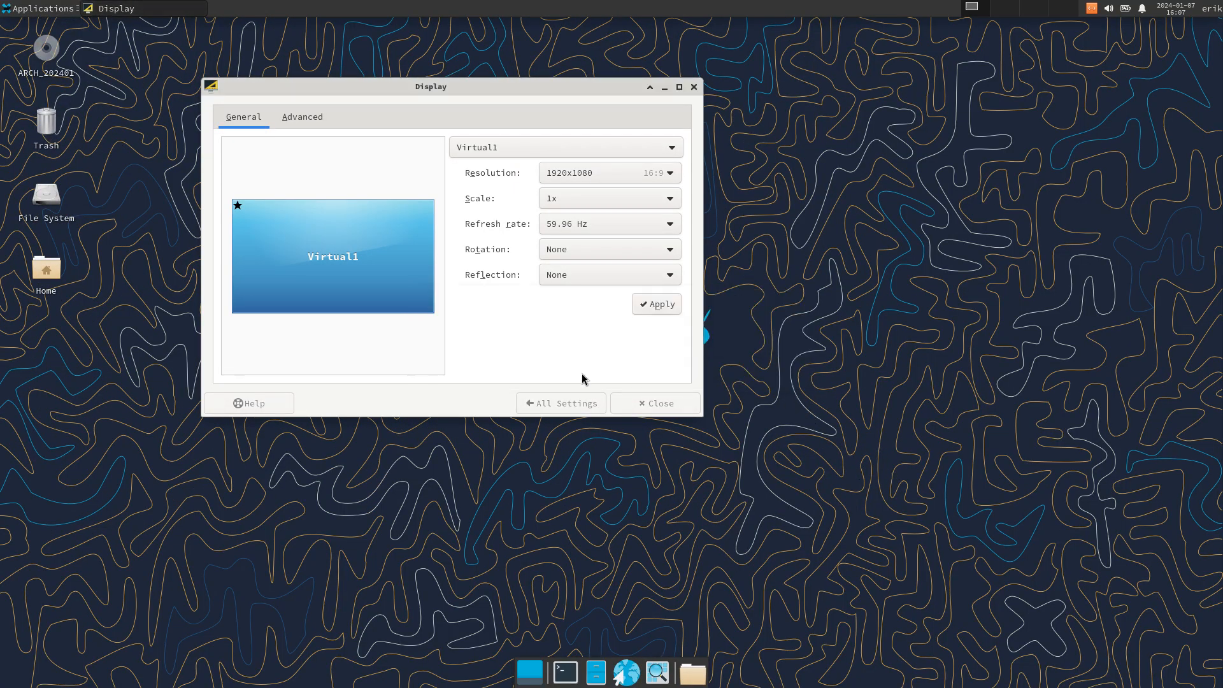
pyautogui.click(655, 404)
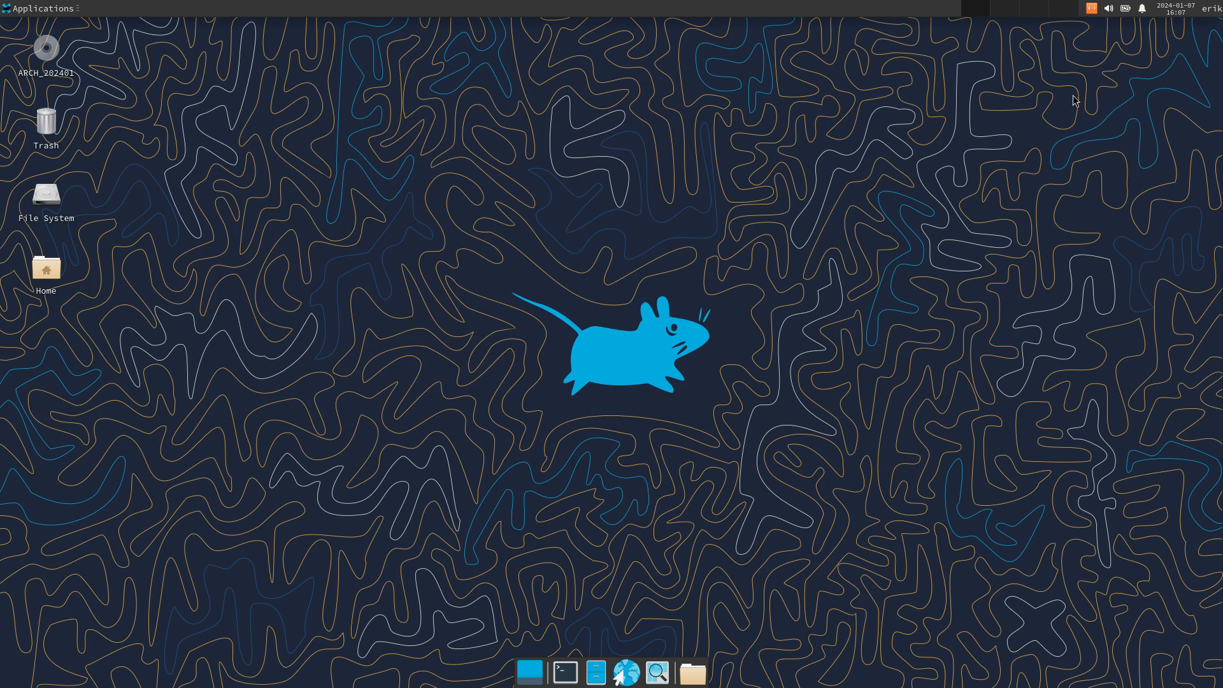
pyautogui.click(1210, 7)
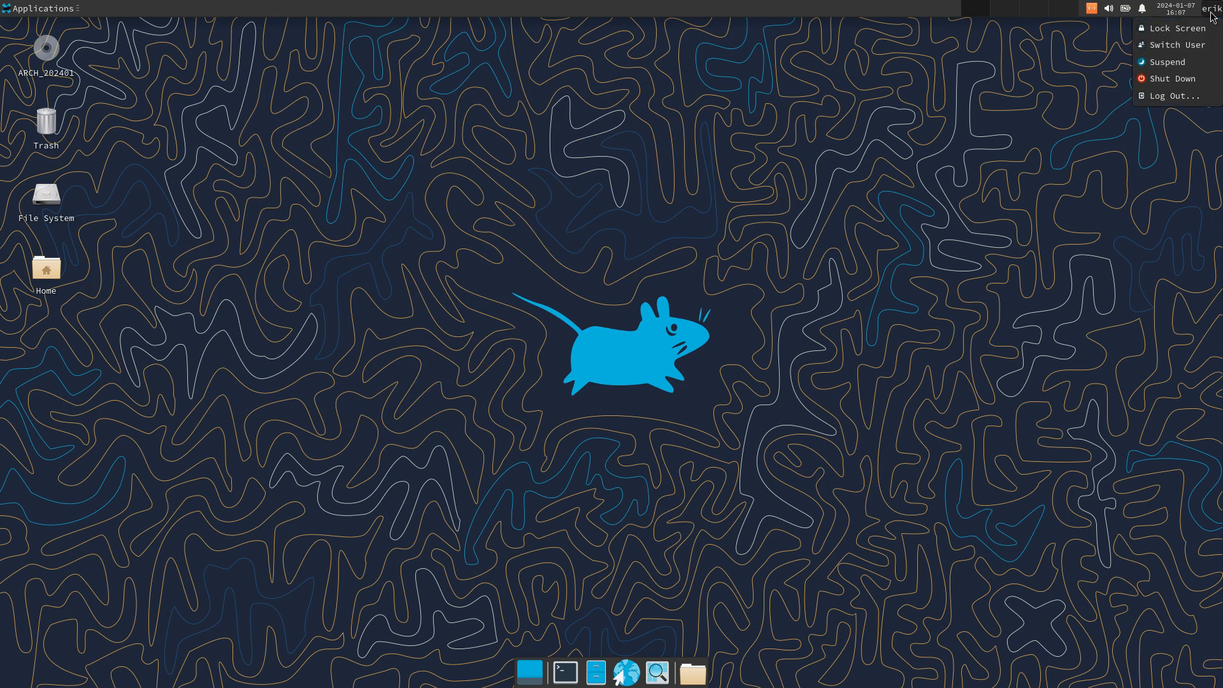
pyautogui.click(947, 159)
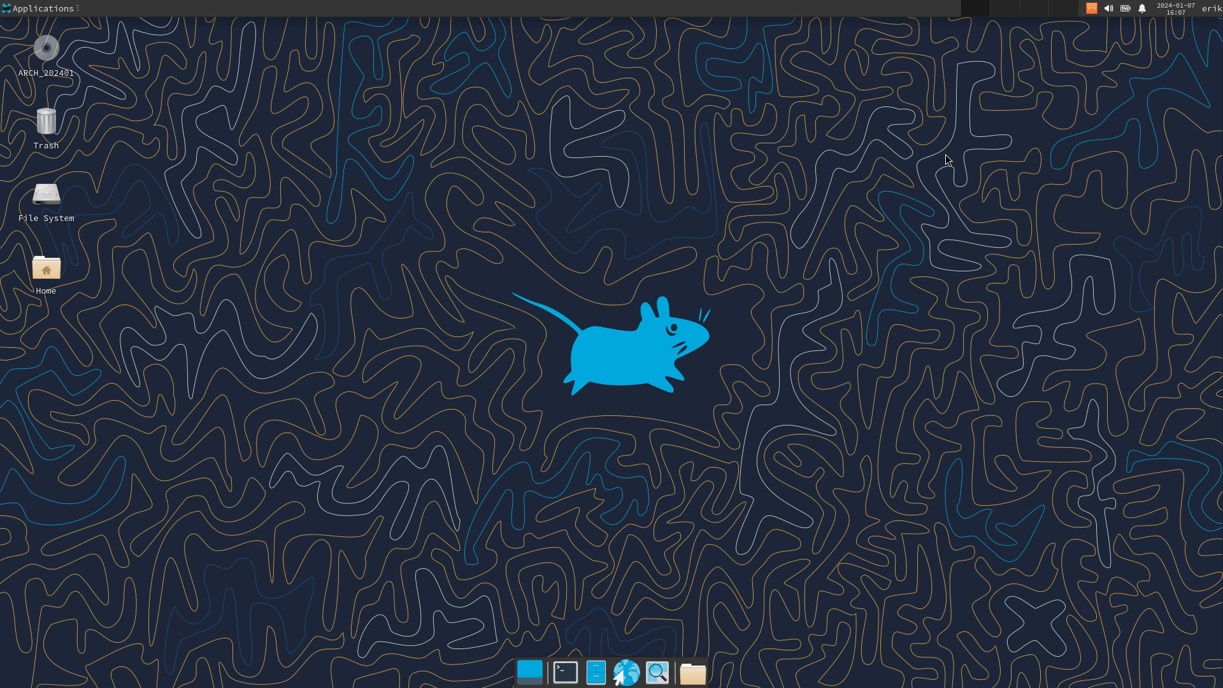
pyautogui.moveTo(922, 177)
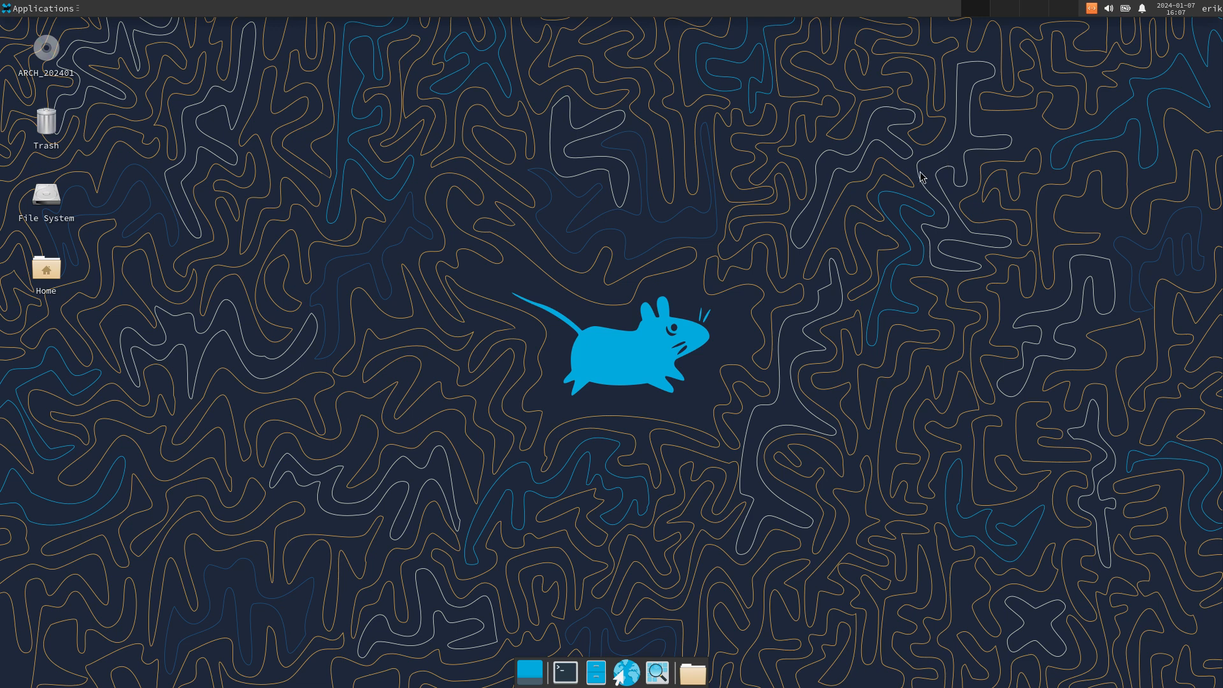
# Step: Run sudo pacman -Q in a new guest terminal
pyautogui.click(561, 670)
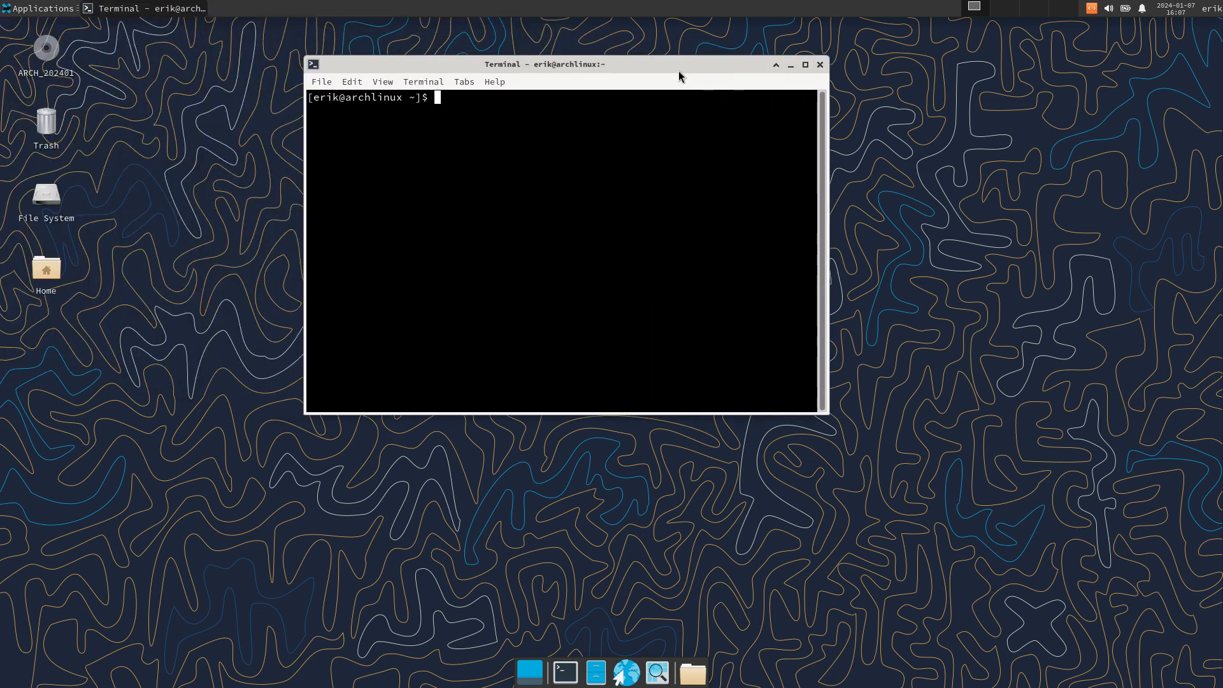
pyautogui.write('sudo pacman')
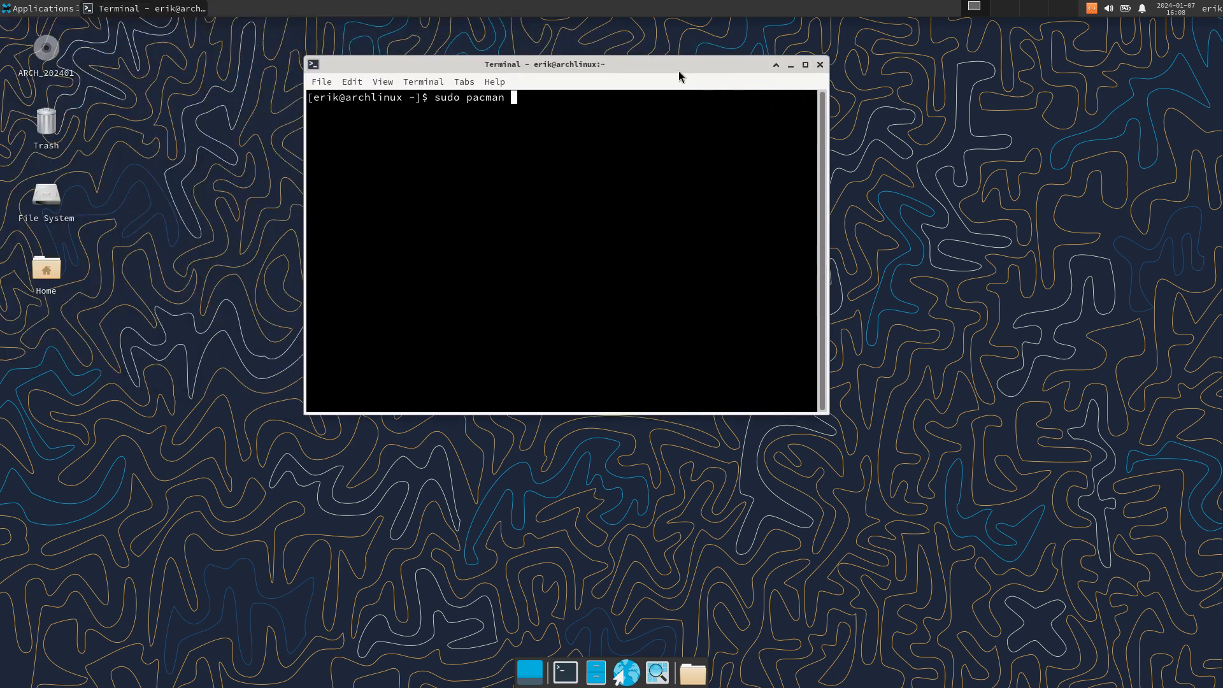
pyautogui.write('-')
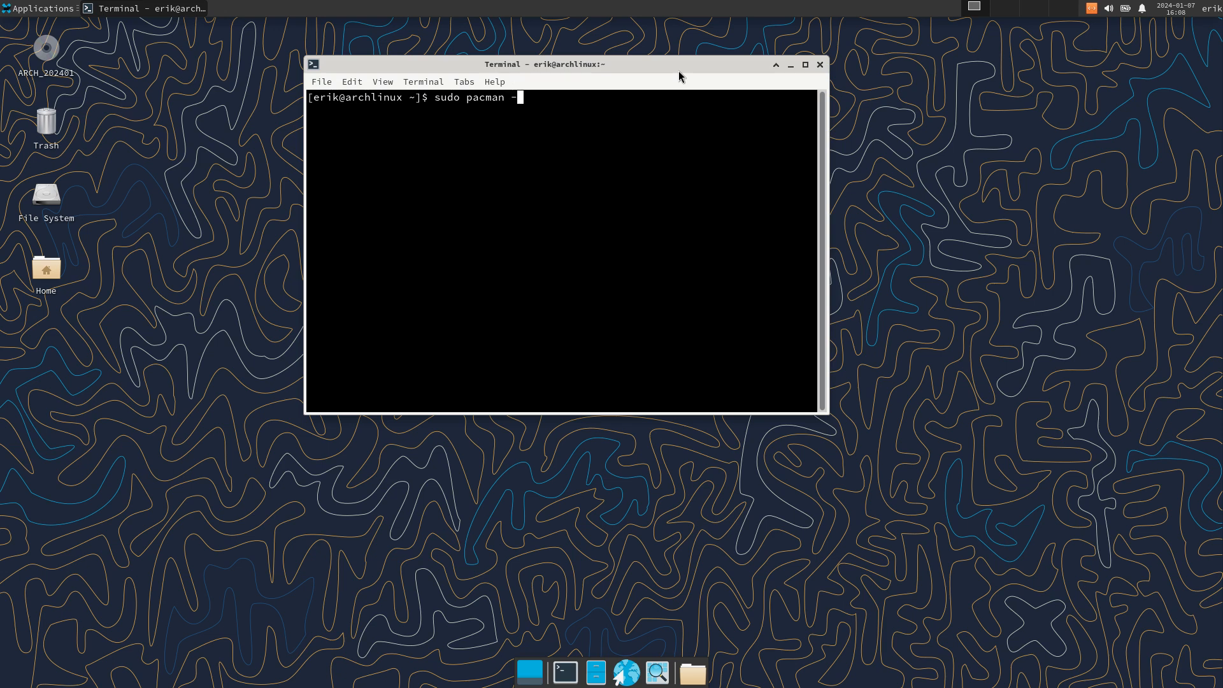
pyautogui.write('Q')
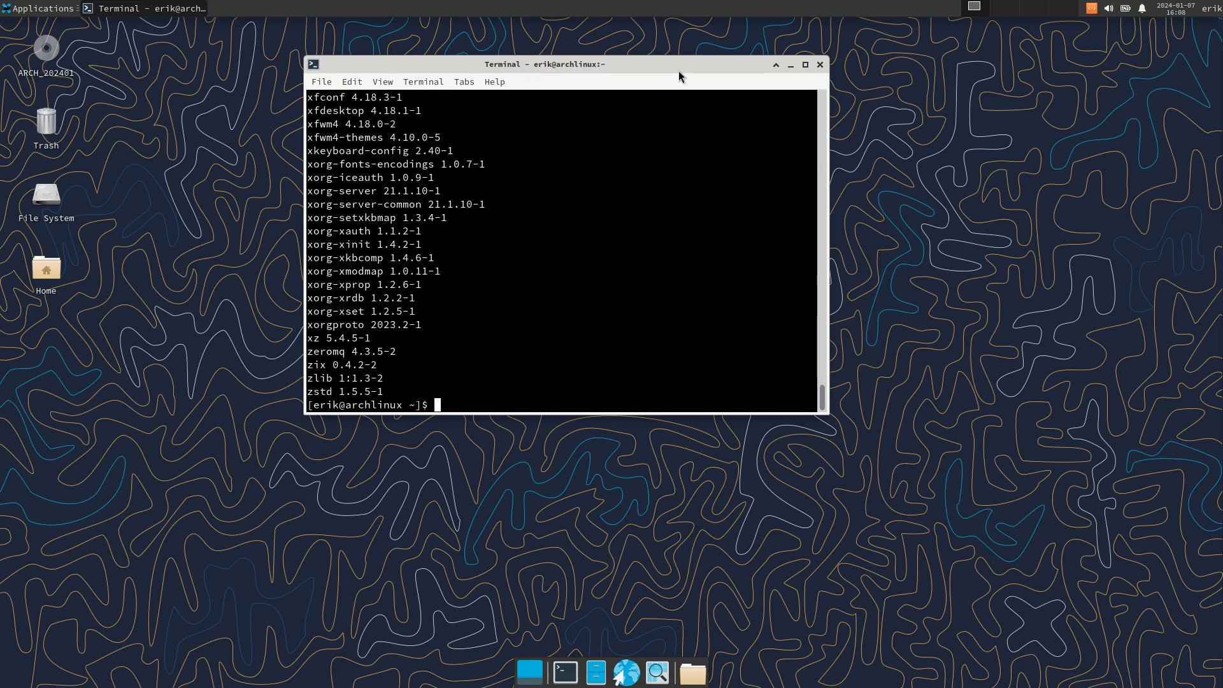
pyautogui.moveTo(701, 66)
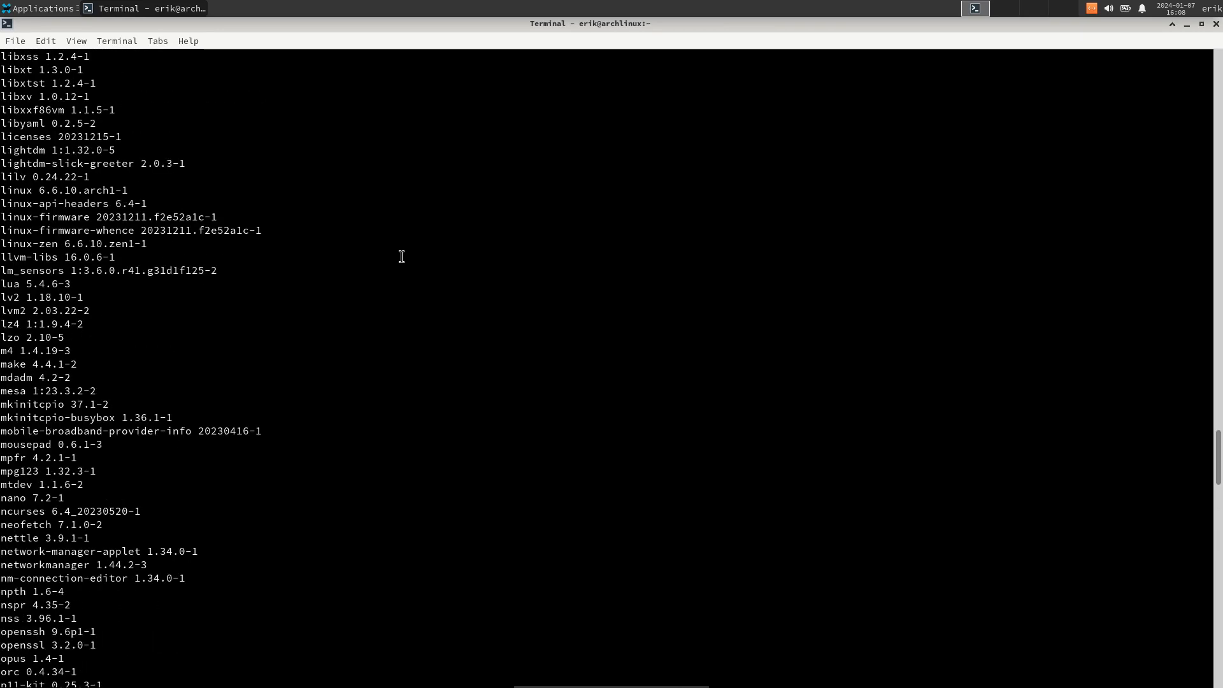
pyautogui.scroll(3)
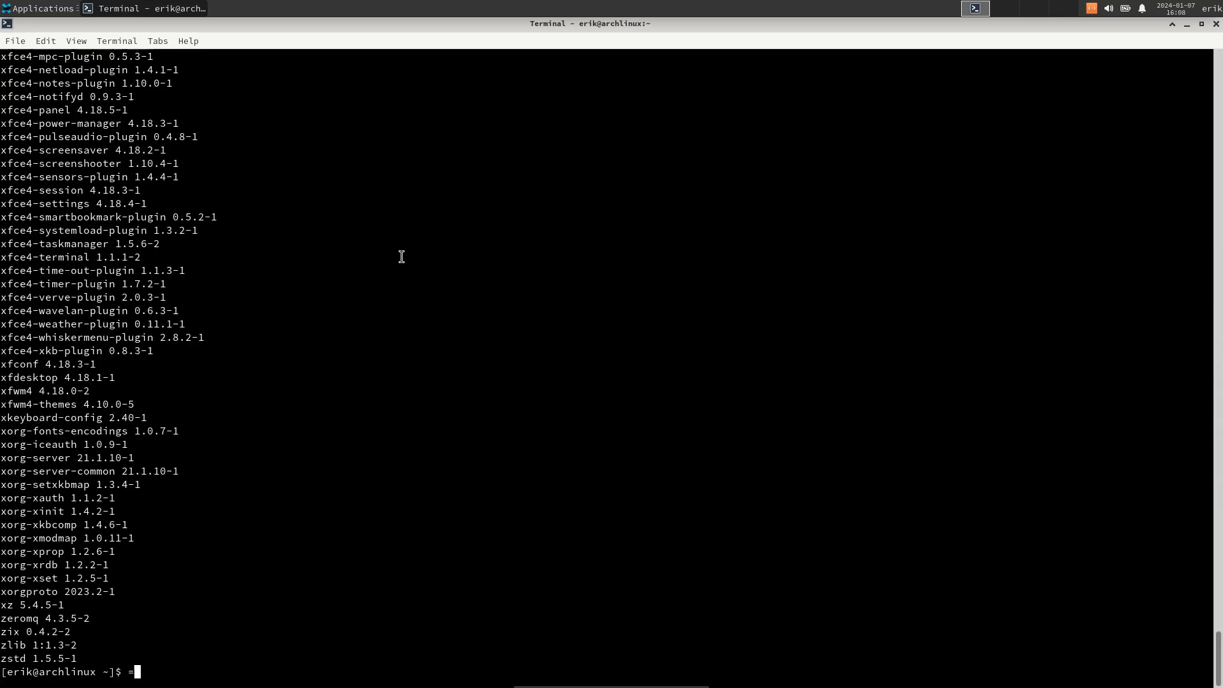
# Step: Browse the package list, highlighting xf86-video-ati and pipewire, then return to the top
pyautogui.write('===+++')
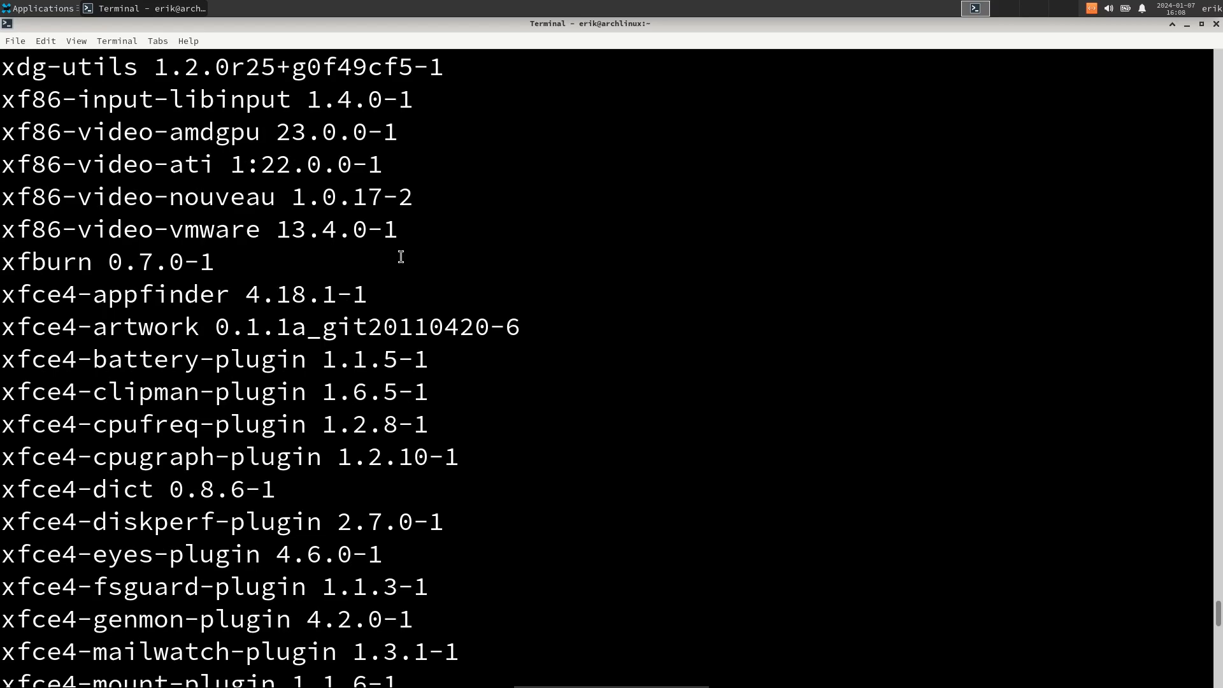
pyautogui.scroll(3)
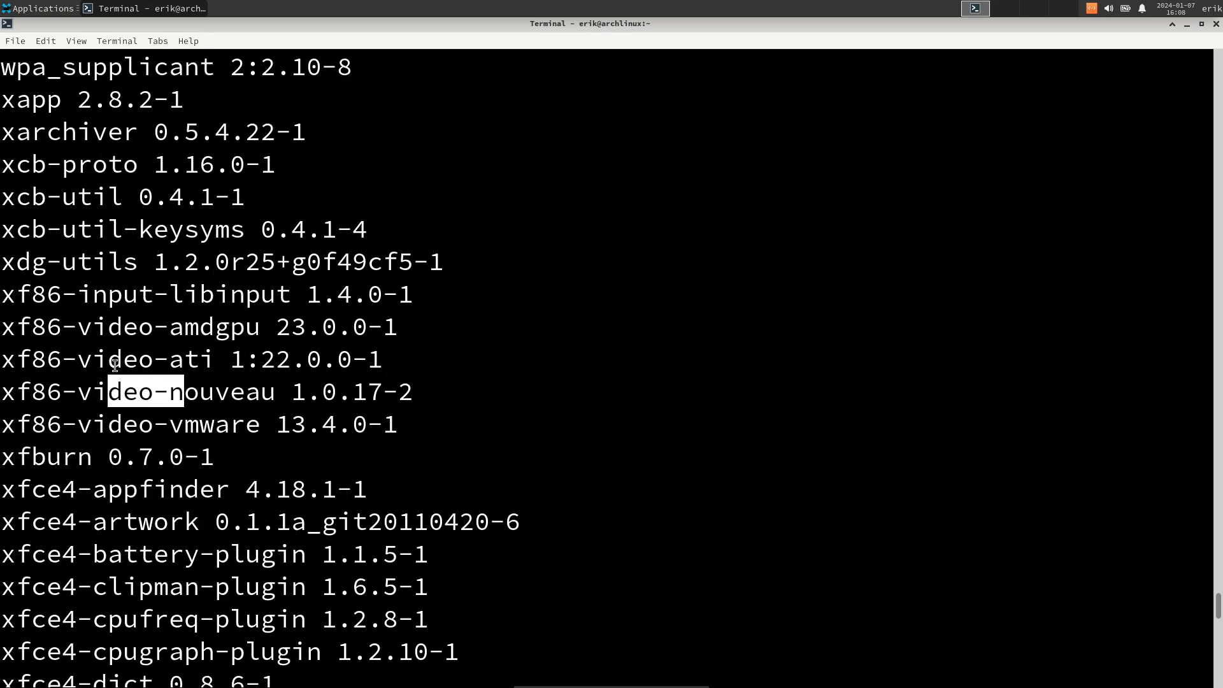
pyautogui.moveTo(104, 332)
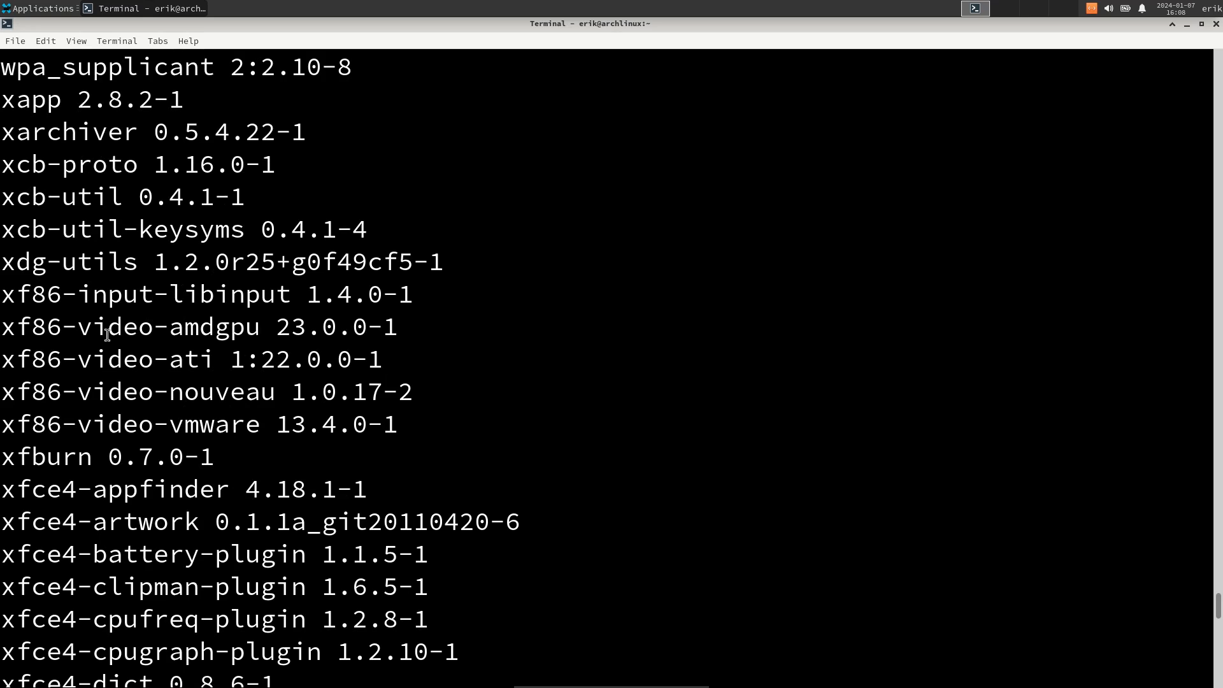
pyautogui.doubleClick(165, 325)
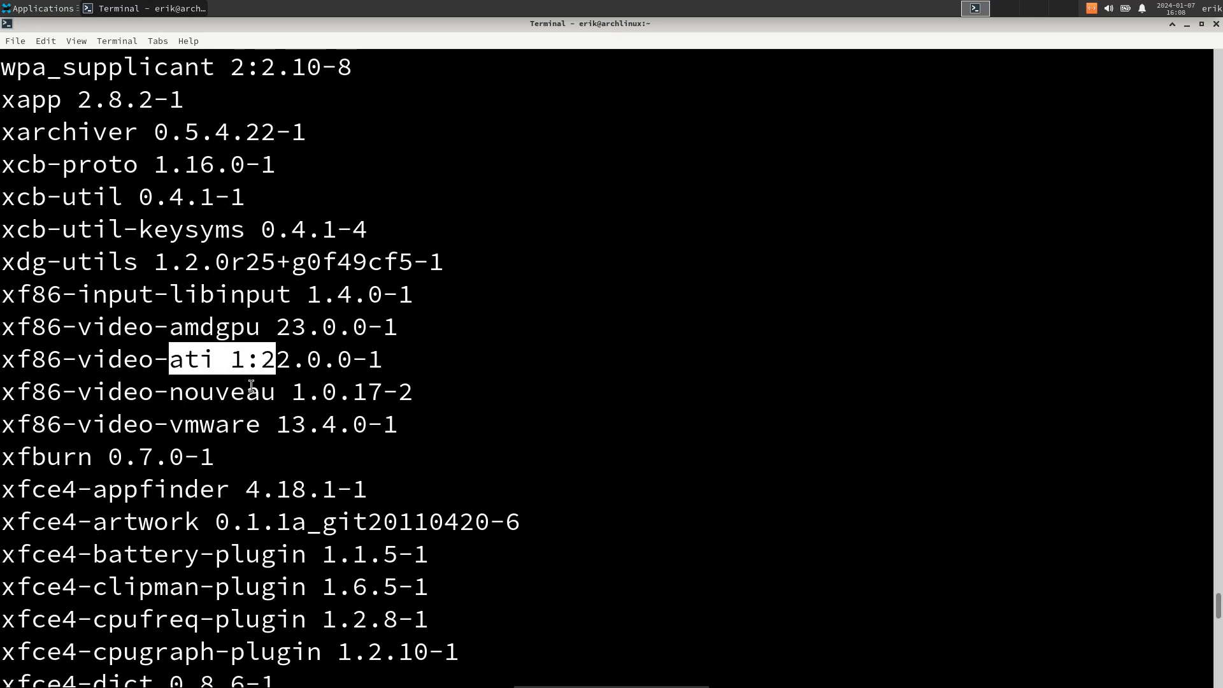
pyautogui.moveTo(164, 424)
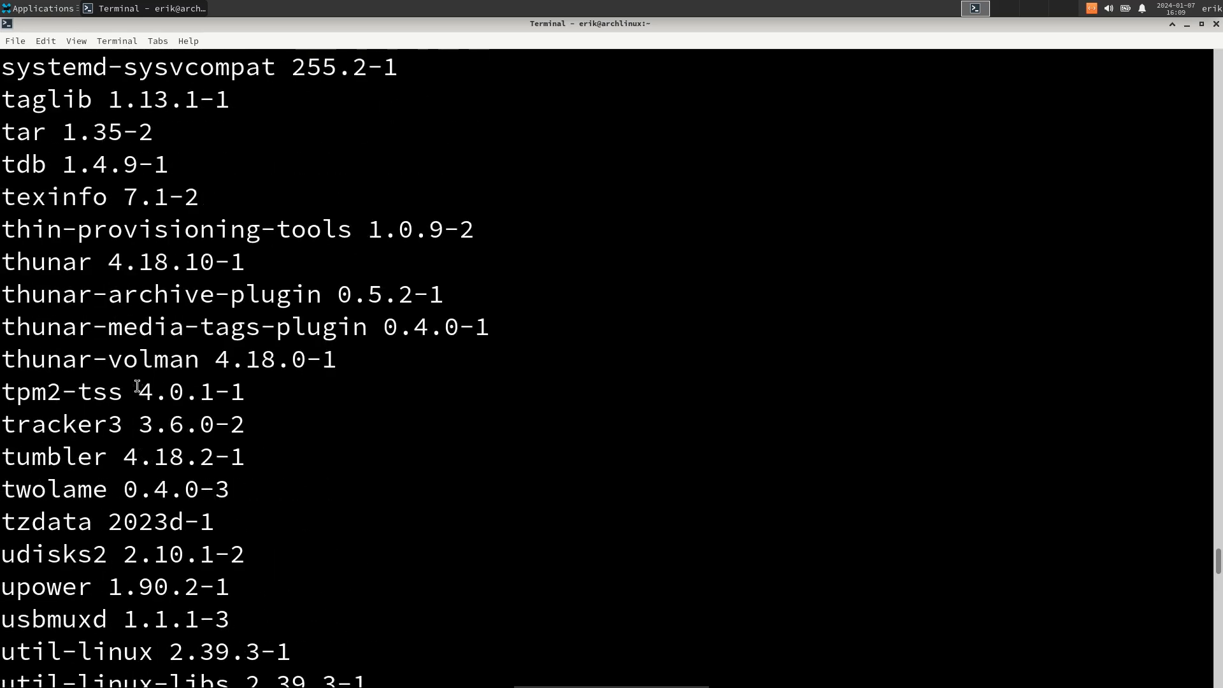
pyautogui.moveTo(194, 357)
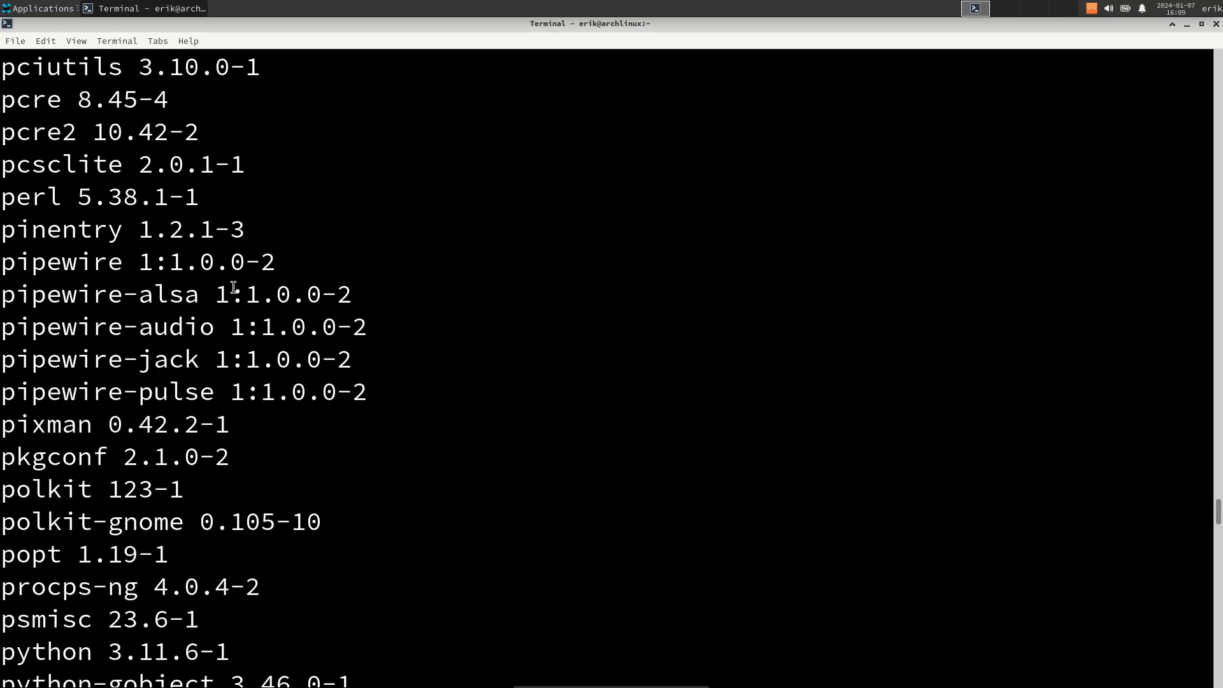
pyautogui.moveTo(0, 262); pyautogui.dragTo(211, 392)
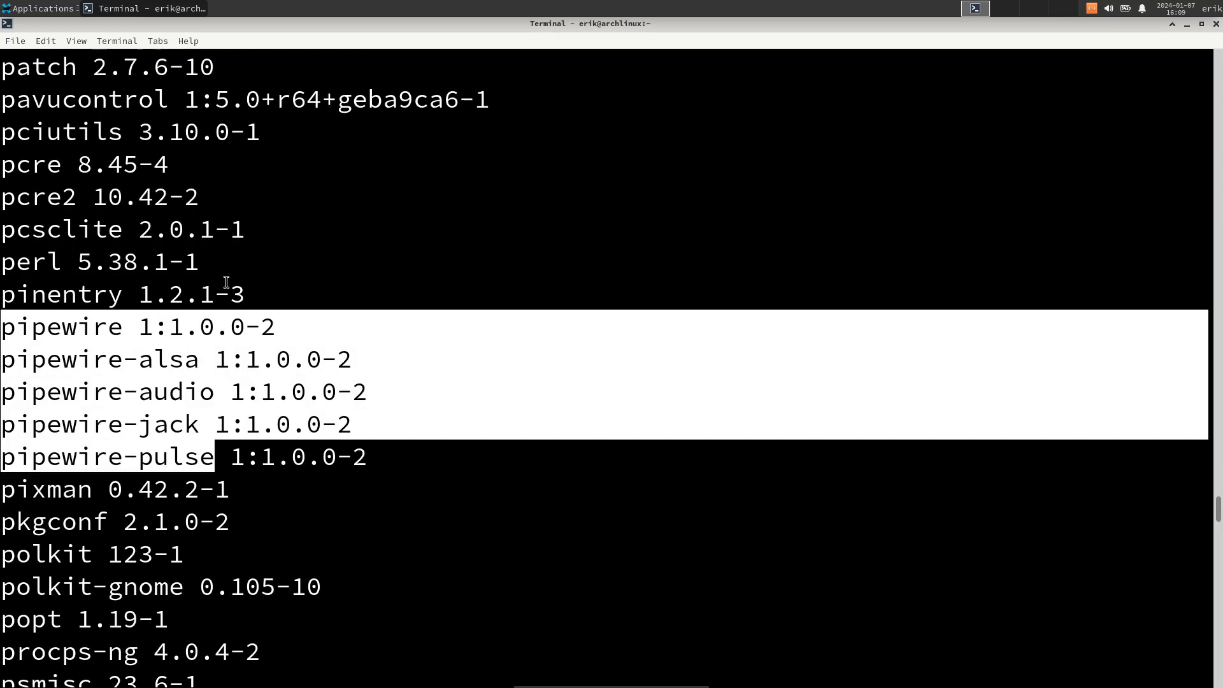
pyautogui.scroll(-3)
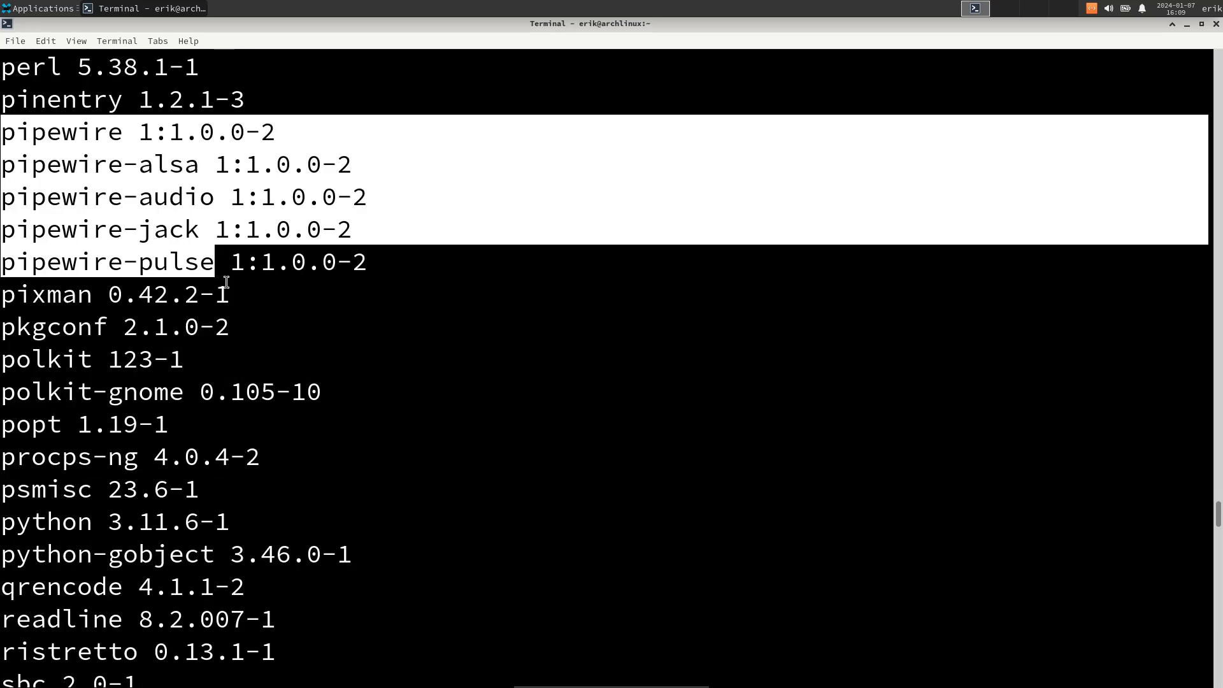
pyautogui.scroll(-3)
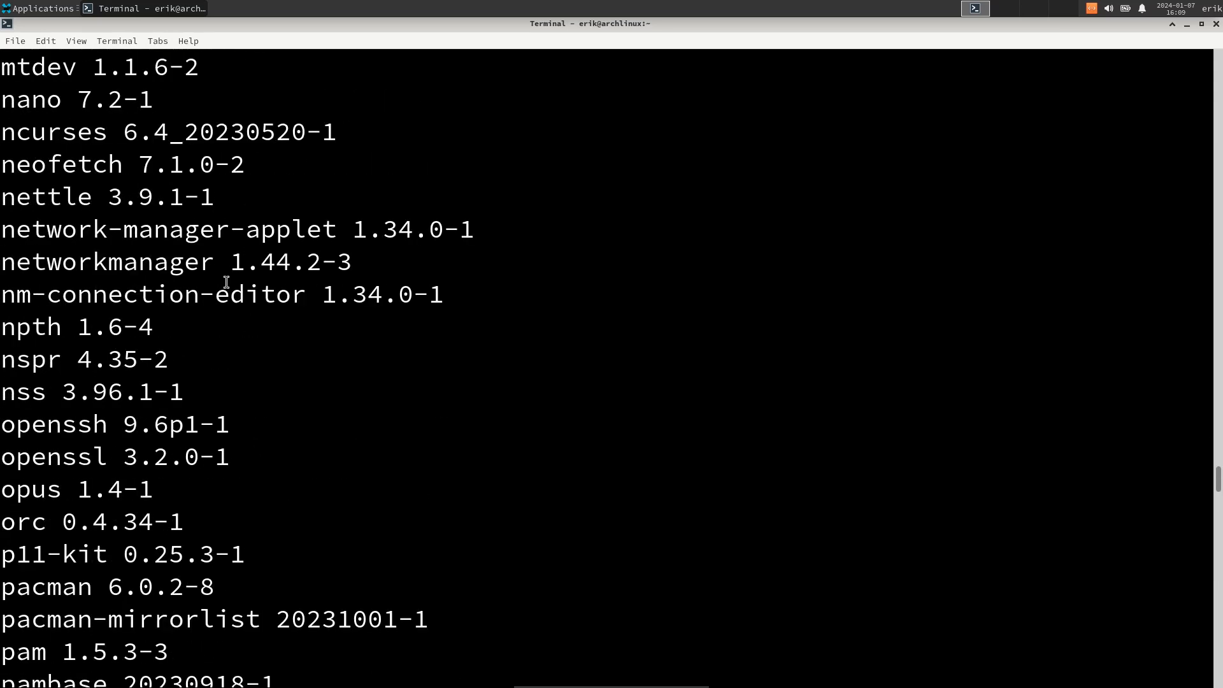
pyautogui.scroll(3)
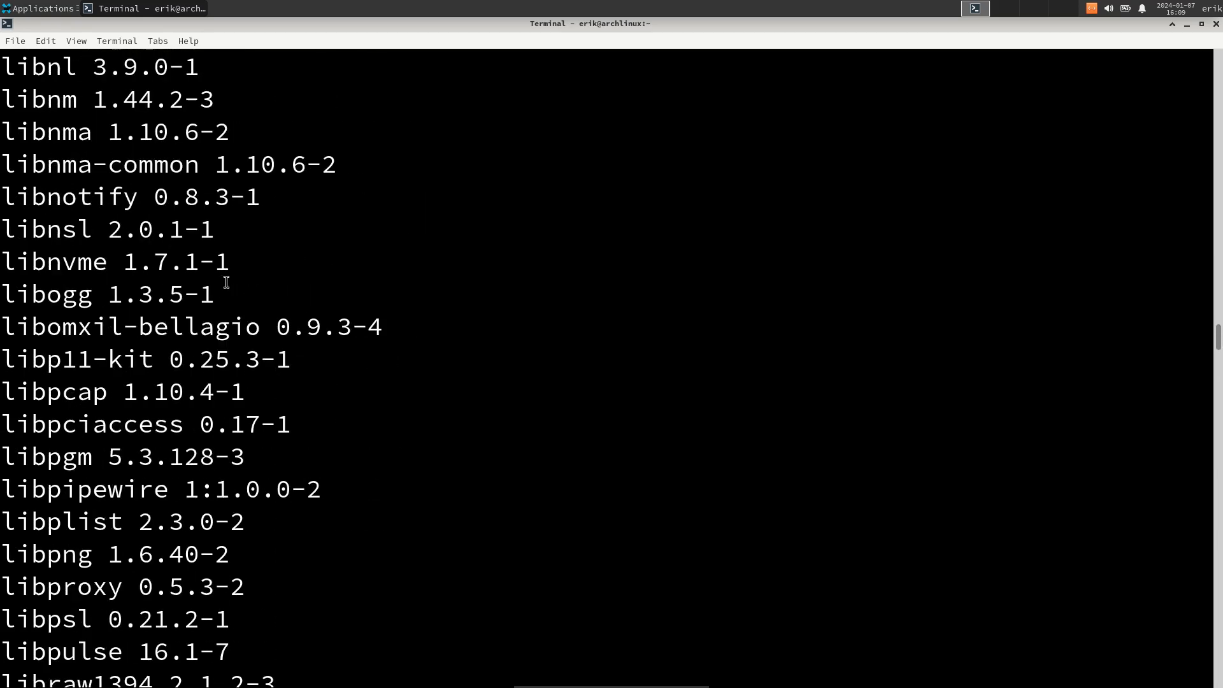
pyautogui.scroll(3)
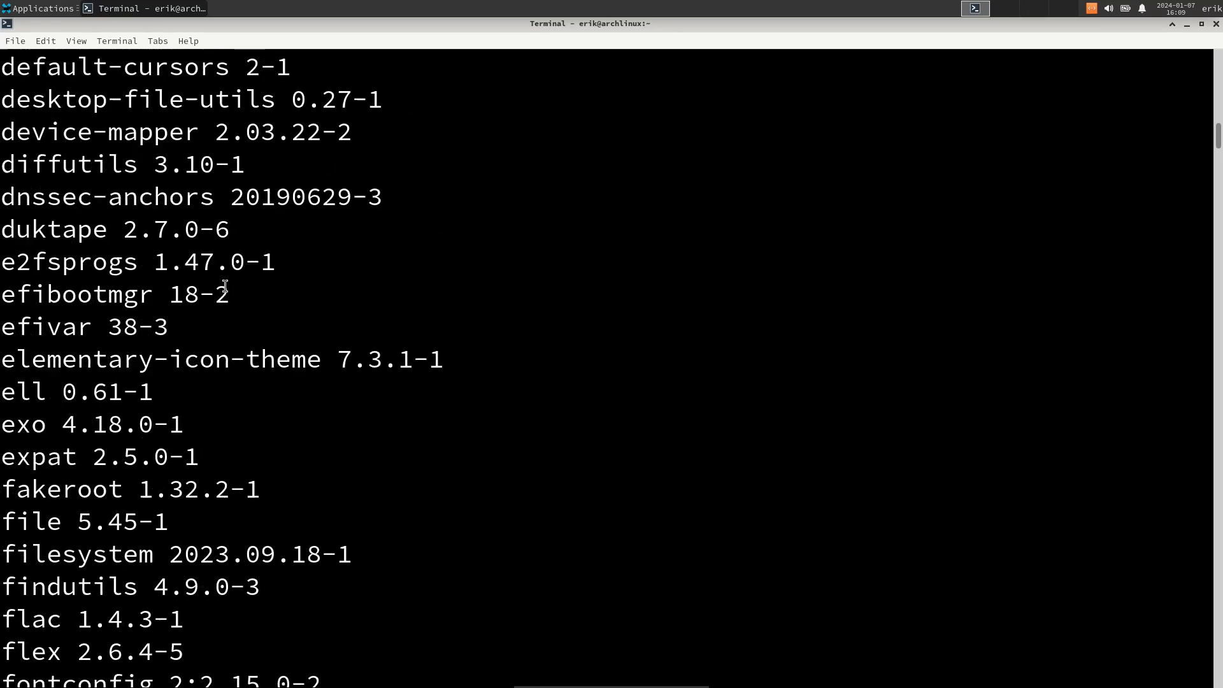
pyautogui.scroll(3)
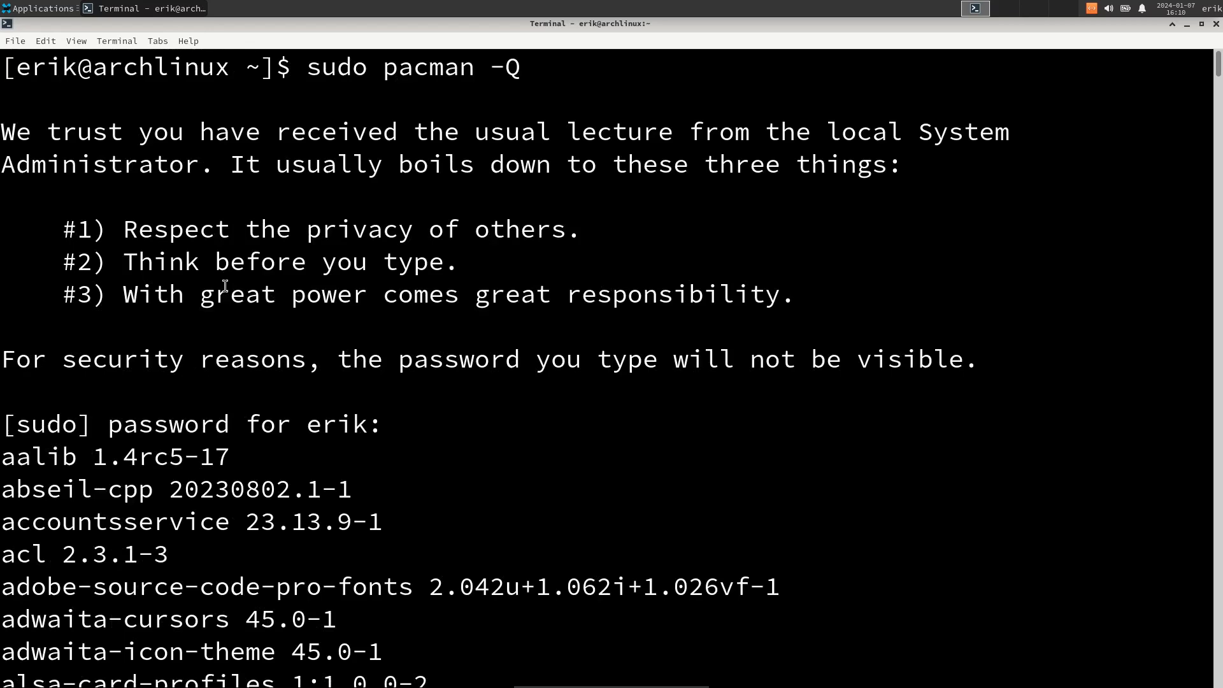
# Step: Run neofetch for a fresh system summary, then open the Applications menu
pyautogui.scroll(-3)
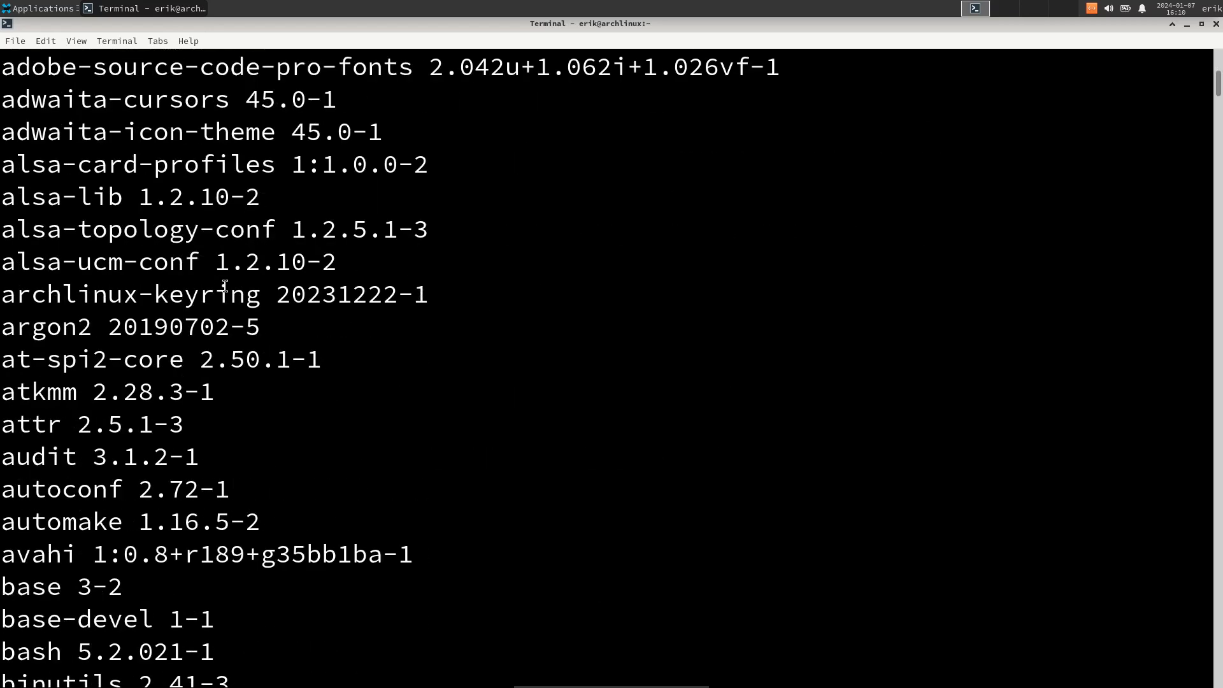
pyautogui.press('ctrl+c')
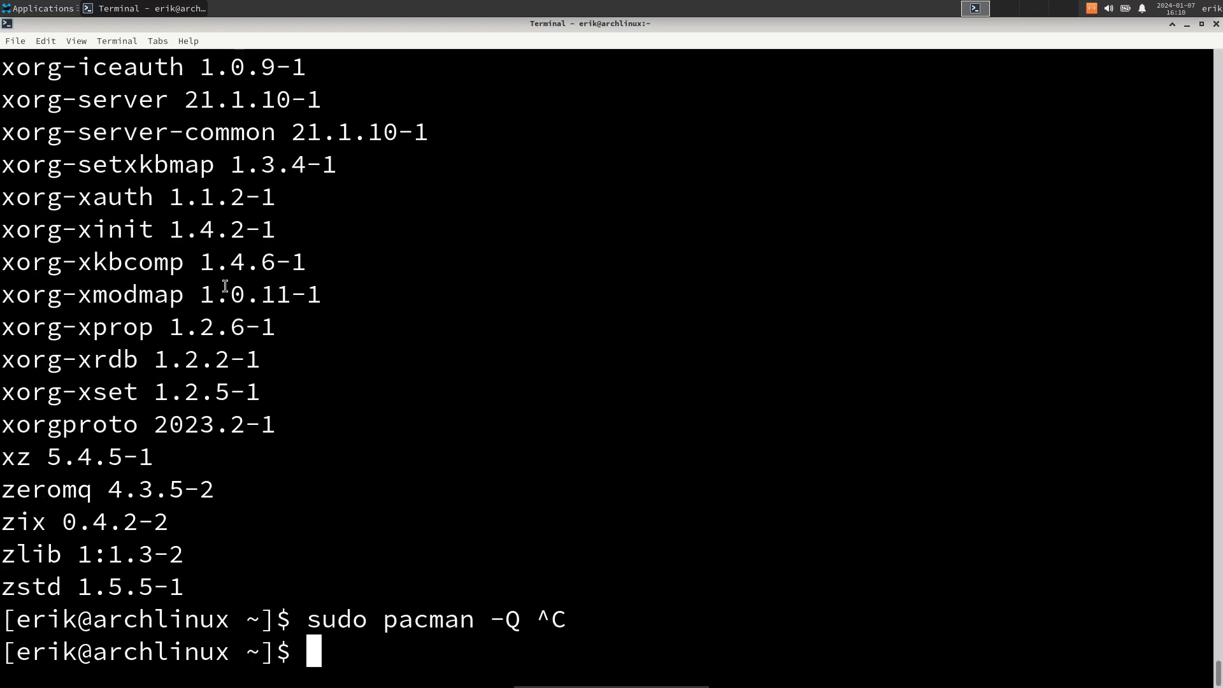
pyautogui.write('neofeth')
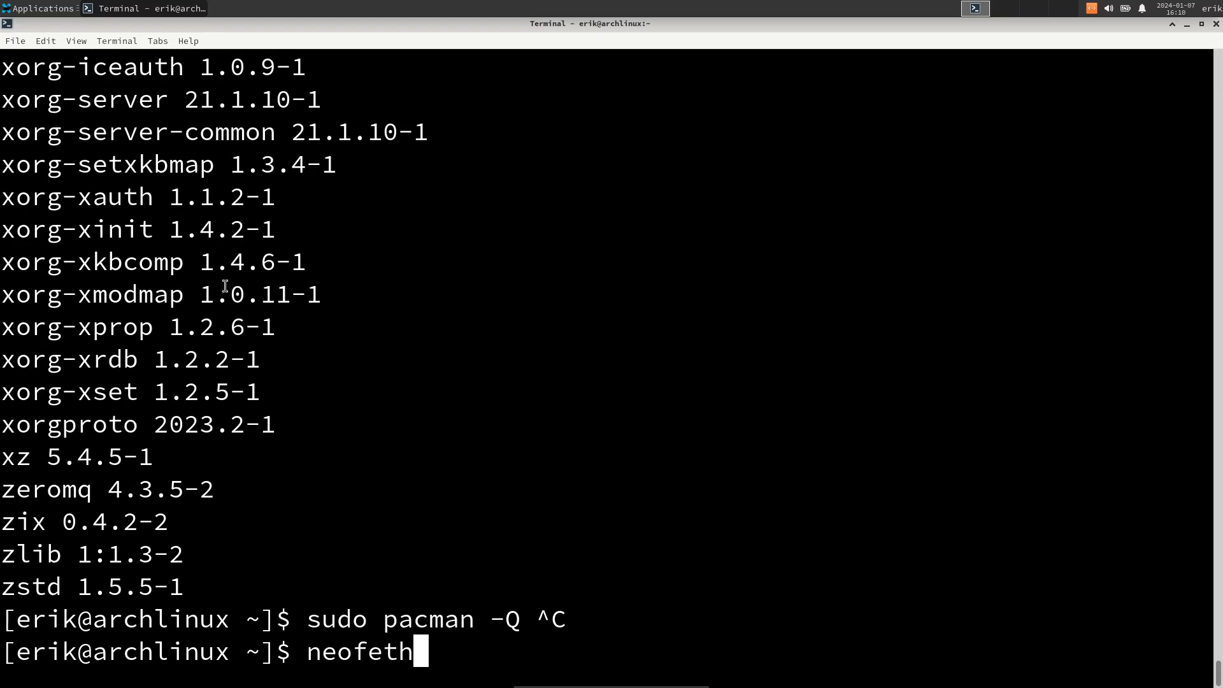
pyautogui.press('Return')
pyautogui.write('+/++:==')
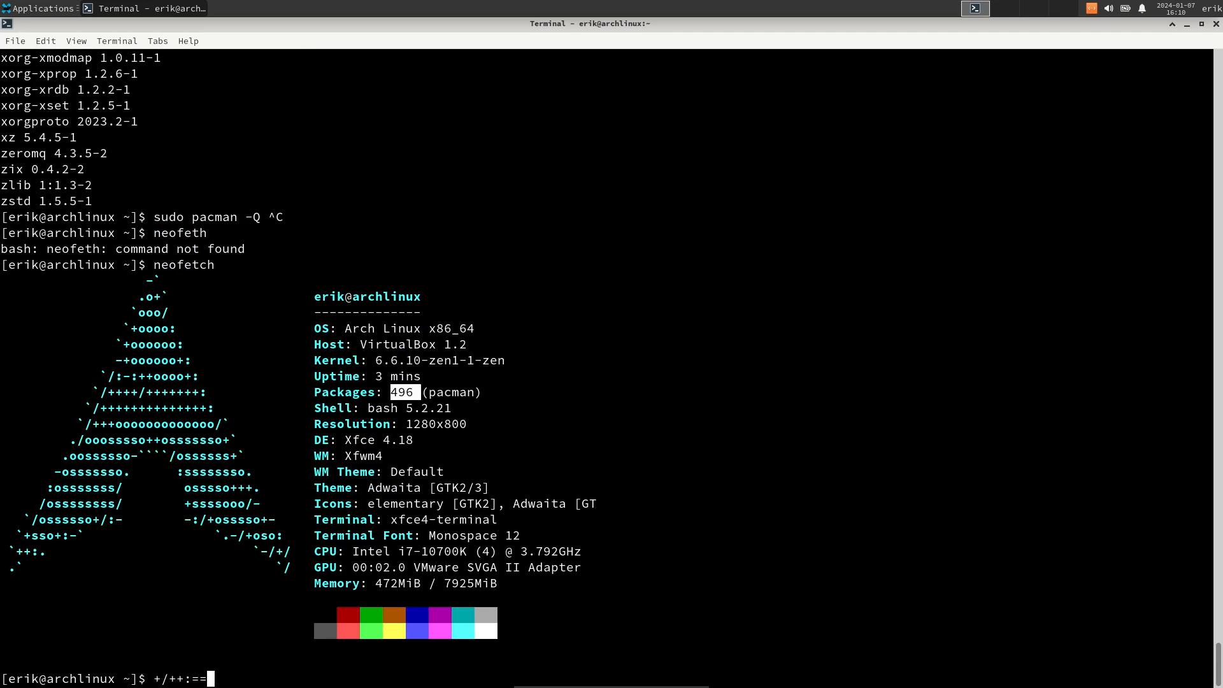
pyautogui.click(40, 9)
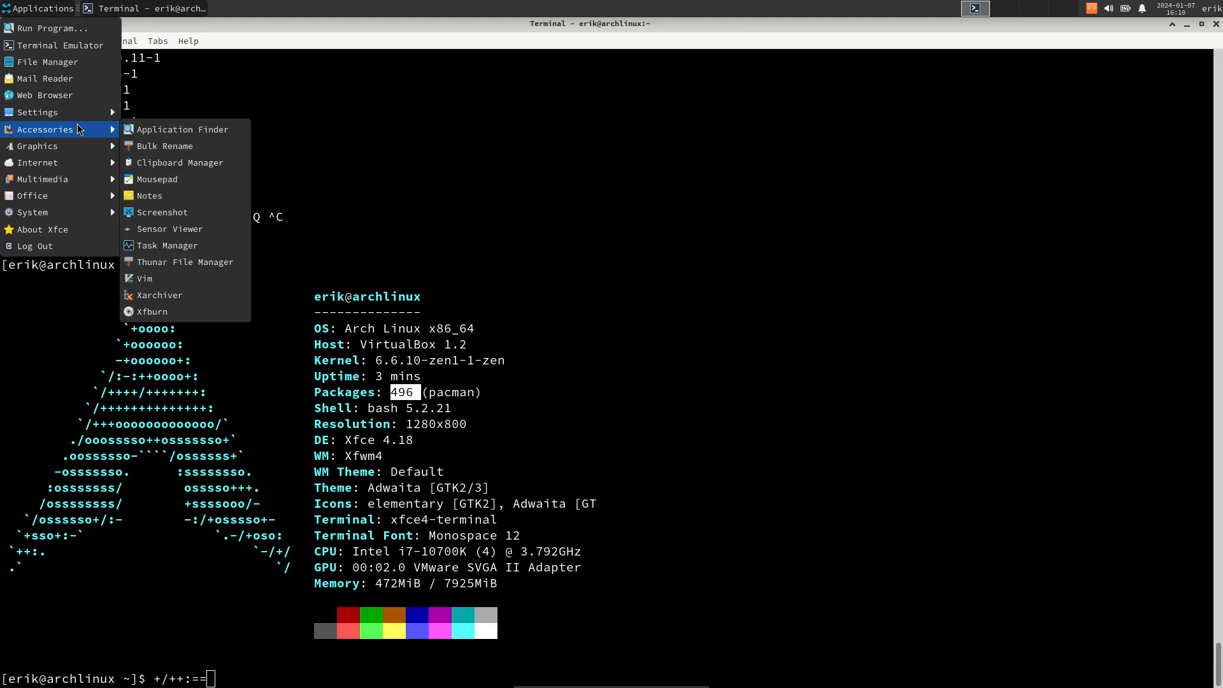
pyautogui.moveTo(76, 146)
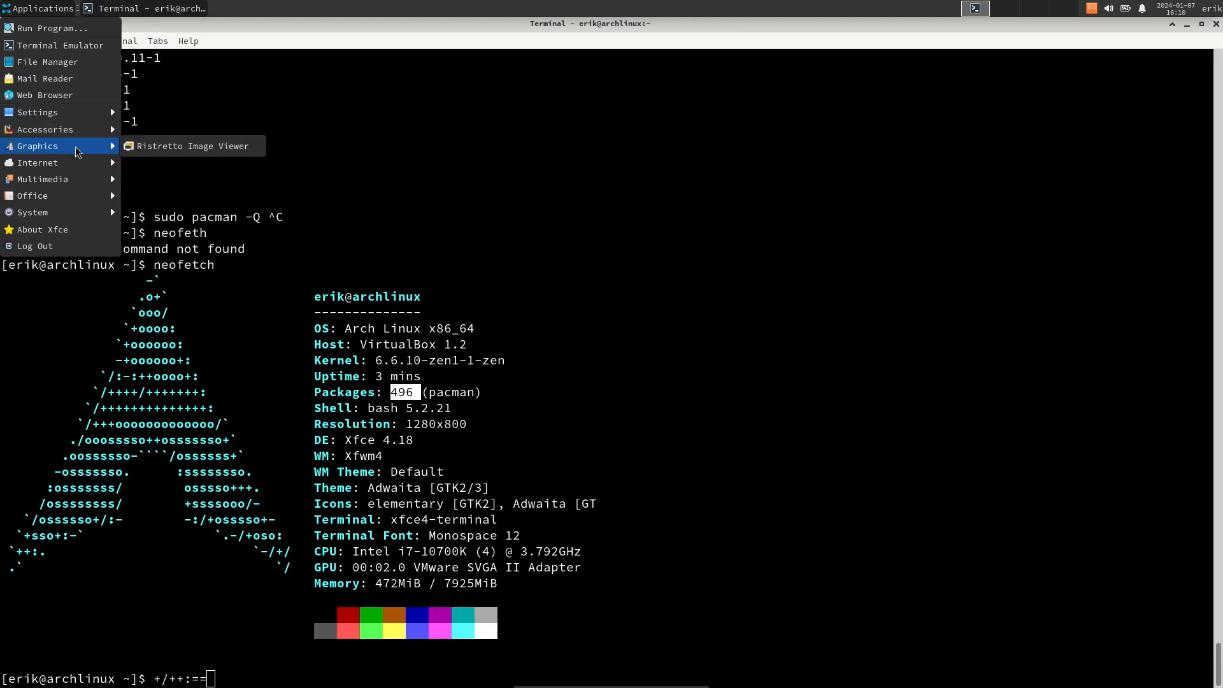